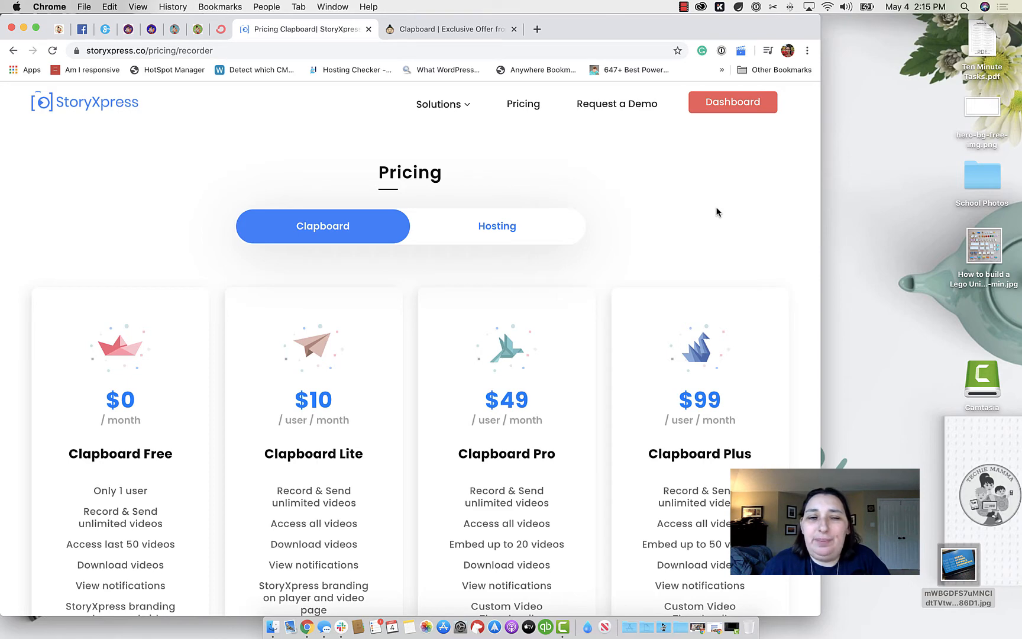
# - Glance at the AppSumo Clapboard deal, return to StoryXpress pricing and go to its home page
pyautogui.scroll(-3)
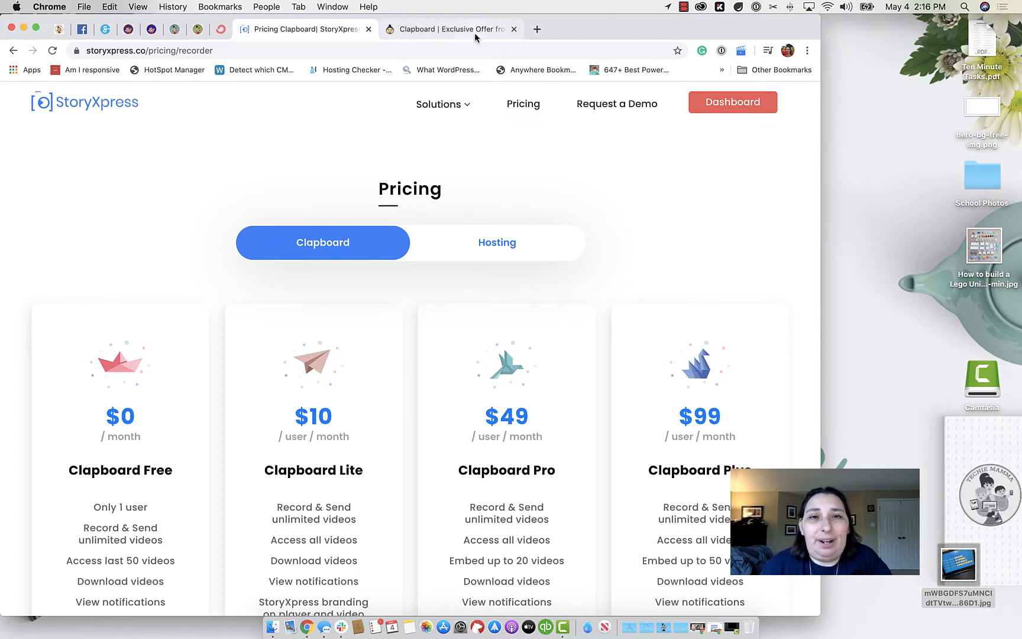
pyautogui.click(449, 28)
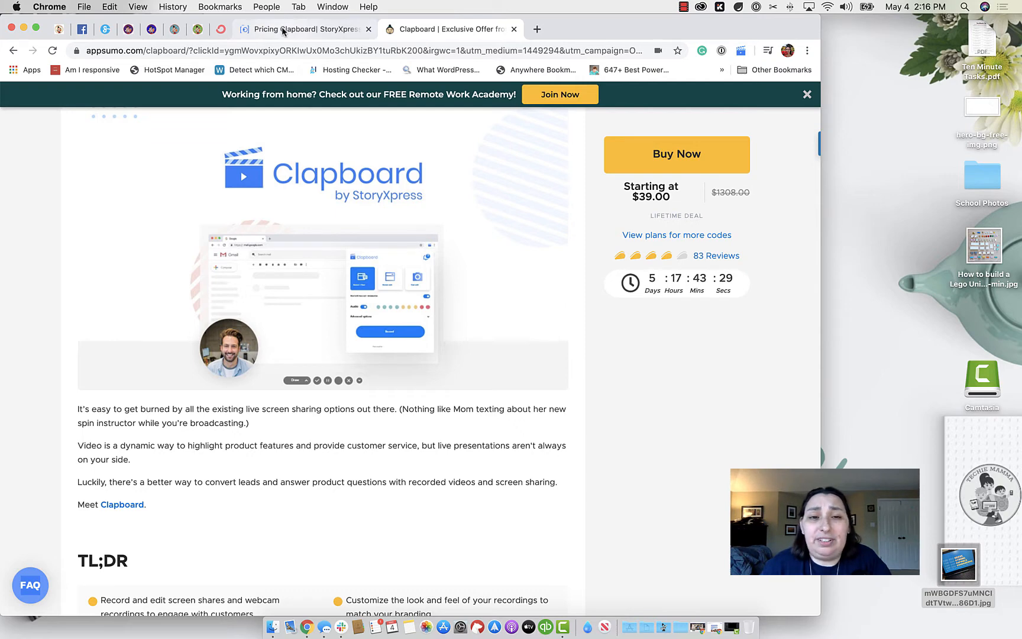
pyautogui.click(304, 29)
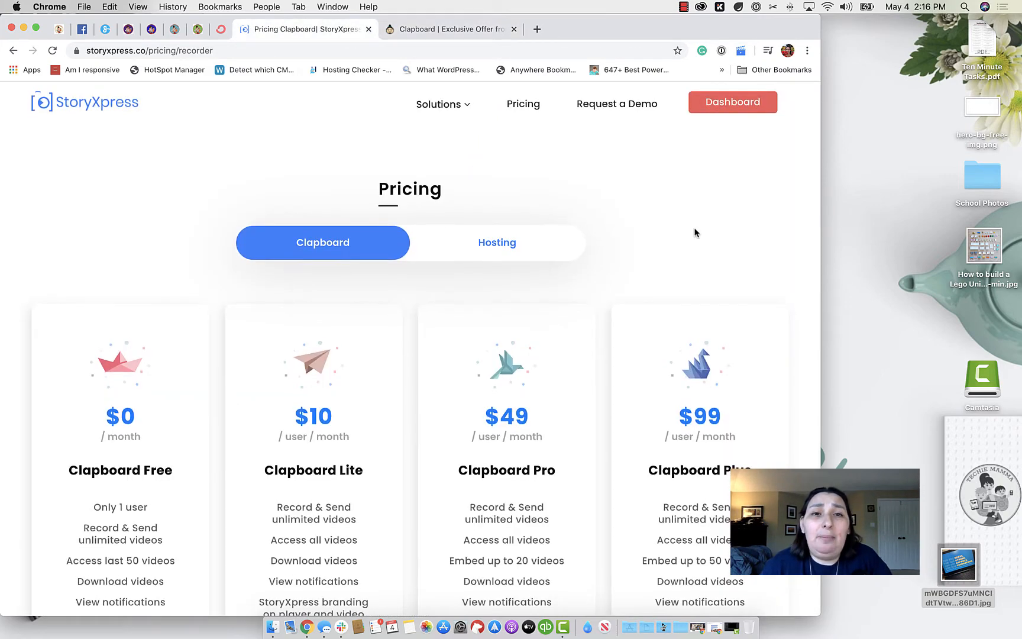
pyautogui.click(84, 102)
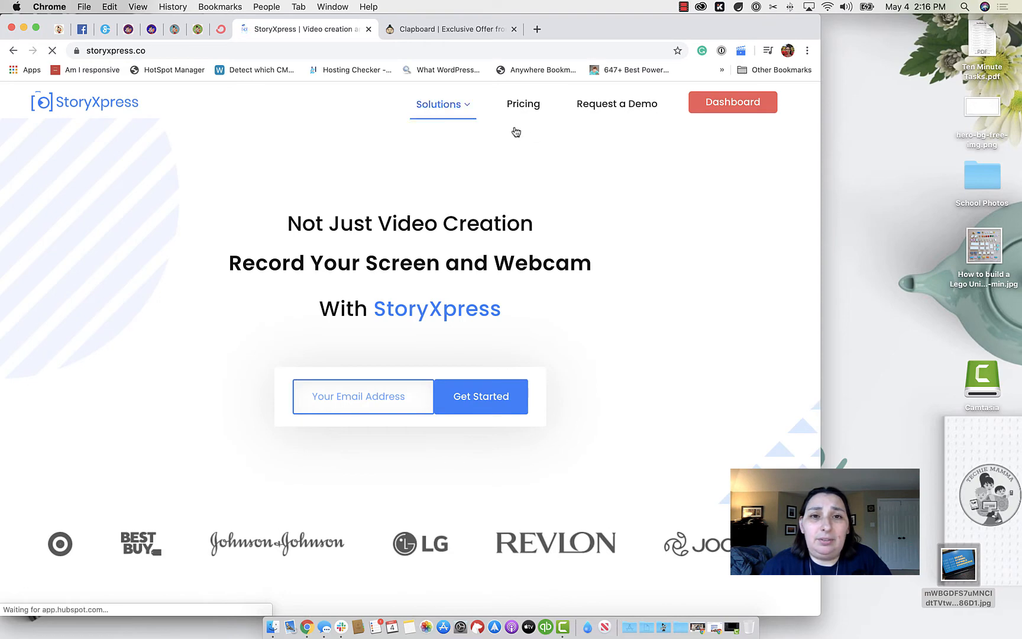
# - Go to the Clapboard webcam and screen recorder page from Solutions
pyautogui.click(443, 104)
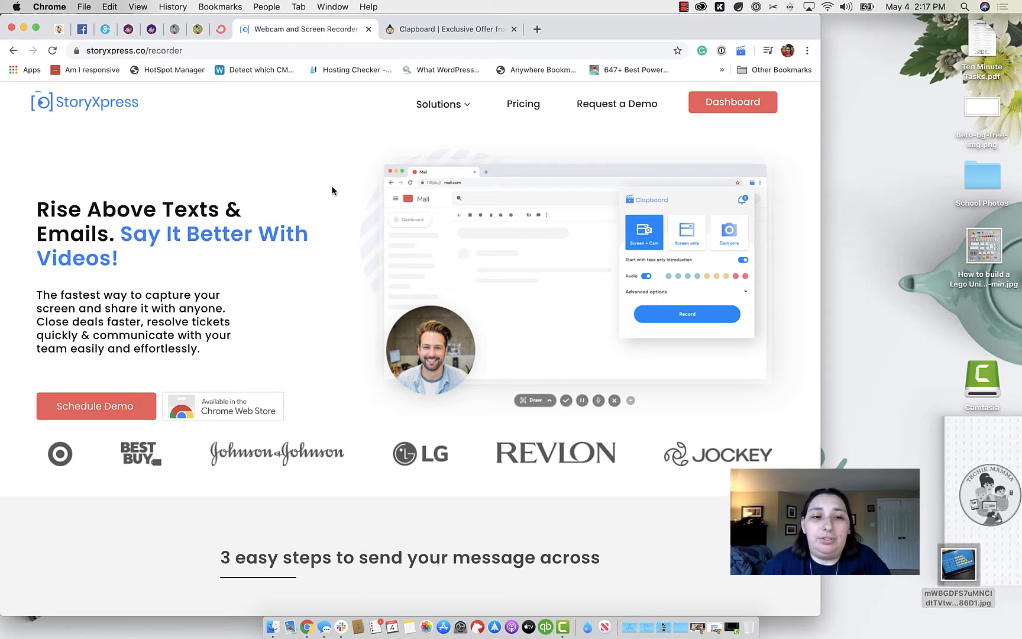
pyautogui.moveTo(343, 199)
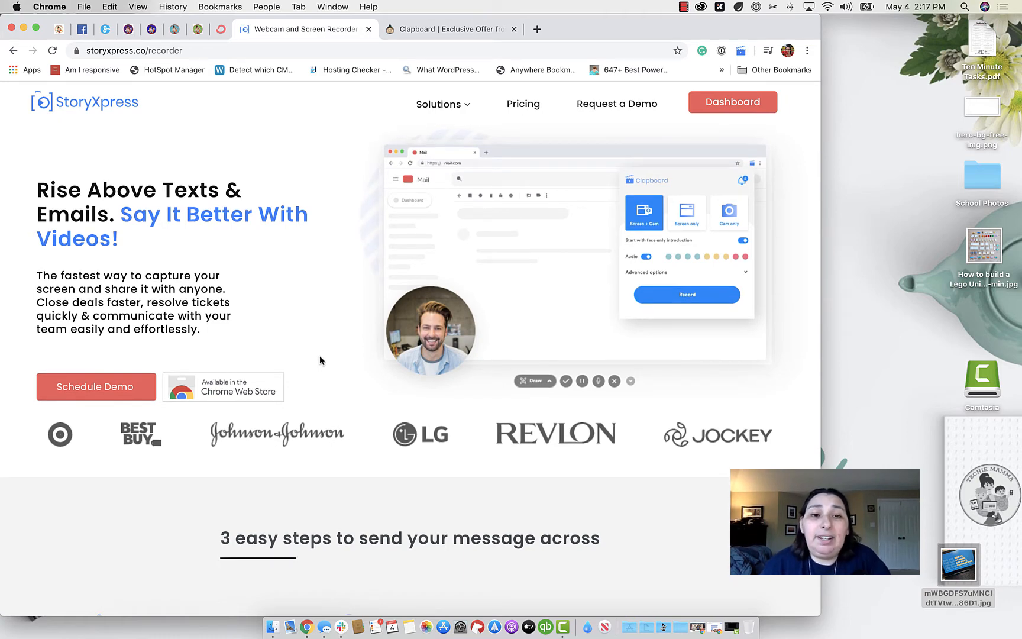
pyautogui.scroll(-3)
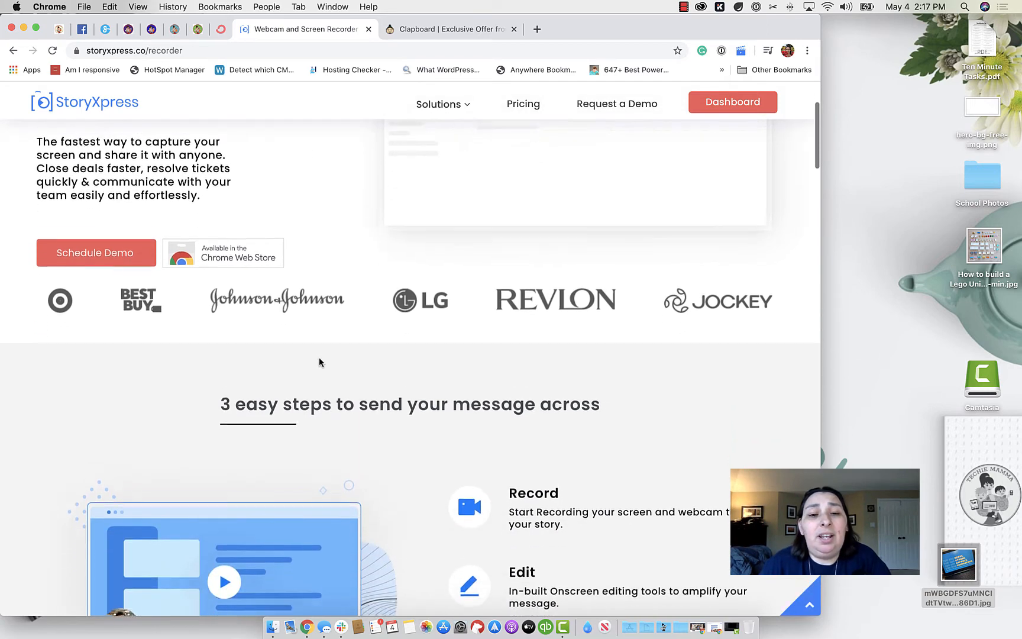
pyautogui.scroll(-3)
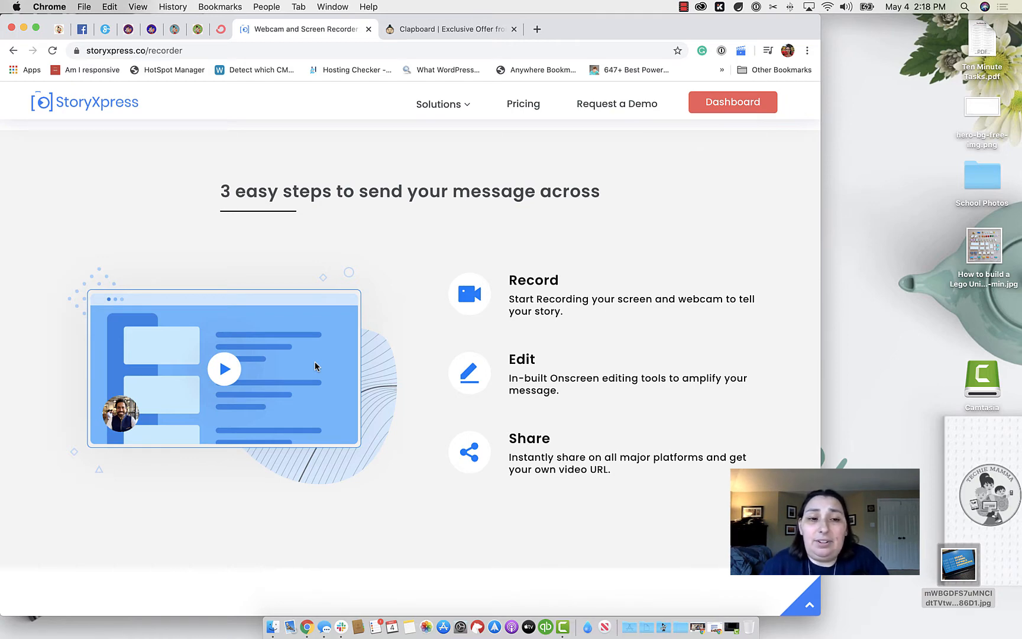
pyautogui.moveTo(322, 362)
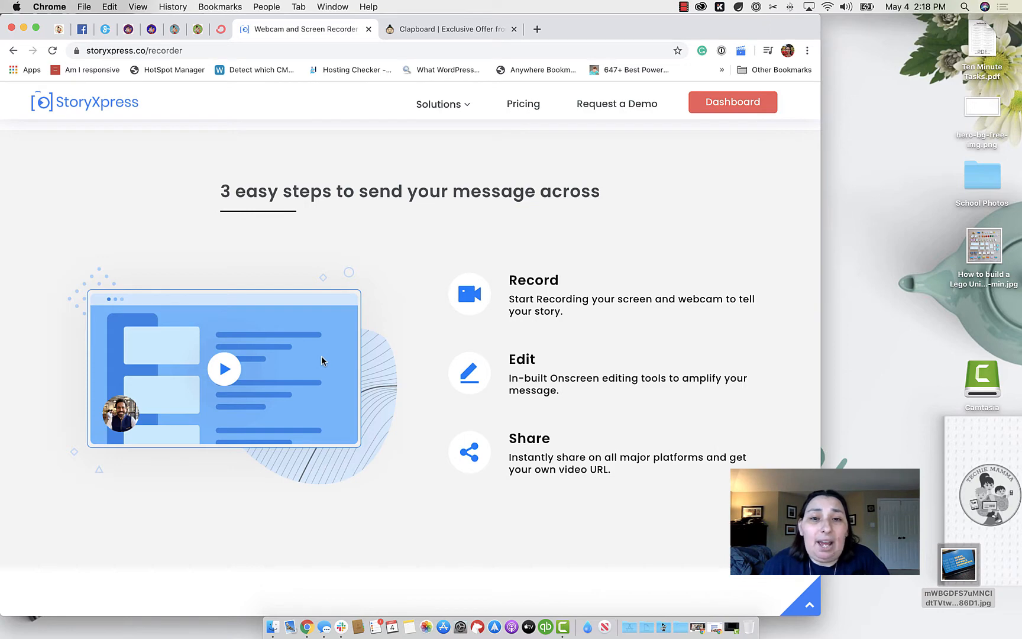
pyautogui.scroll(-3)
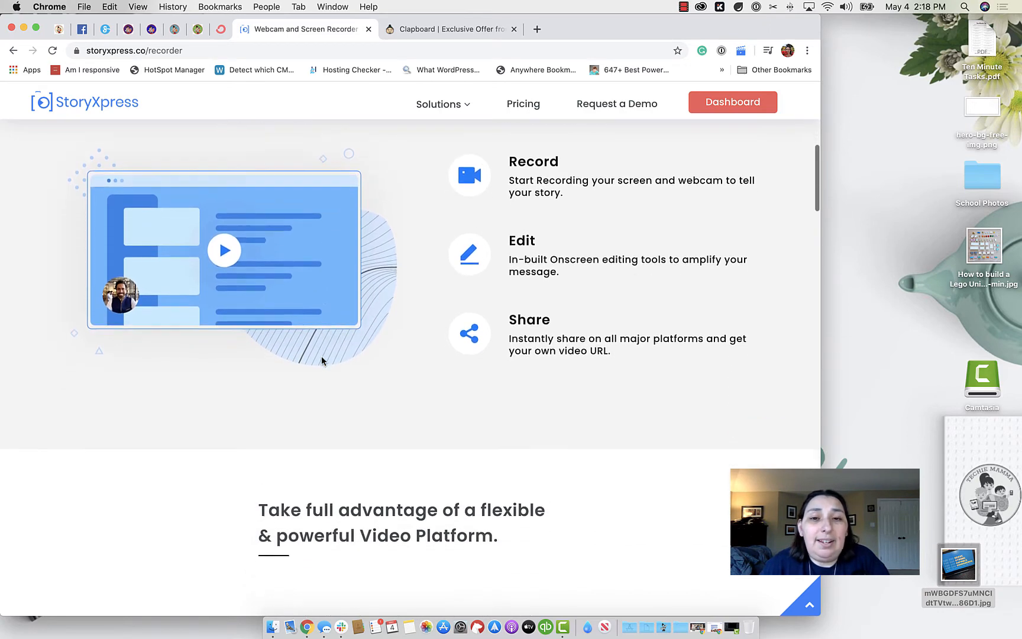
pyautogui.scroll(-3)
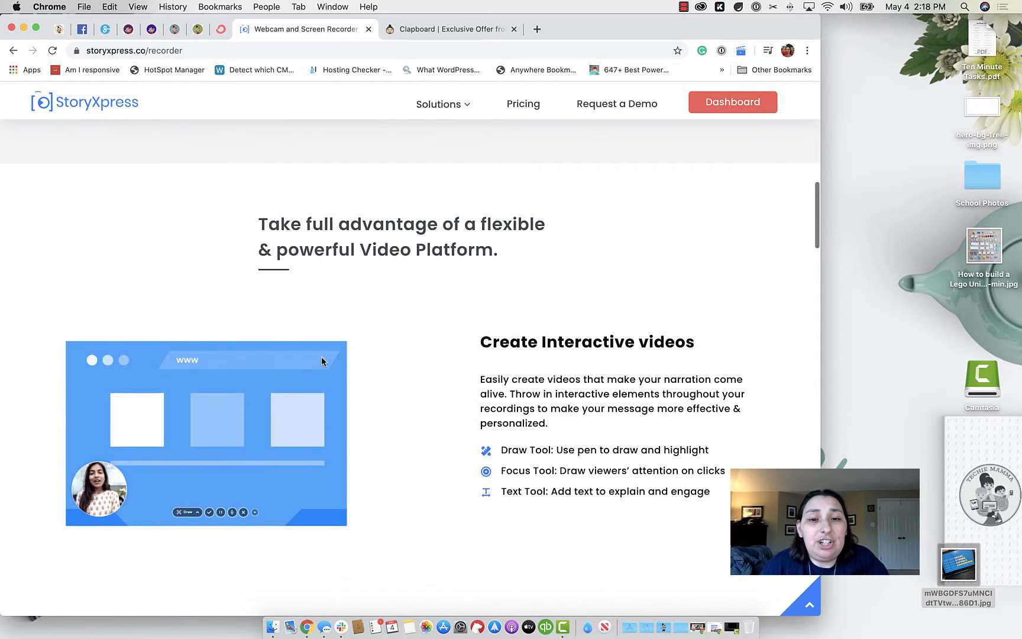
pyautogui.scroll(-3)
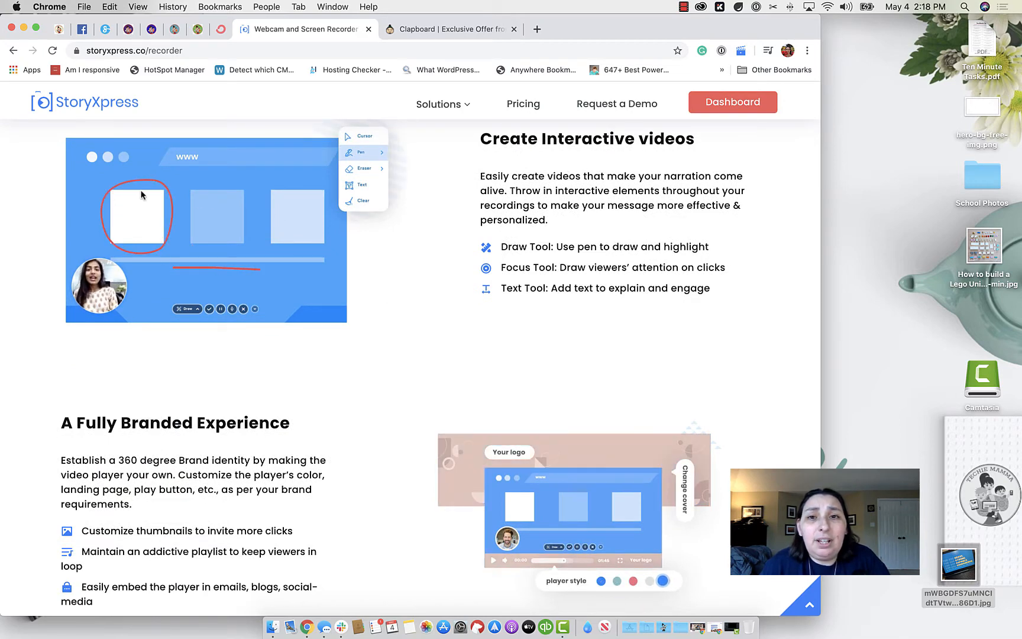
pyautogui.scroll(-3)
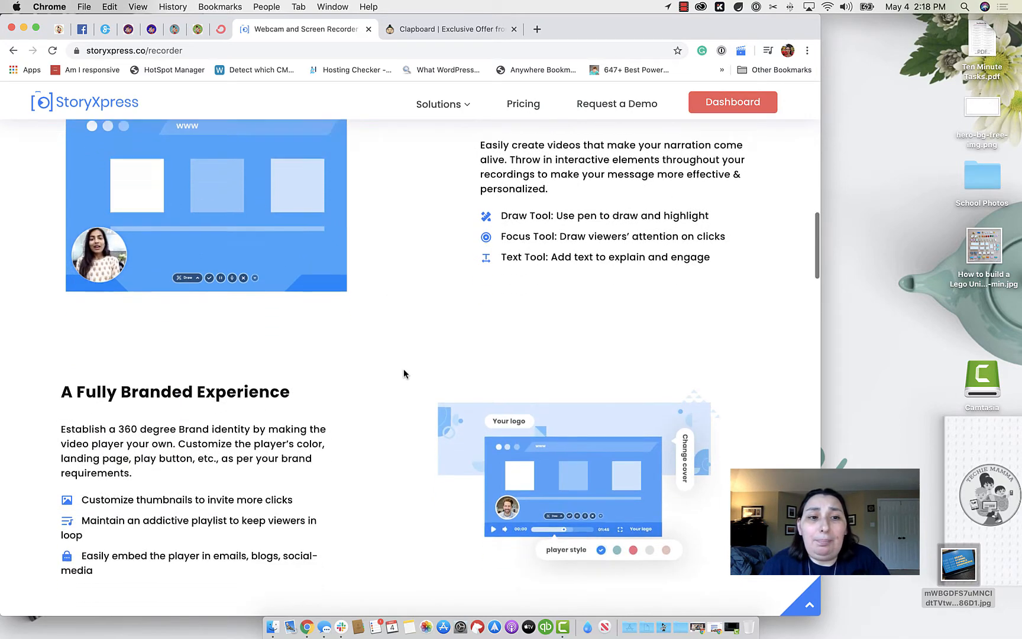
pyautogui.scroll(-3)
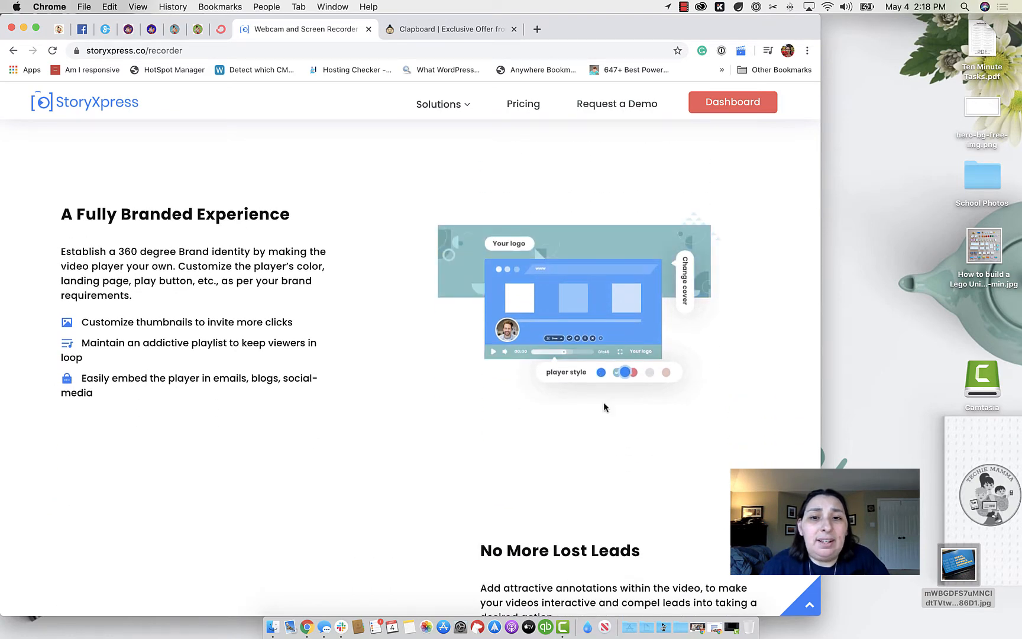
pyautogui.scroll(-3)
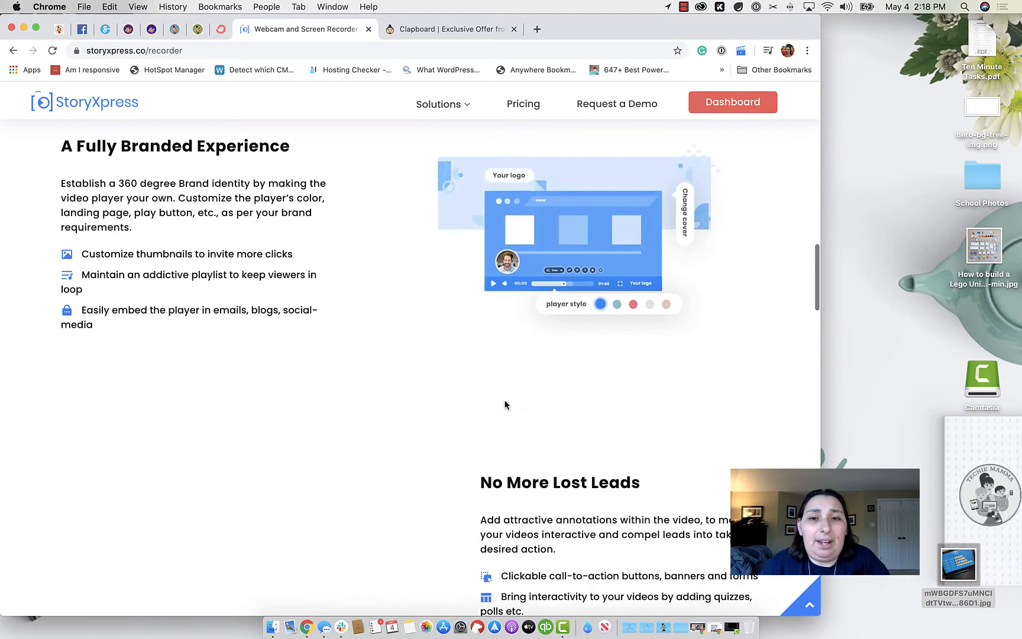
pyautogui.scroll(-3)
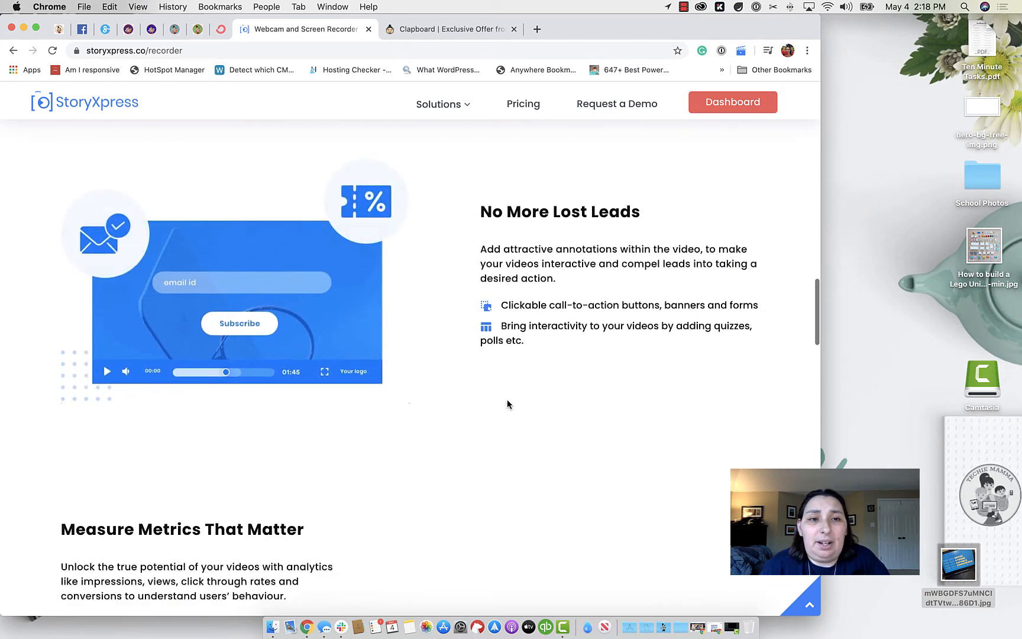
pyautogui.scroll(-3)
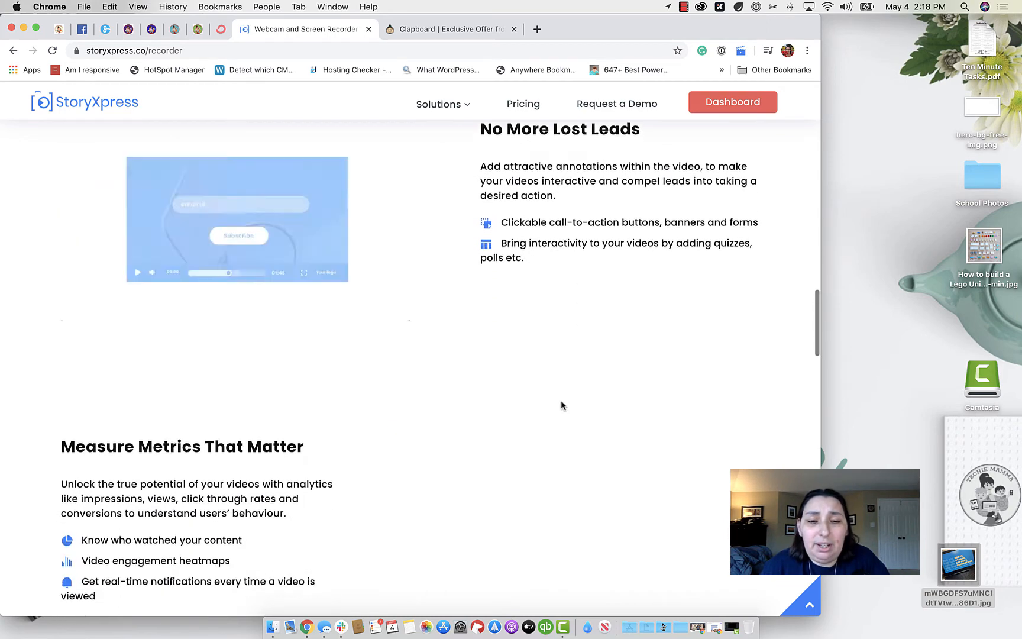
pyautogui.scroll(-3)
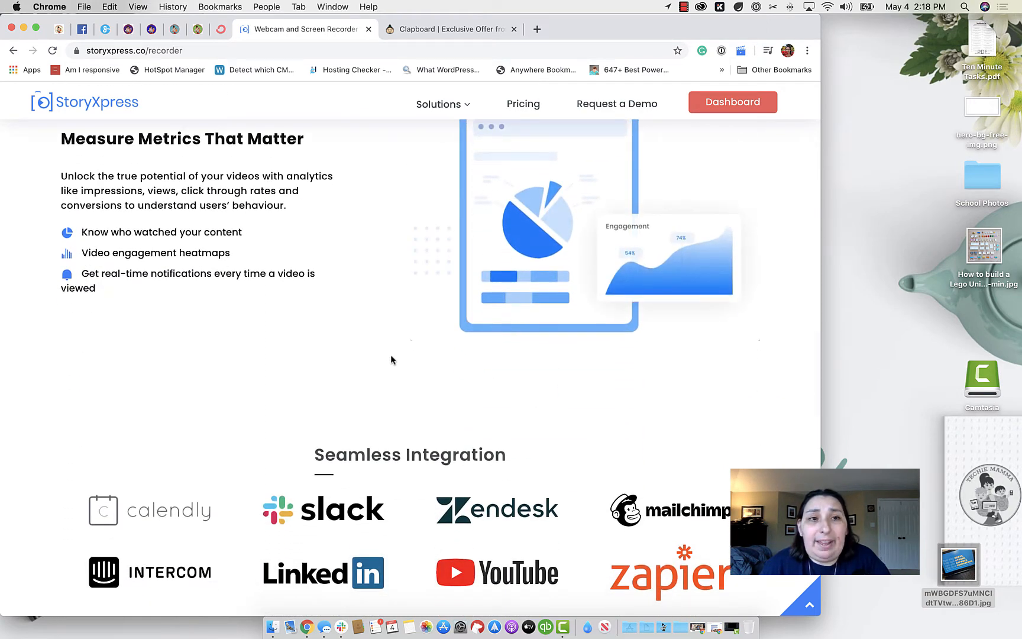
pyautogui.scroll(-3)
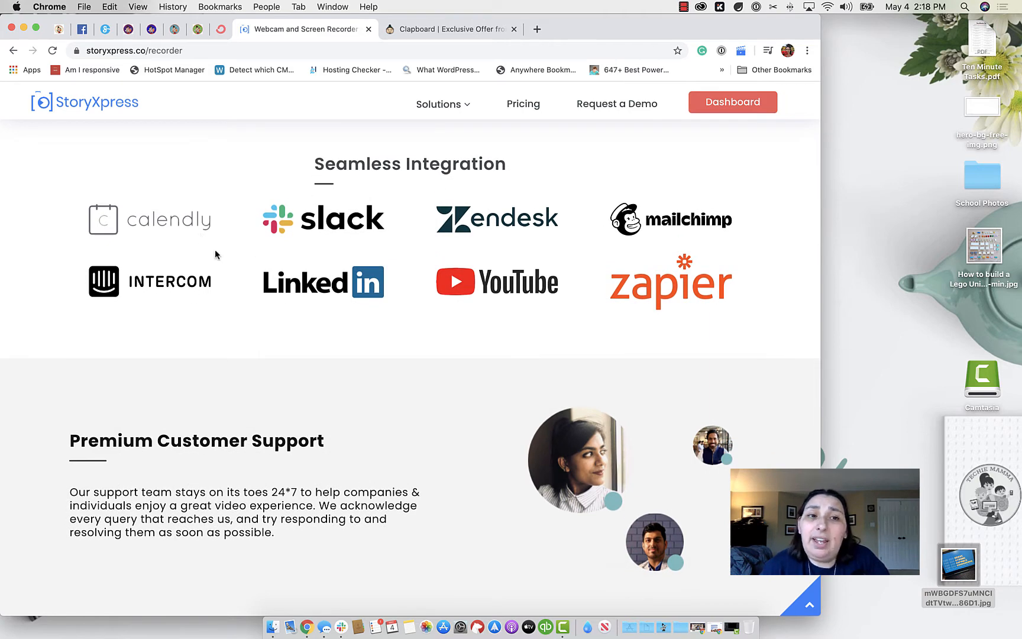
# - Scroll the recorder page to the Clapboard Free, Lite, Pro and Plus pricing plans
pyautogui.scroll(-3)
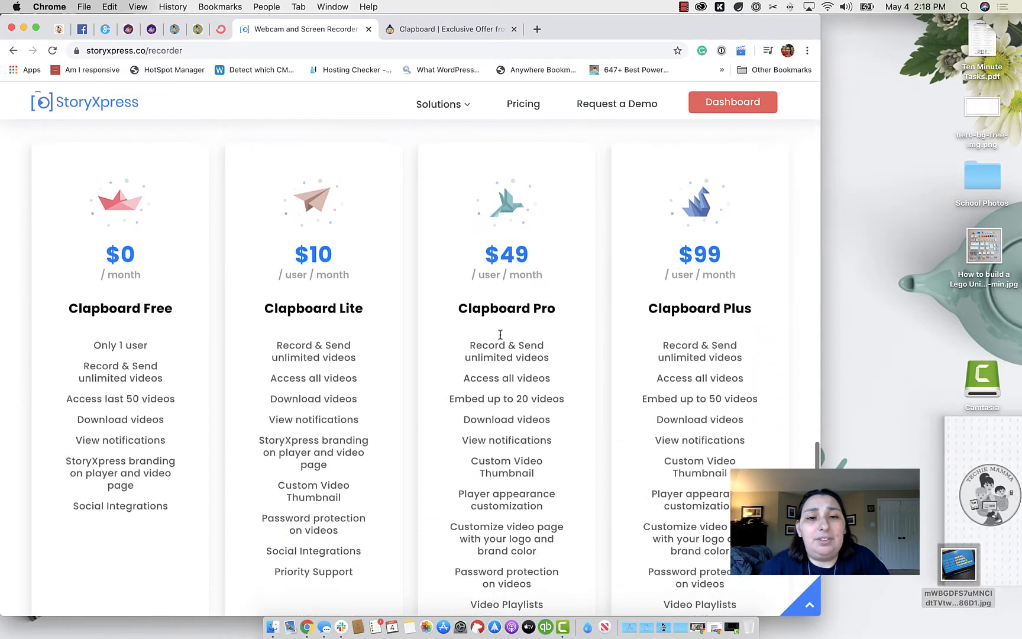
pyautogui.scroll(-3)
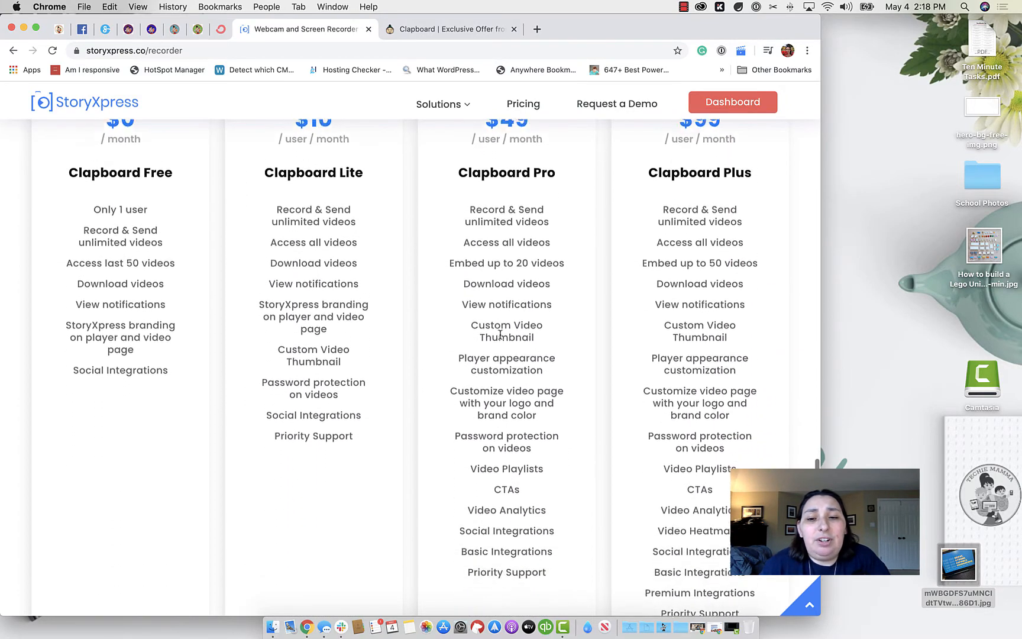
pyautogui.scroll(3)
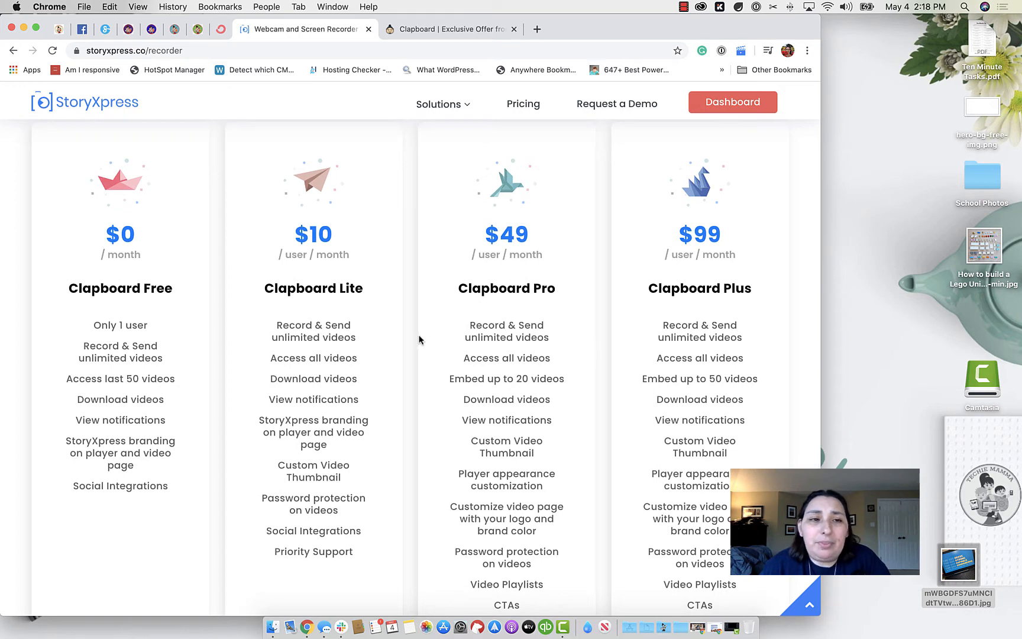
pyautogui.moveTo(126, 207)
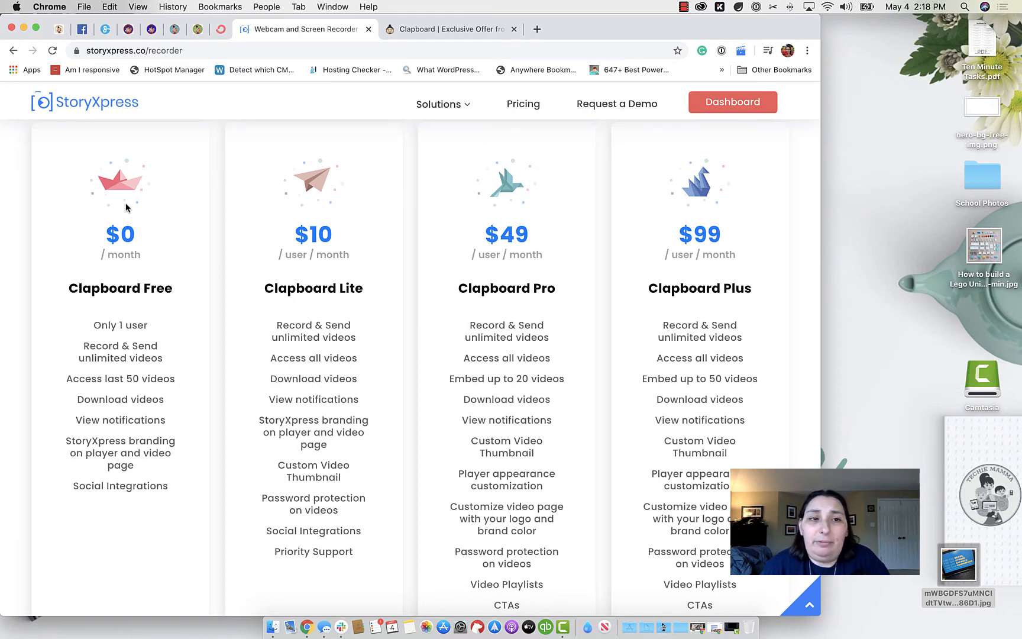
pyautogui.moveTo(165, 353)
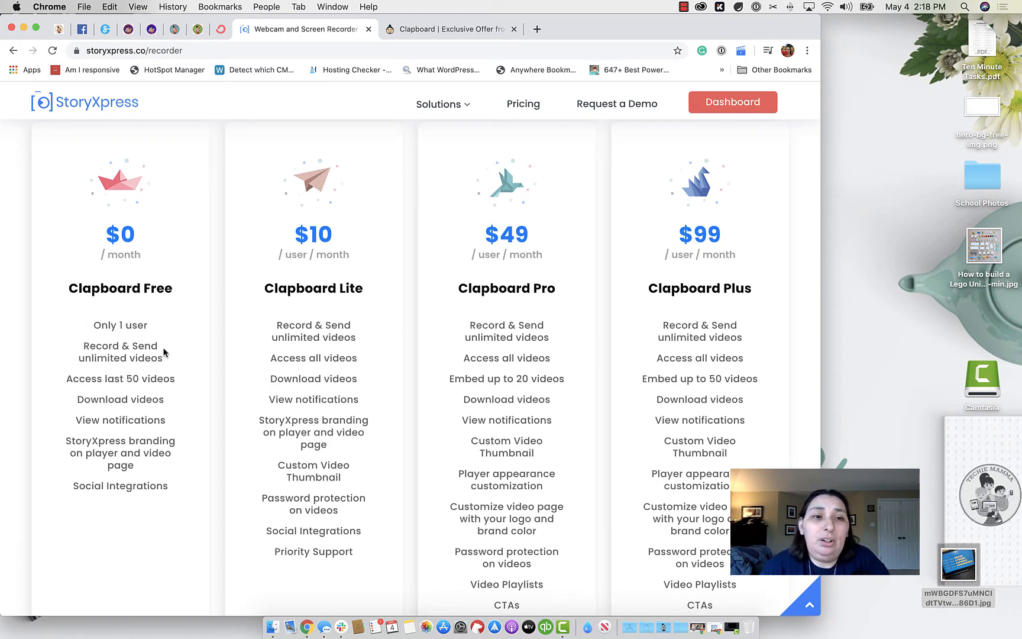
pyautogui.moveTo(199, 368)
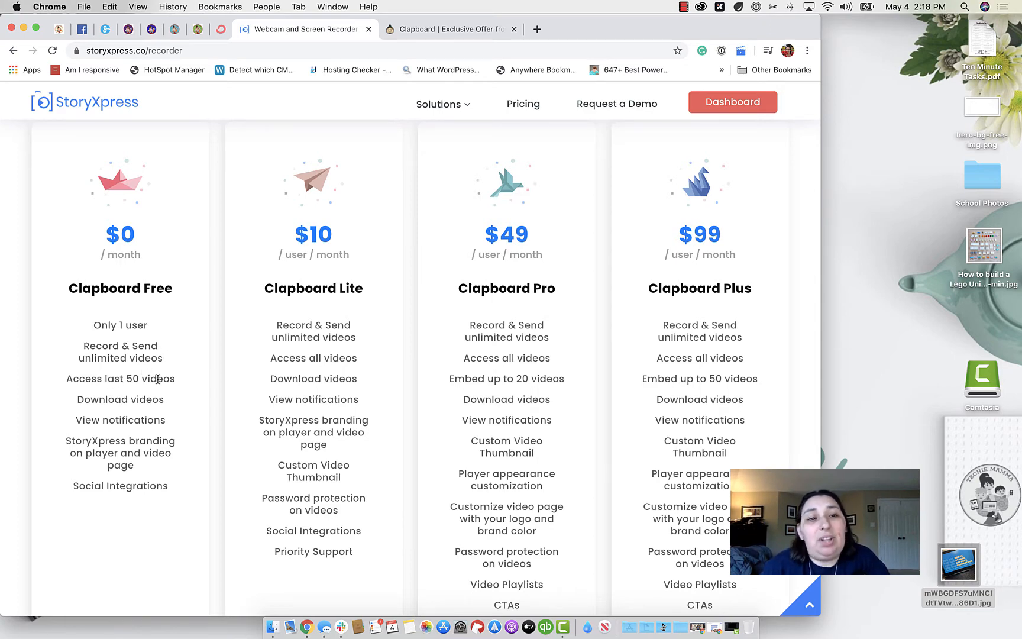
pyautogui.moveTo(148, 395)
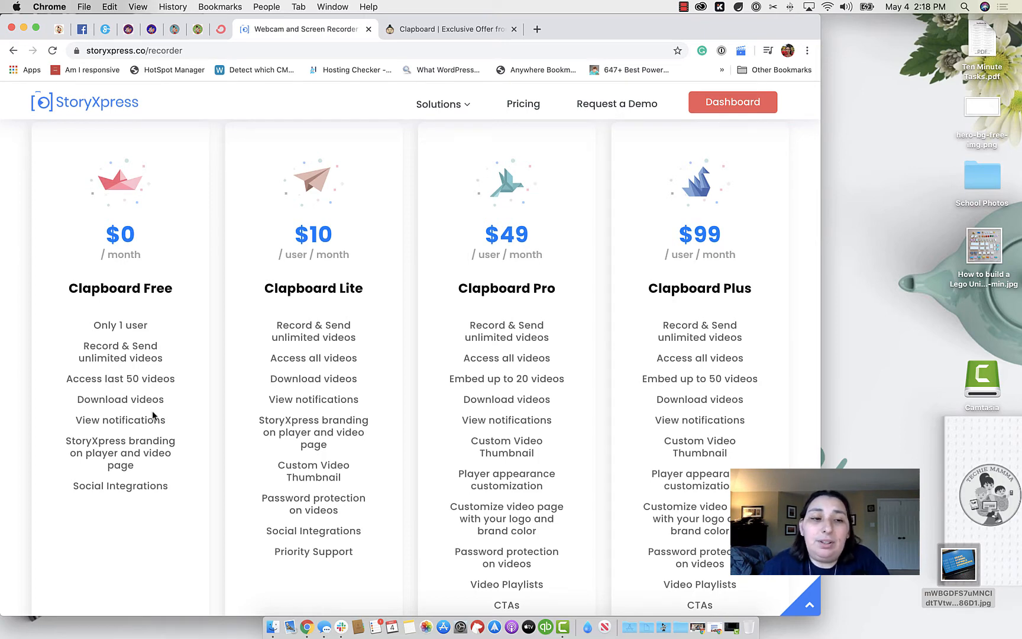
pyautogui.moveTo(158, 465)
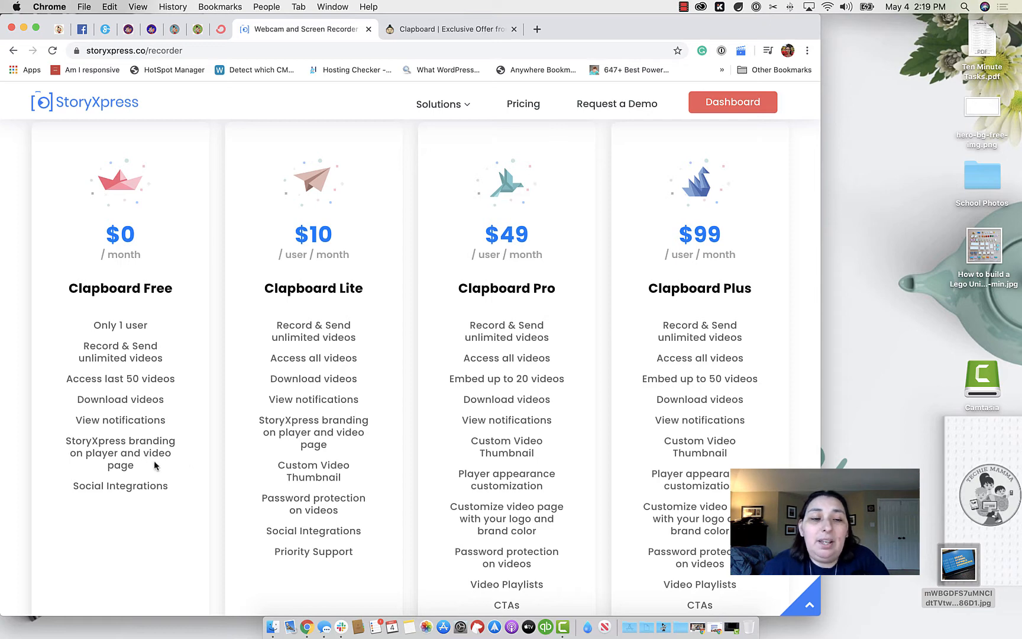
pyautogui.moveTo(244, 457)
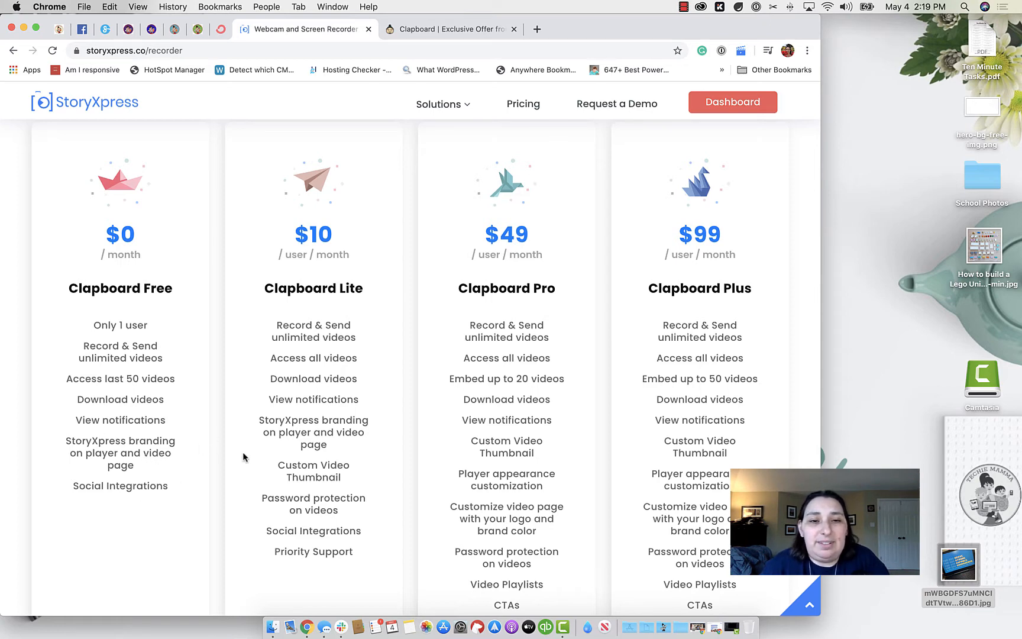
# - Scroll through the Clapboard plan feature lists, moving back and forth across the tiers
pyautogui.scroll(-3)
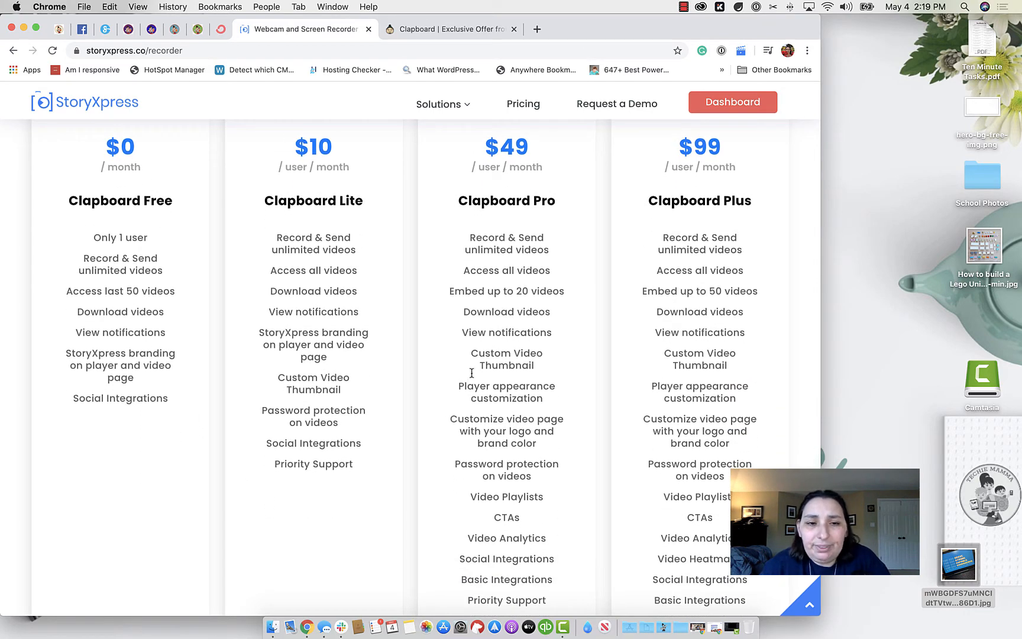
pyautogui.moveTo(583, 367)
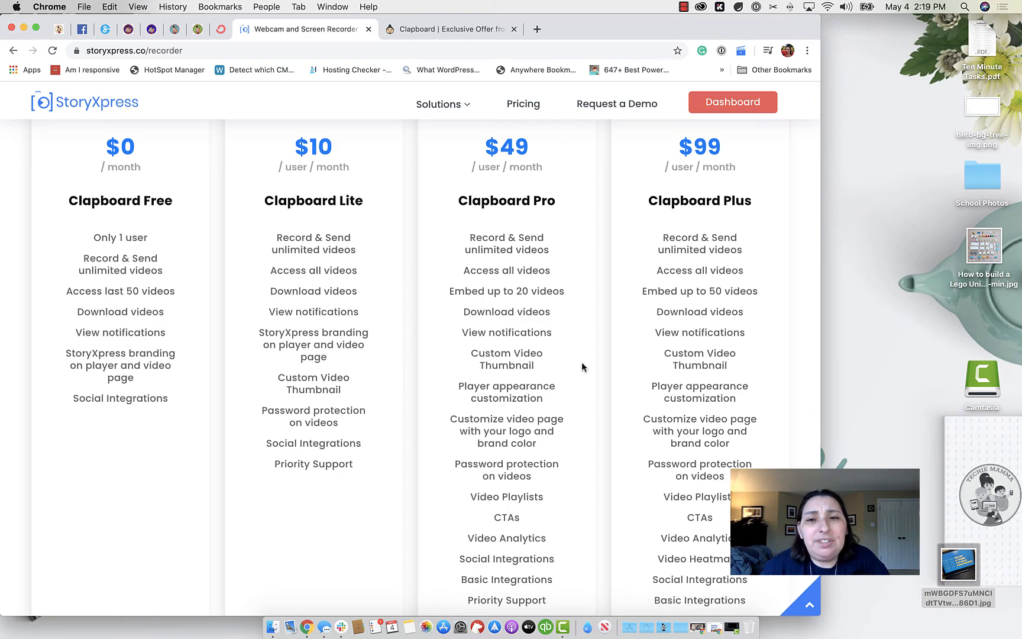
pyautogui.moveTo(378, 299)
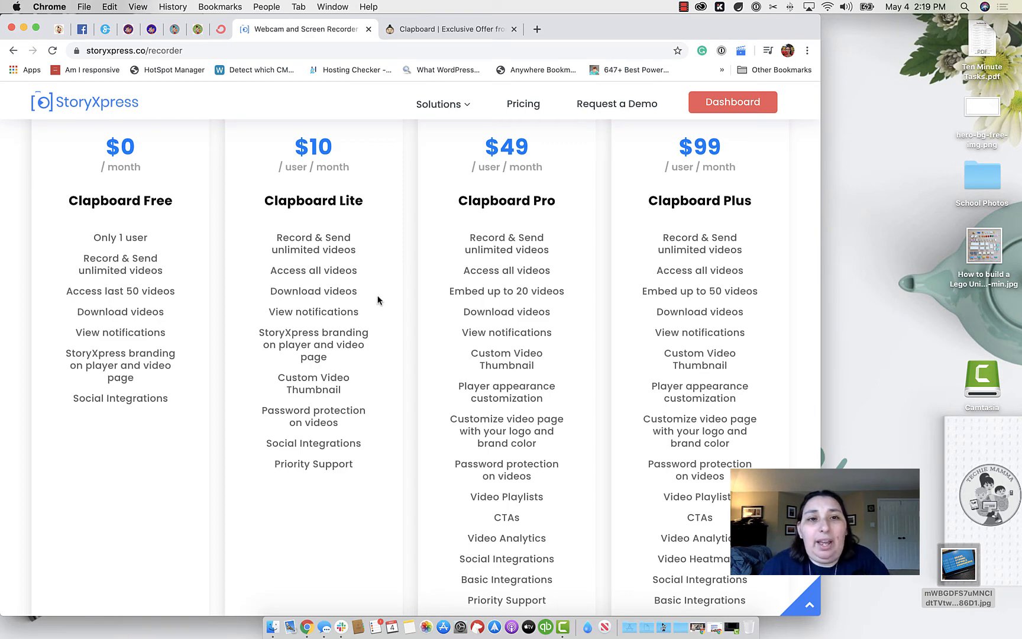
pyautogui.scroll(-3)
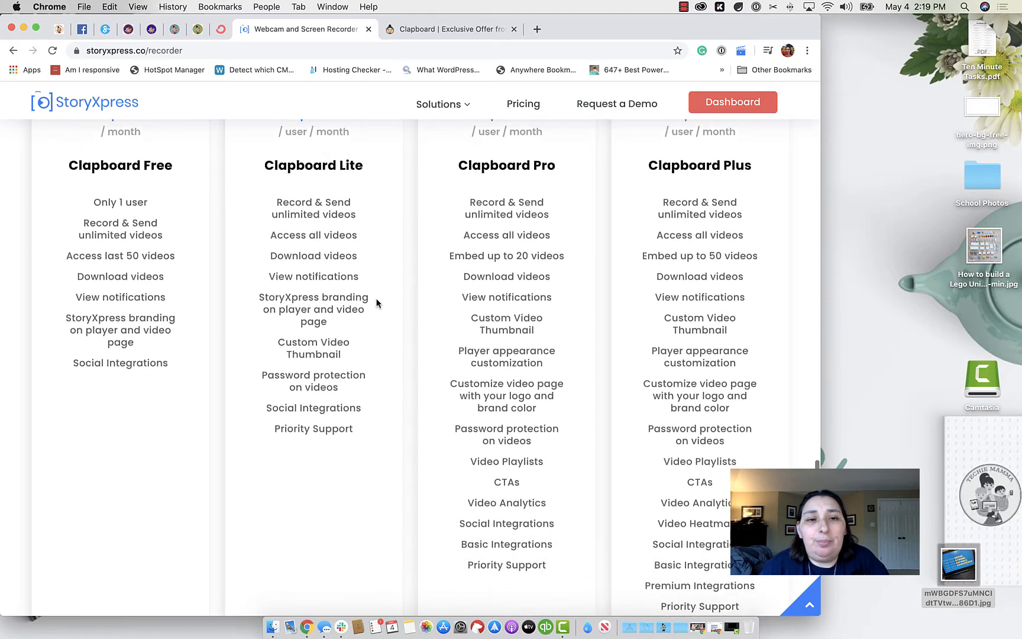
pyautogui.scroll(-3)
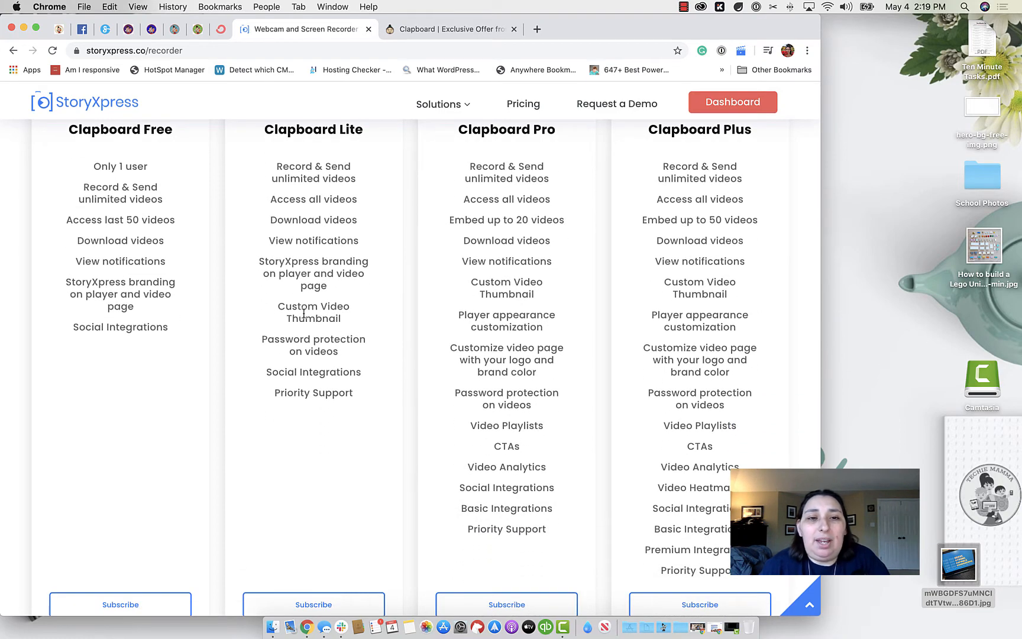
pyautogui.moveTo(372, 329)
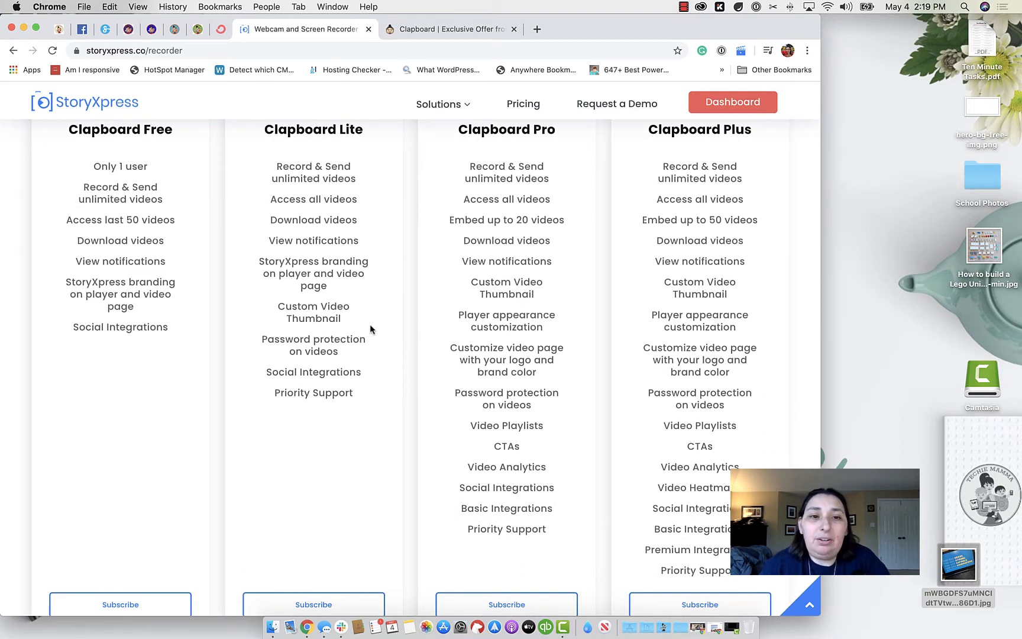
pyautogui.moveTo(371, 342)
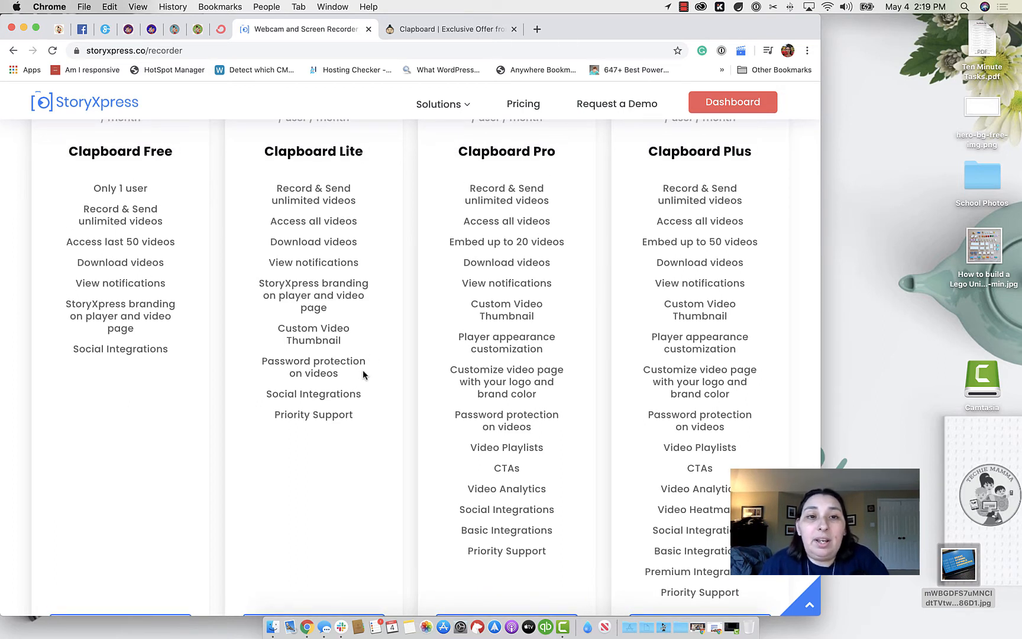
pyautogui.scroll(3)
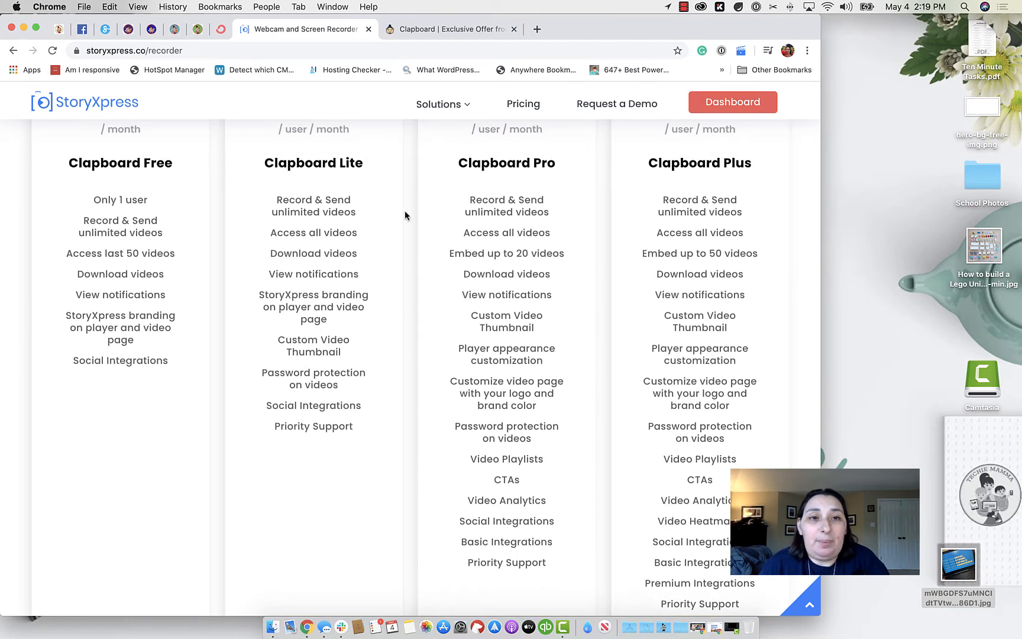
pyautogui.moveTo(332, 237)
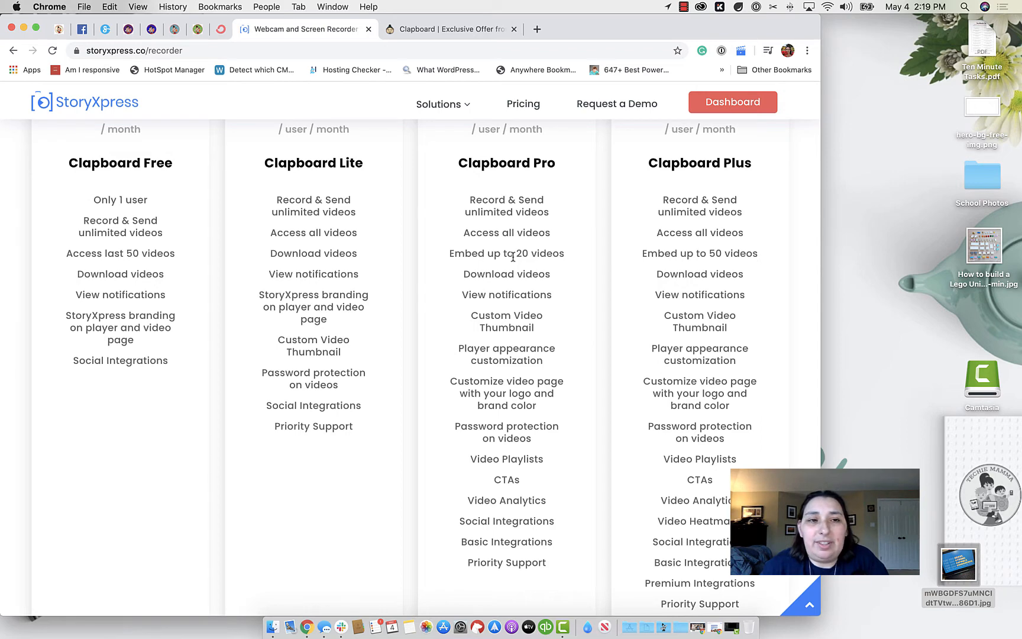
pyautogui.scroll(3)
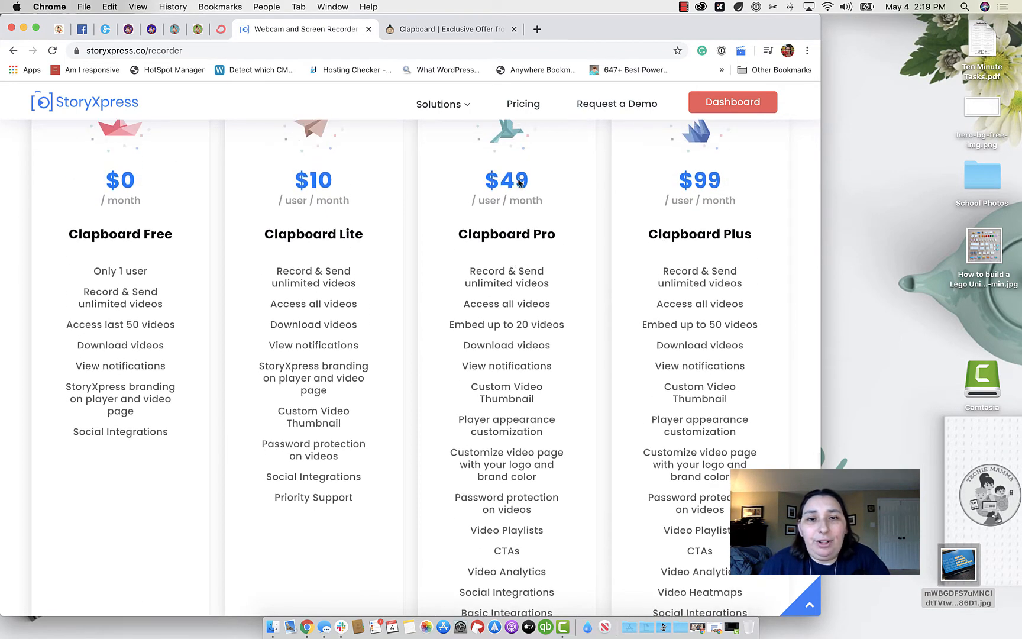
pyautogui.moveTo(746, 182)
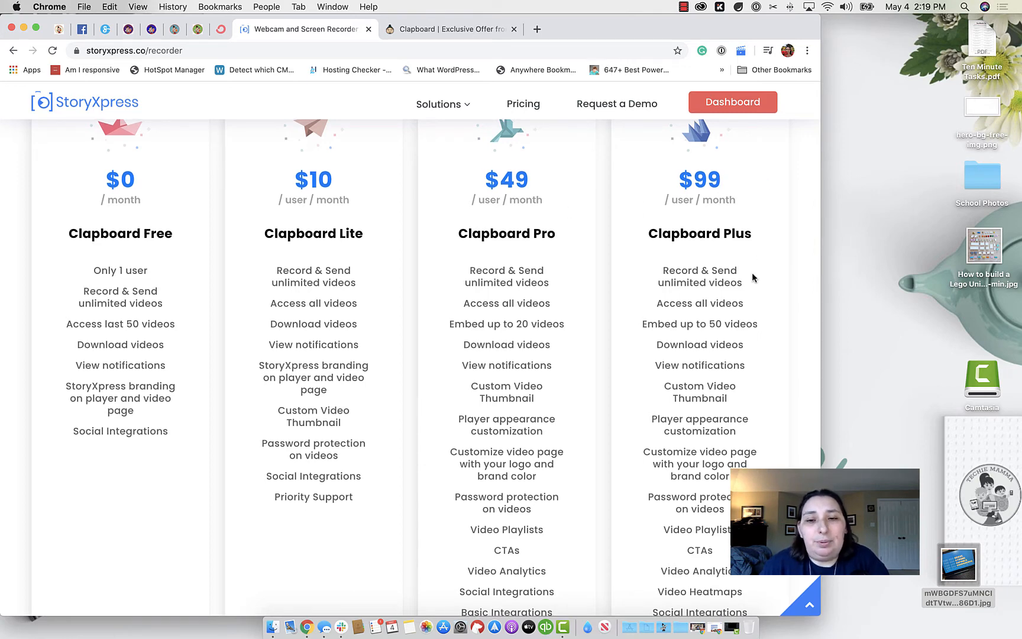
pyautogui.scroll(-3)
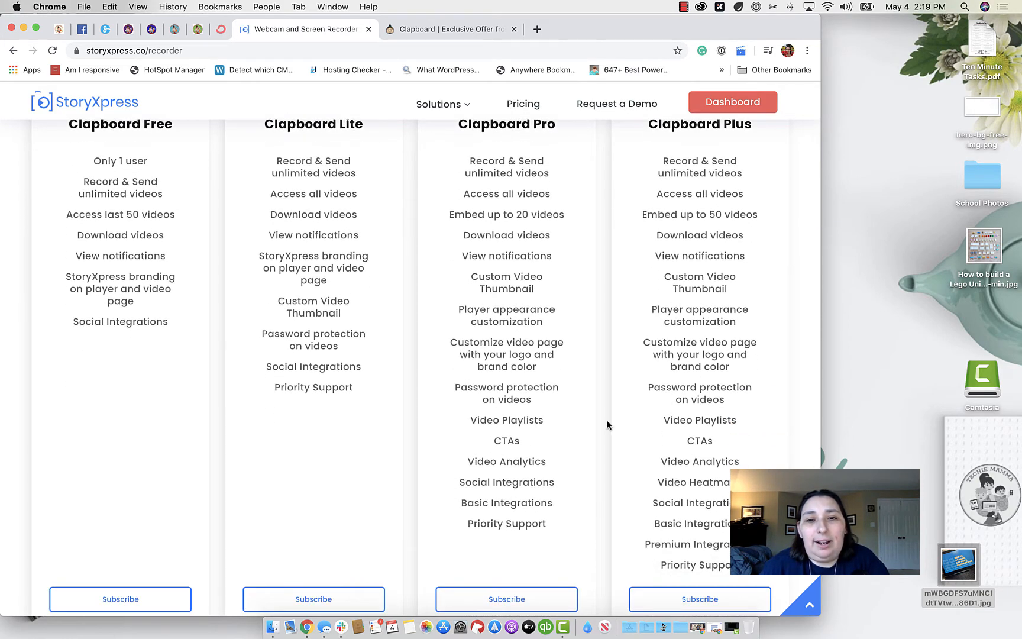
pyautogui.moveTo(572, 467)
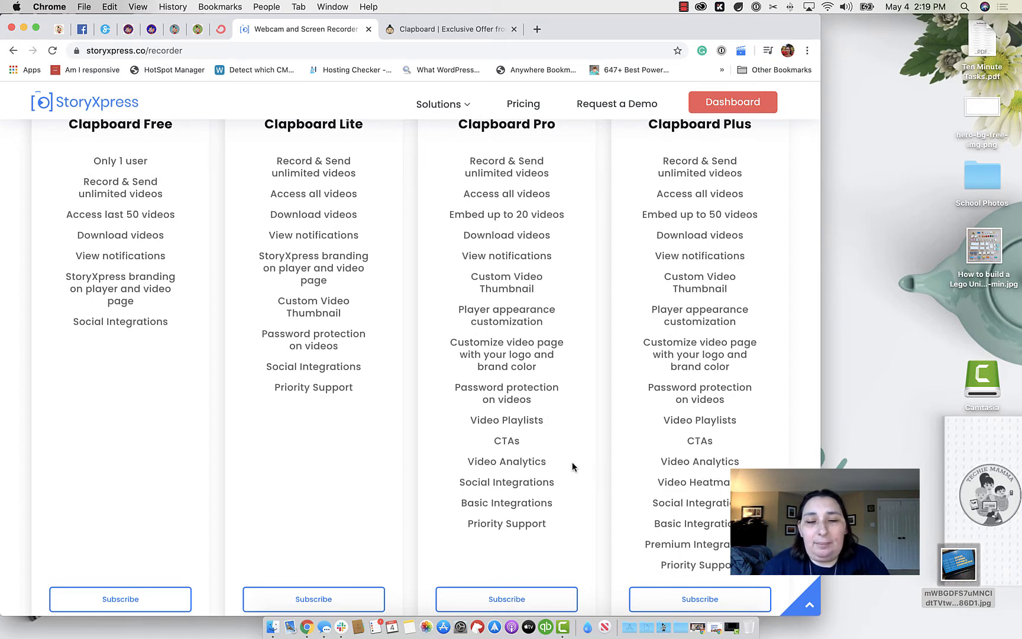
pyautogui.moveTo(531, 448)
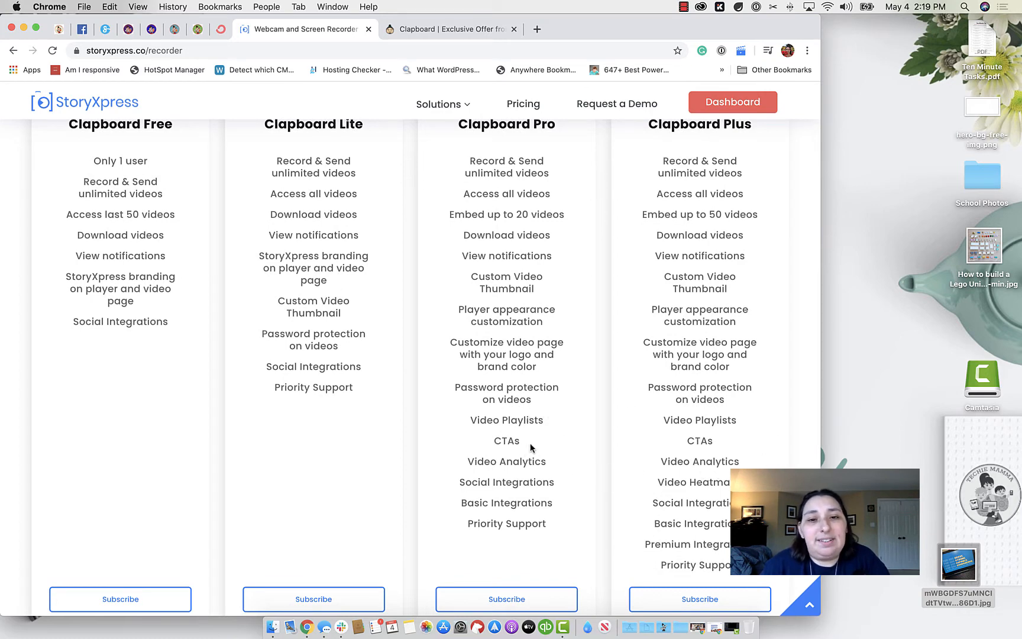
pyautogui.scroll(-3)
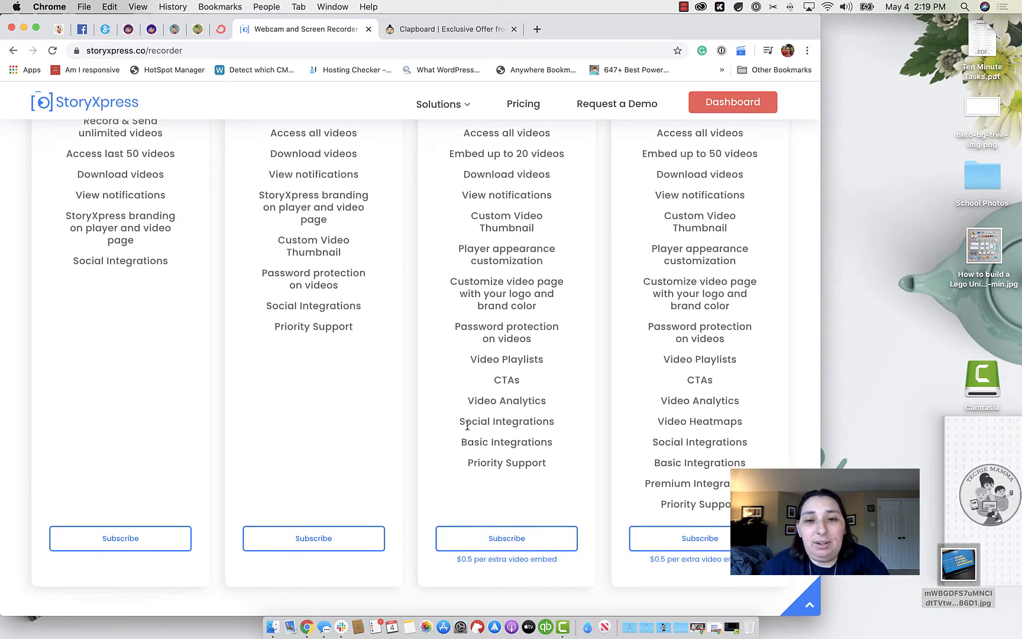
pyautogui.moveTo(655, 479)
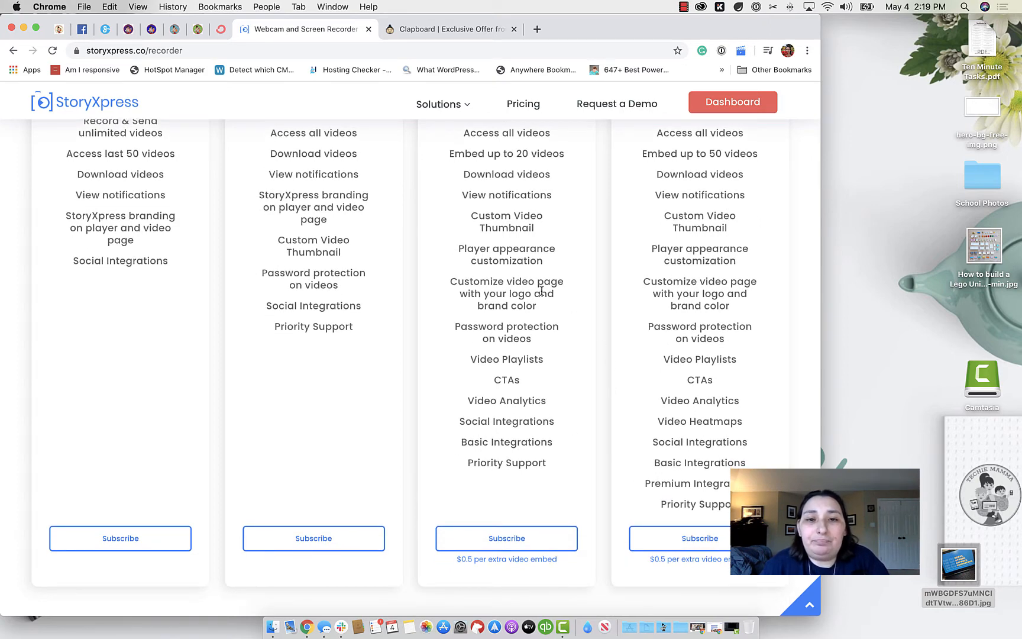
# - Highlight the Video Playlists feature of Clapboard Pro, then scroll to the Quickly Create and Share a Video banner
pyautogui.doubleClick(507, 359)
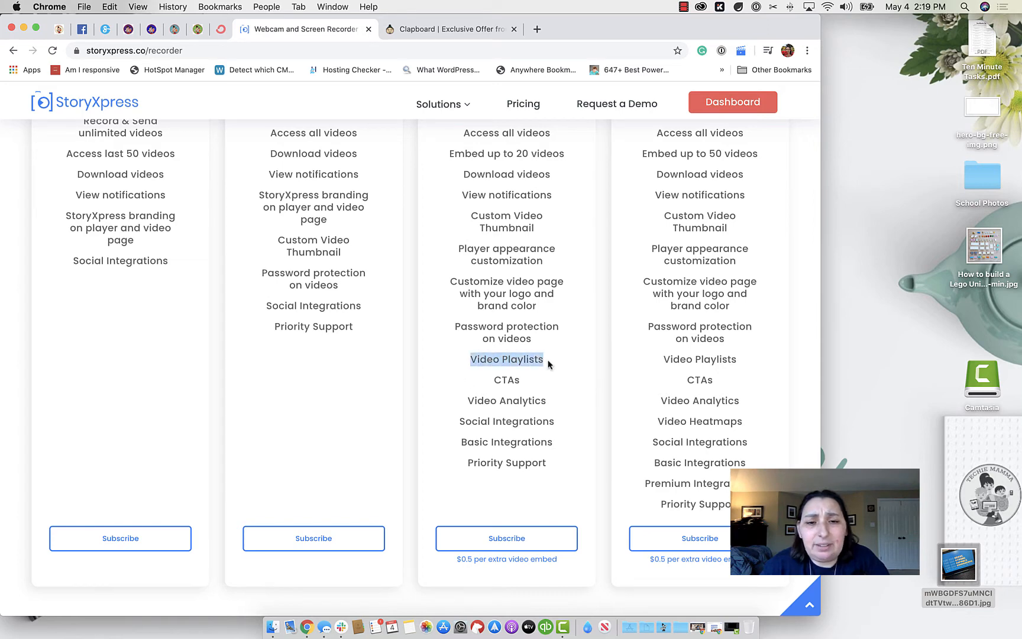
pyautogui.scroll(3)
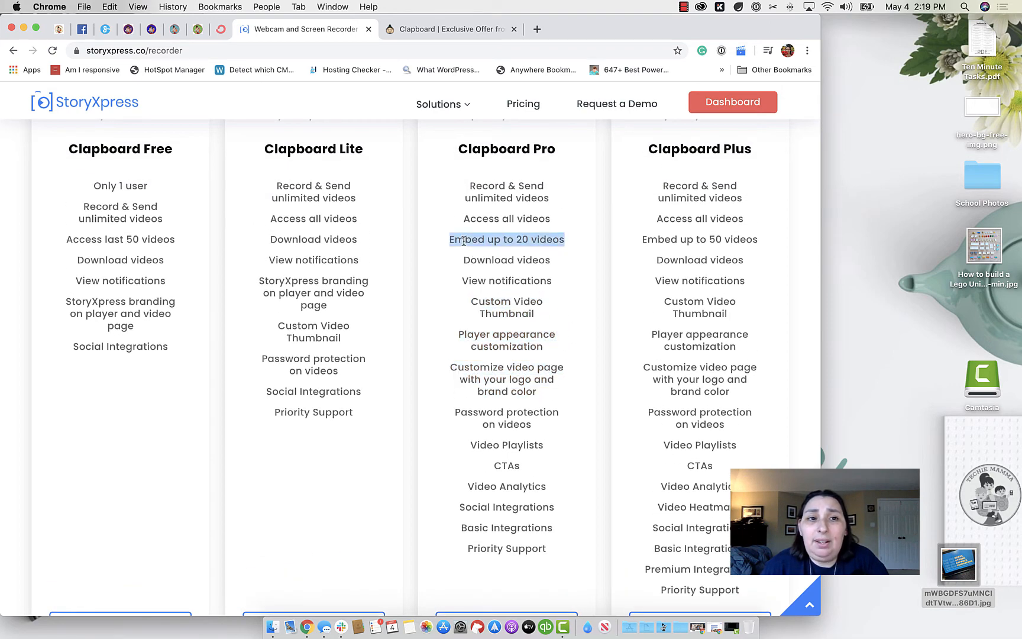
pyautogui.moveTo(321, 272)
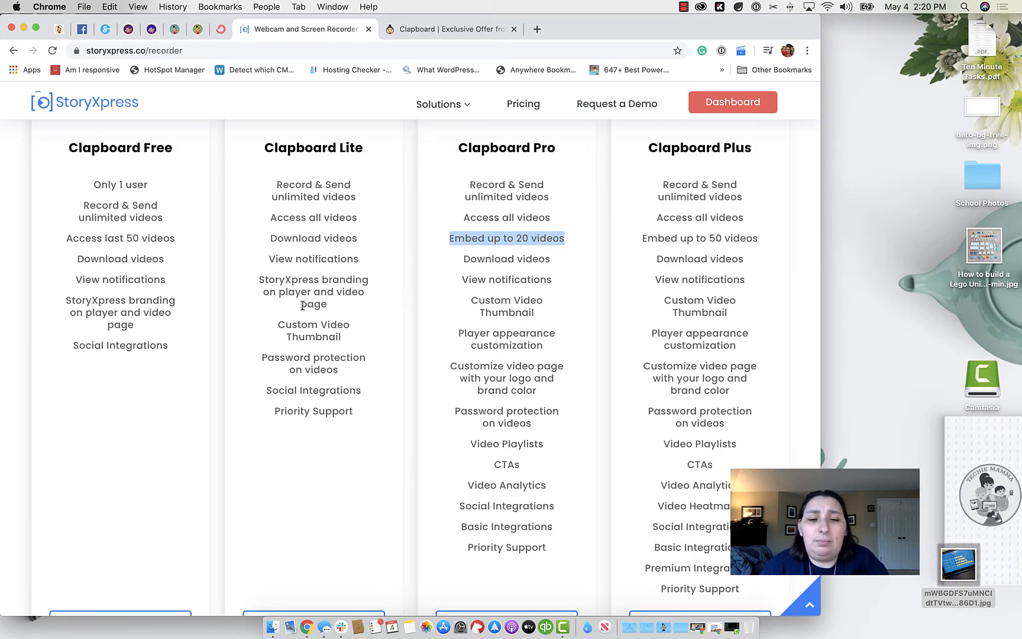
pyautogui.scroll(3)
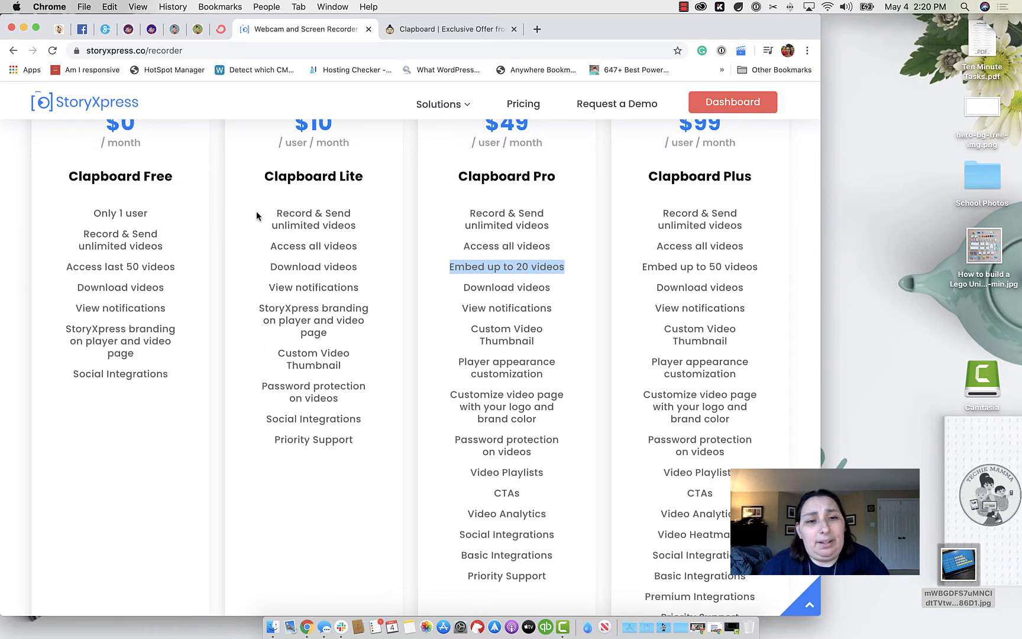
pyautogui.moveTo(432, 329)
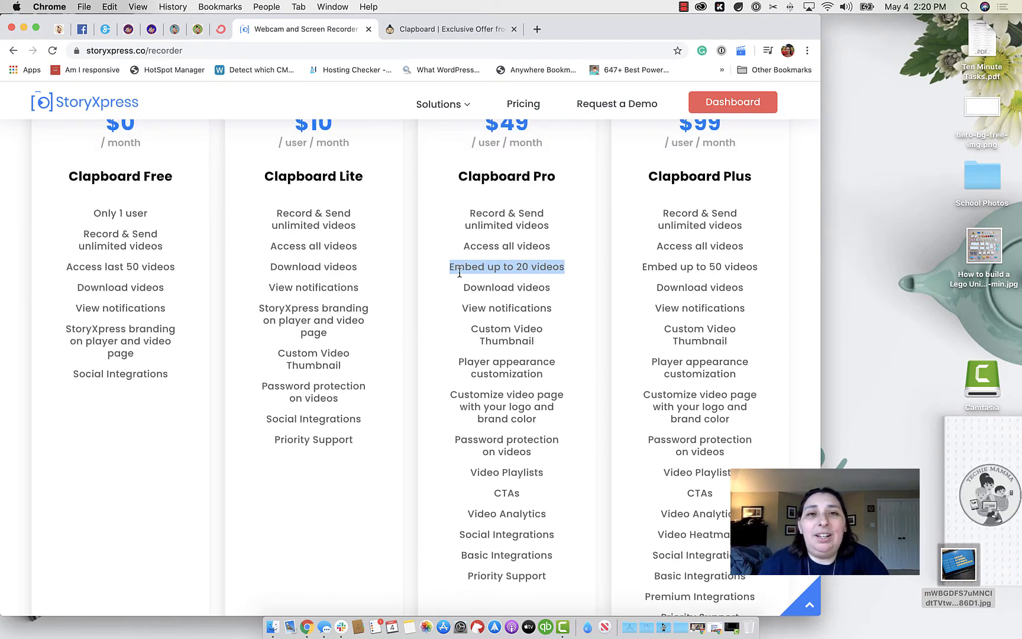
pyautogui.moveTo(579, 265)
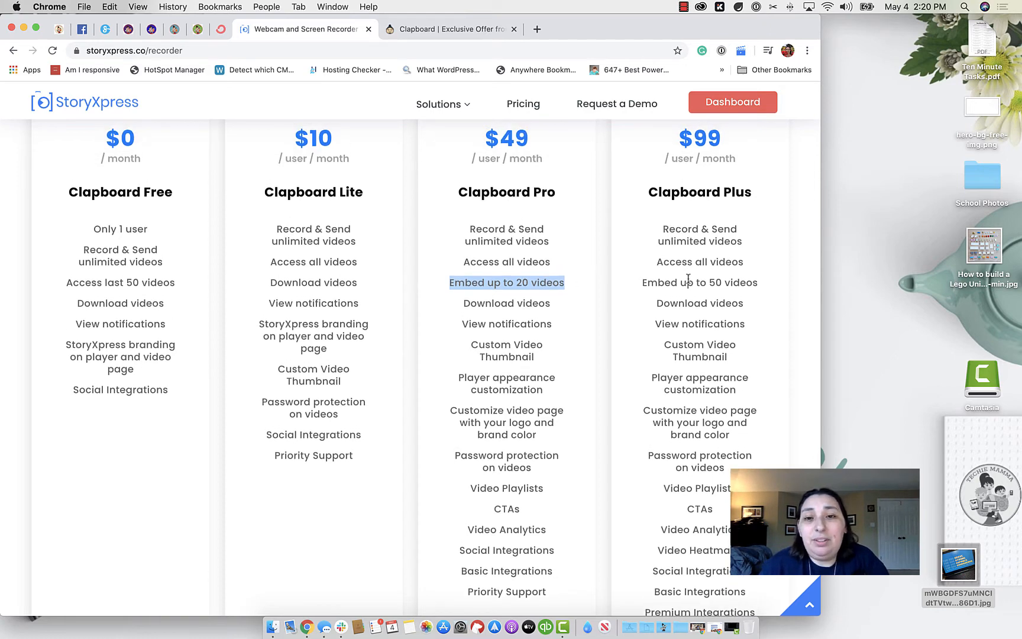
pyautogui.scroll(-3)
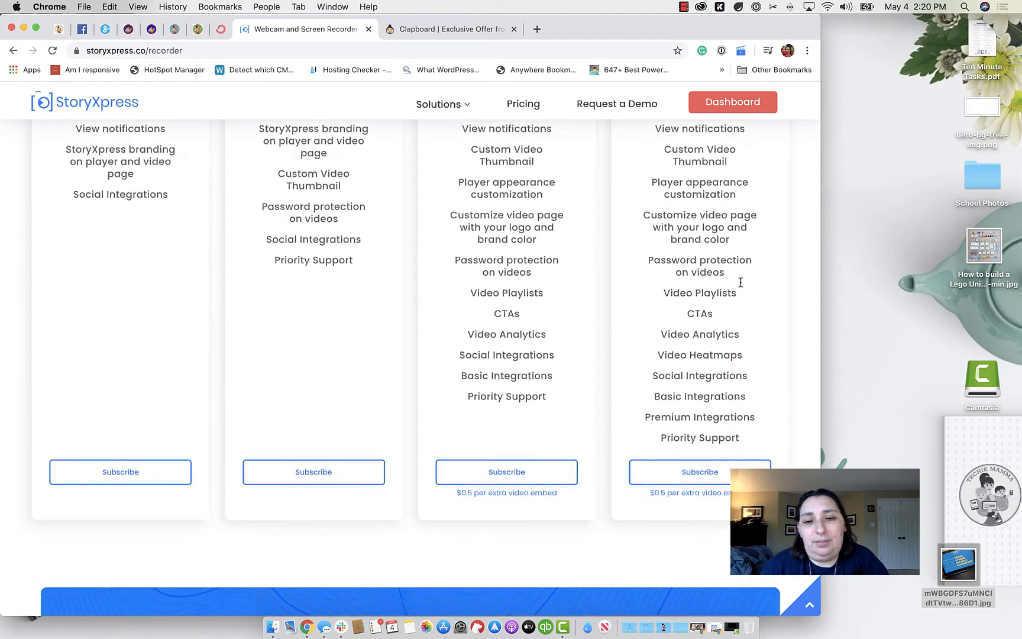
pyautogui.scroll(3)
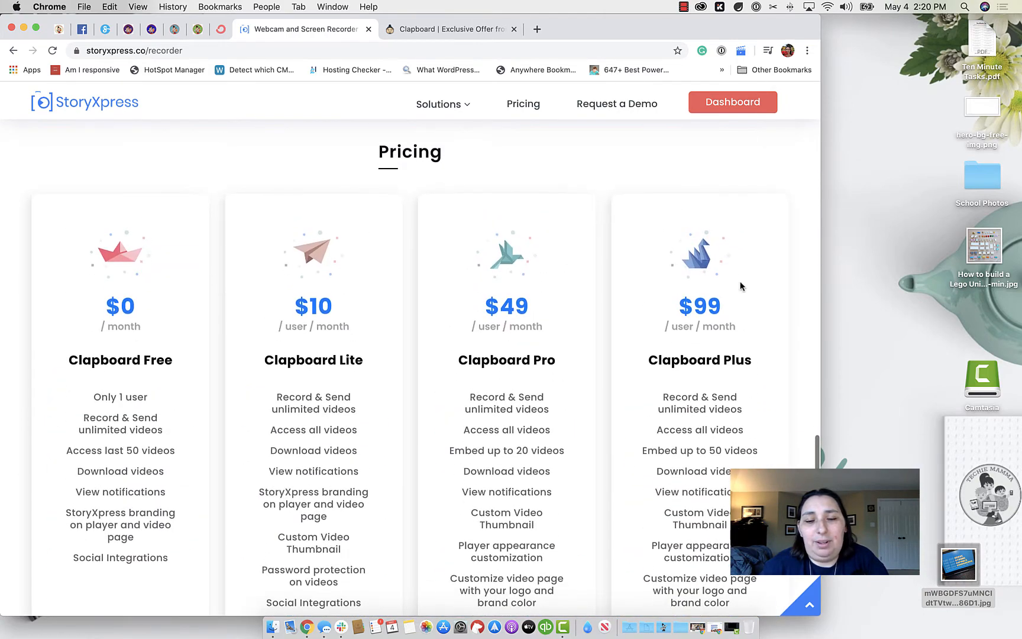
pyautogui.scroll(-3)
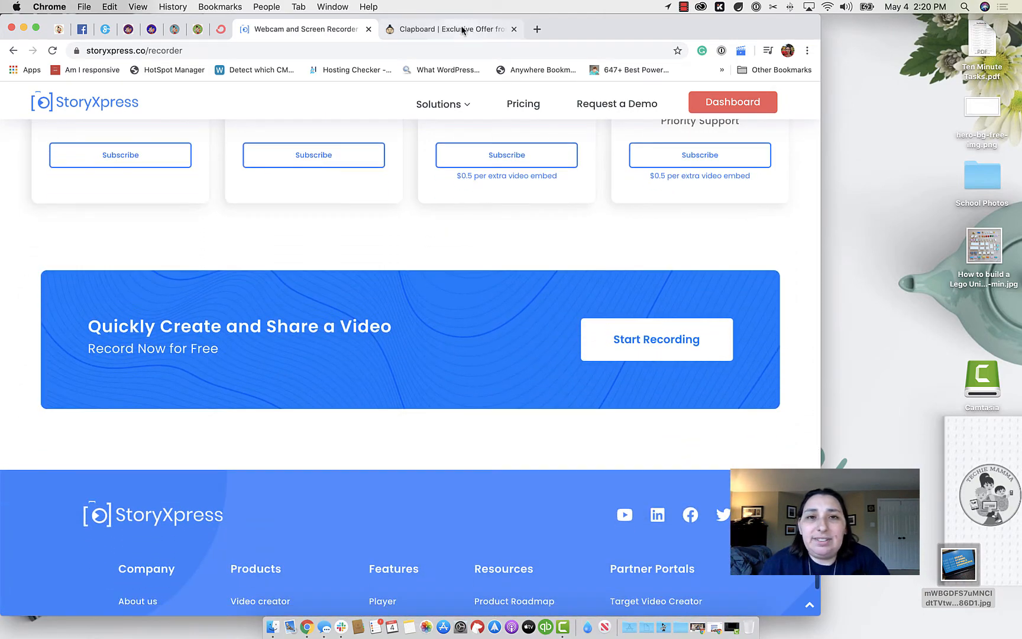
# - Switch to the AppSumo Clapboard deal page and scroll through its description and screenshots
pyautogui.click(450, 28)
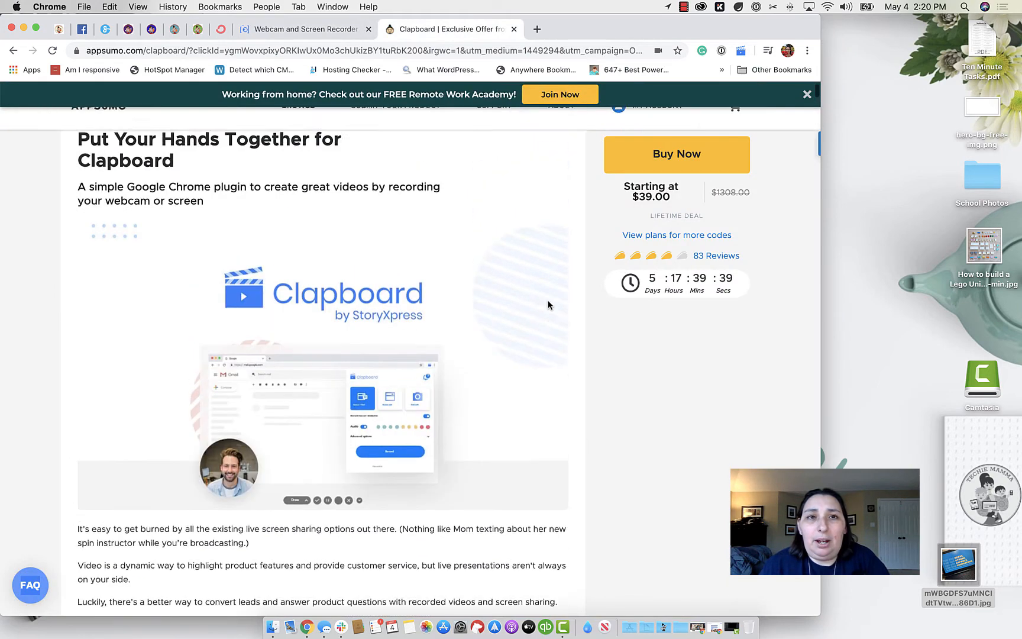
pyautogui.scroll(3)
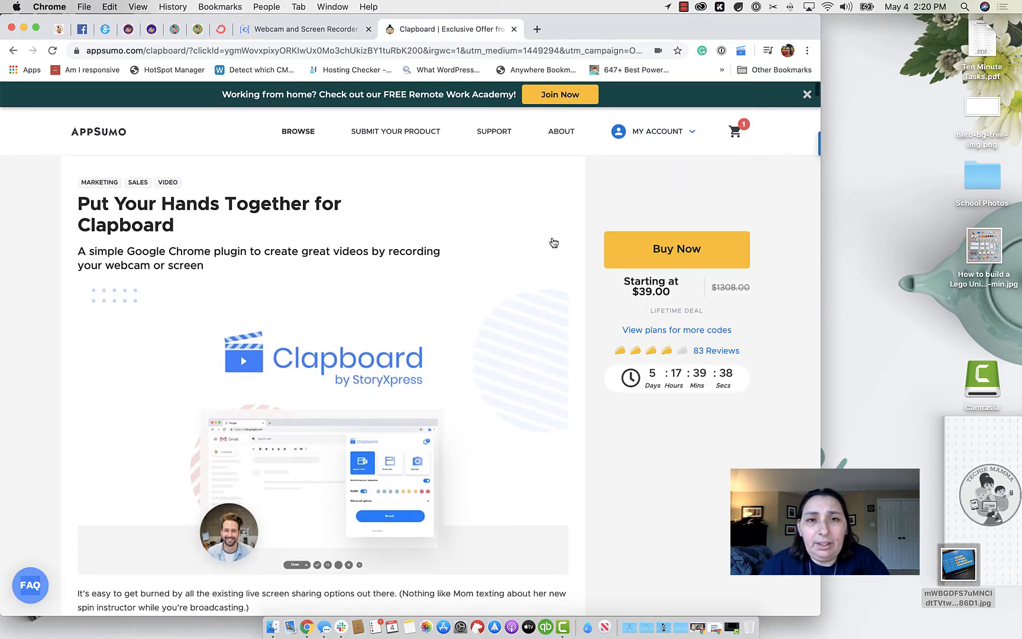
pyautogui.scroll(-3)
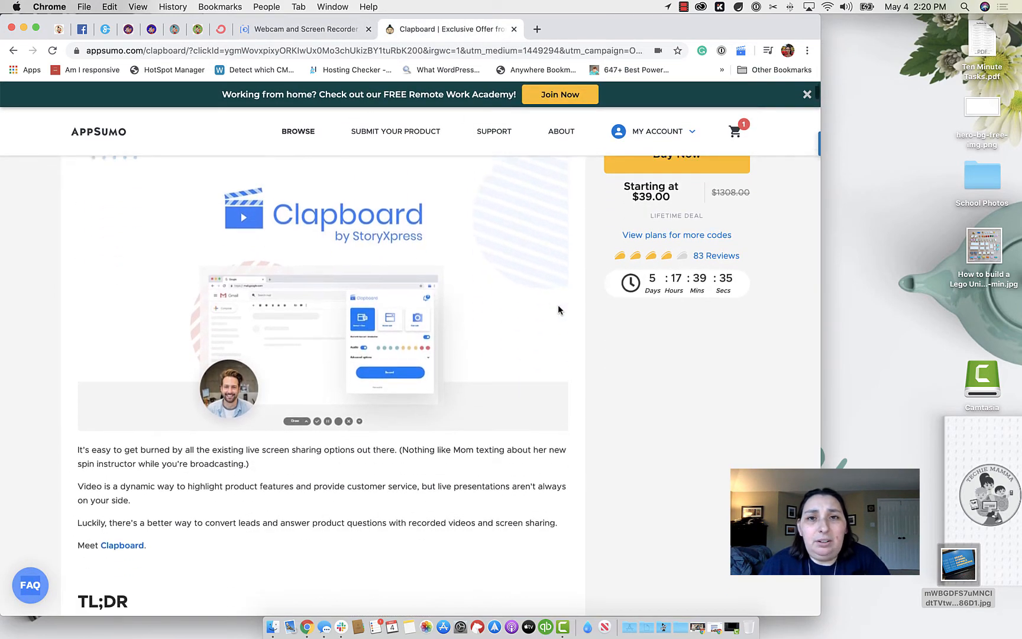
pyautogui.scroll(3)
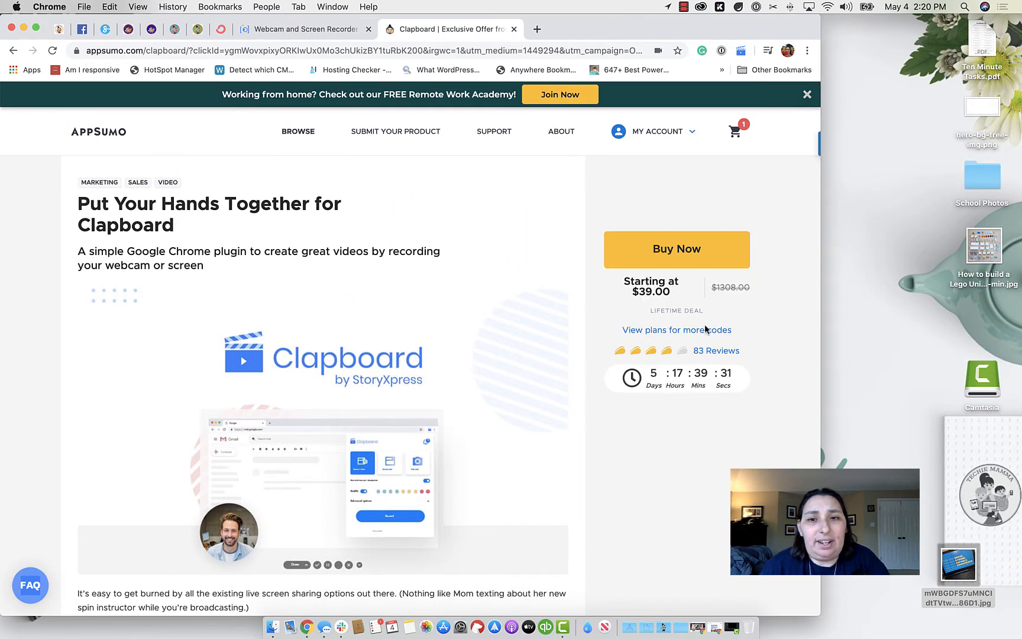
pyautogui.scroll(-3)
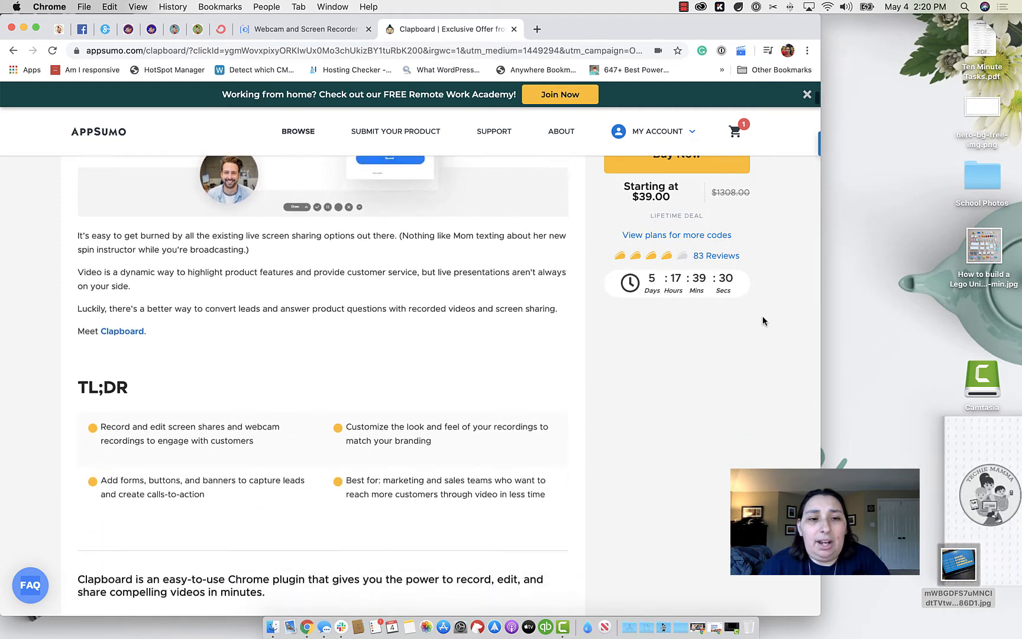
pyautogui.scroll(-3)
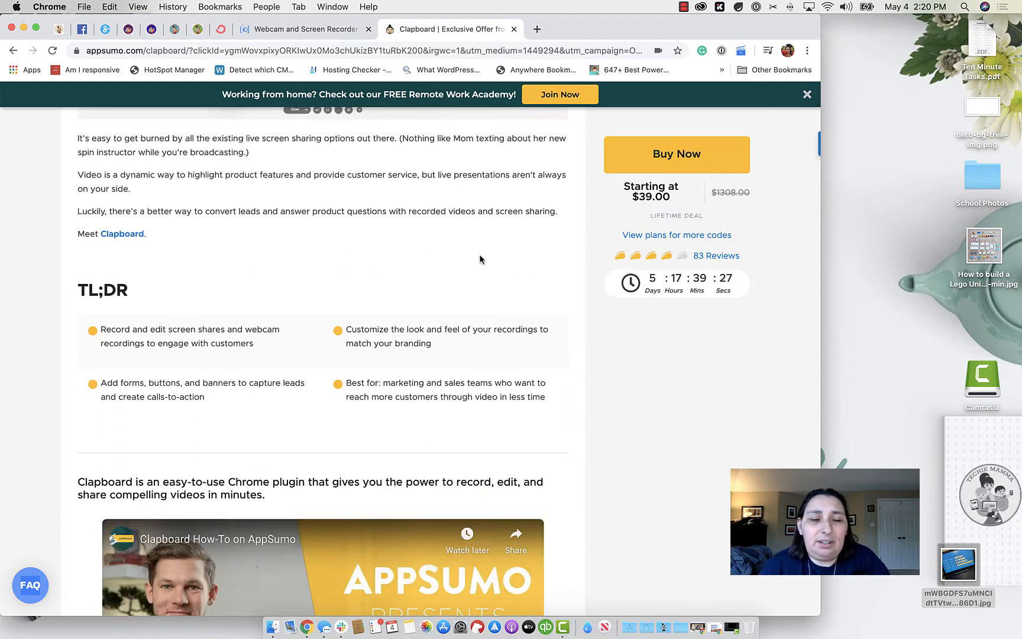
# - Scroll past the analytics section down to Plans and Features with the Single, Double and Multiple tiers
pyautogui.scroll(-3)
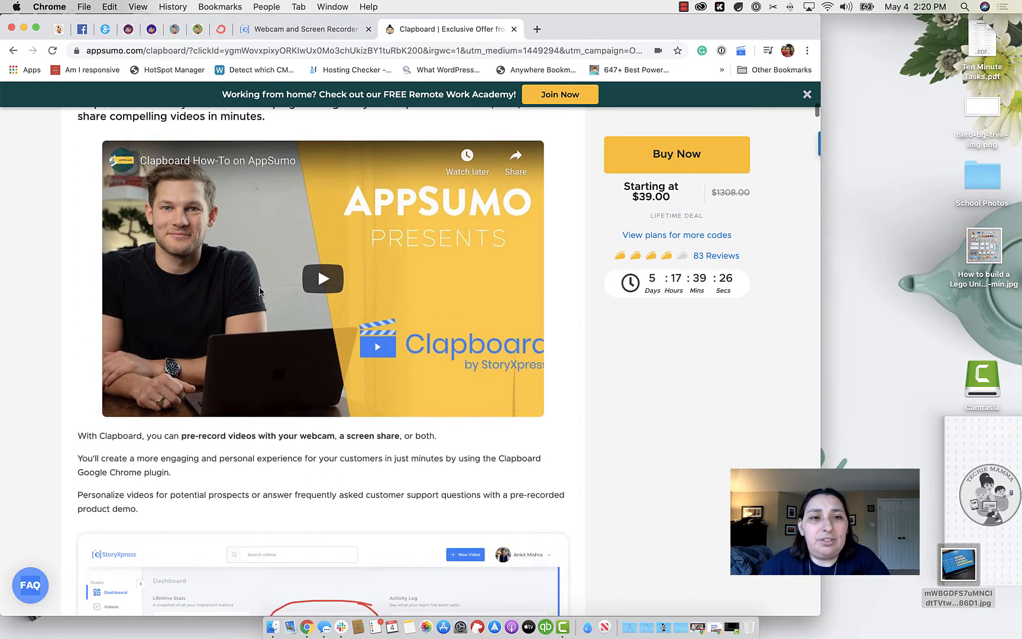
pyautogui.scroll(-3)
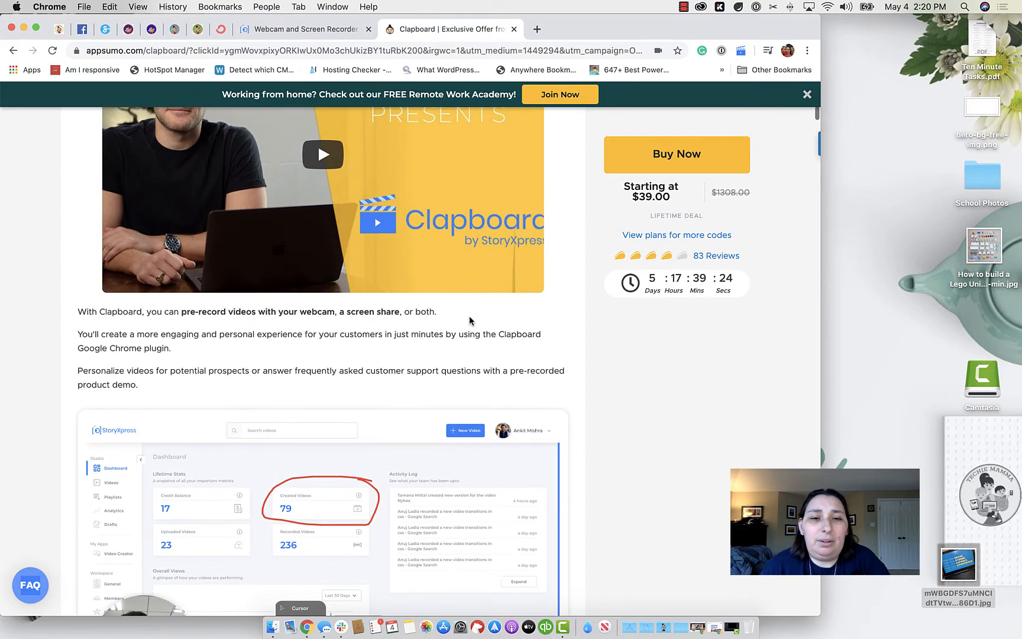
pyautogui.scroll(-3)
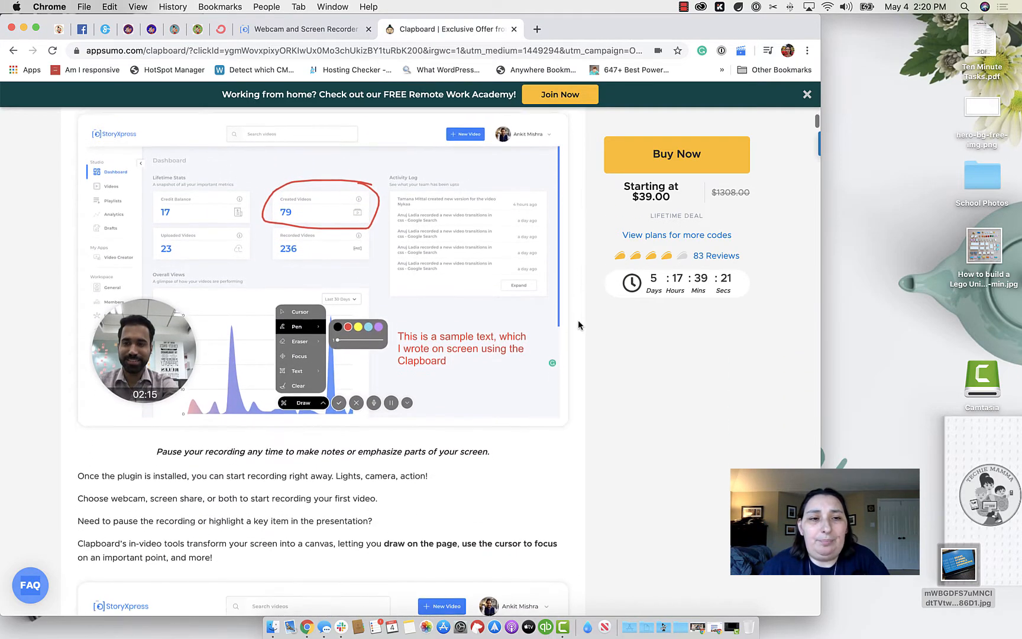
pyautogui.scroll(-3)
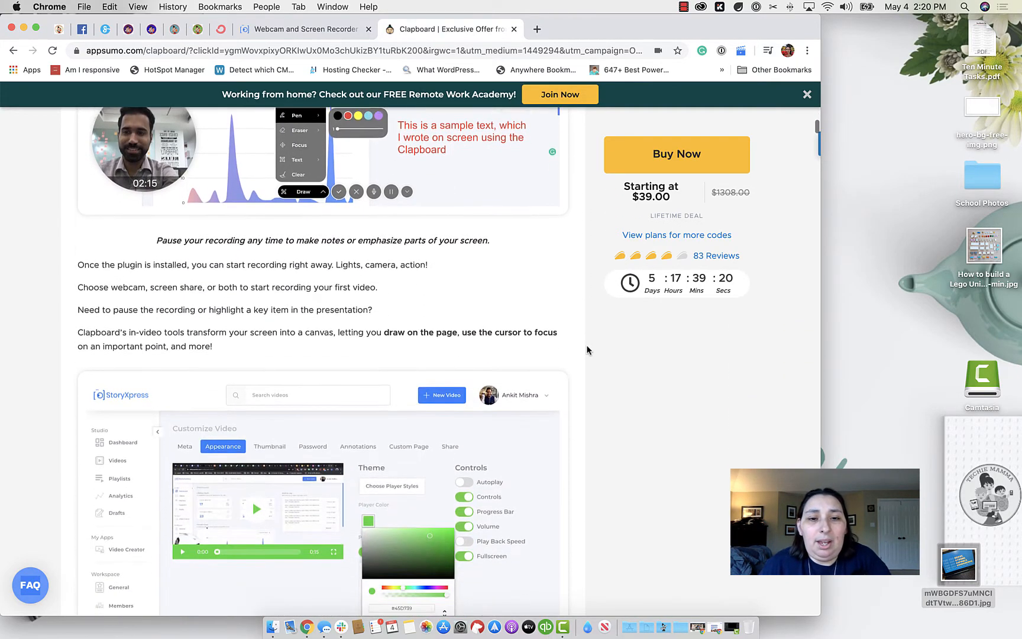
pyautogui.scroll(-3)
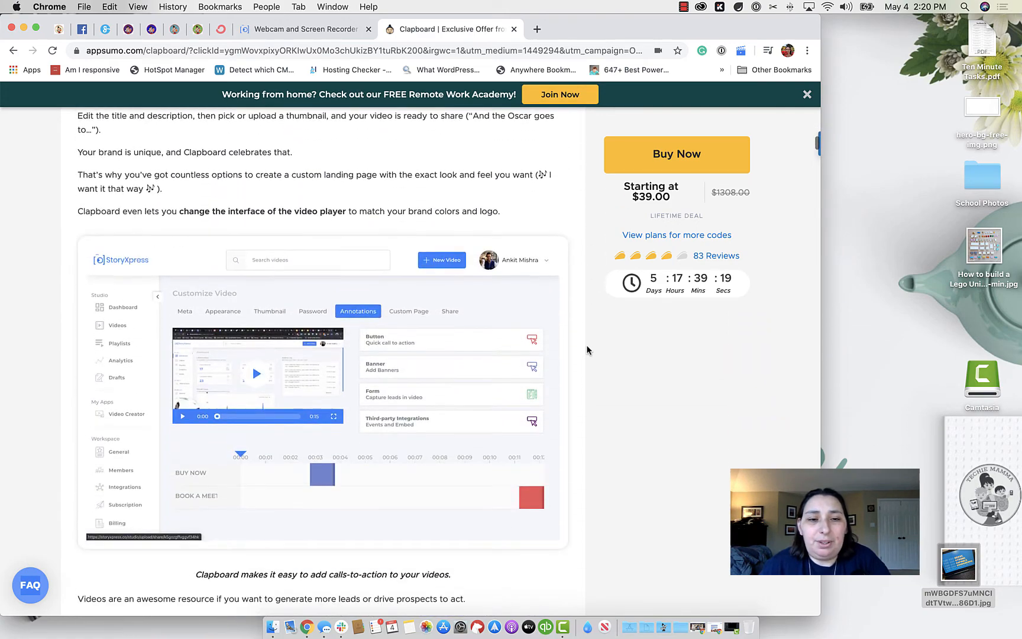
pyautogui.scroll(-3)
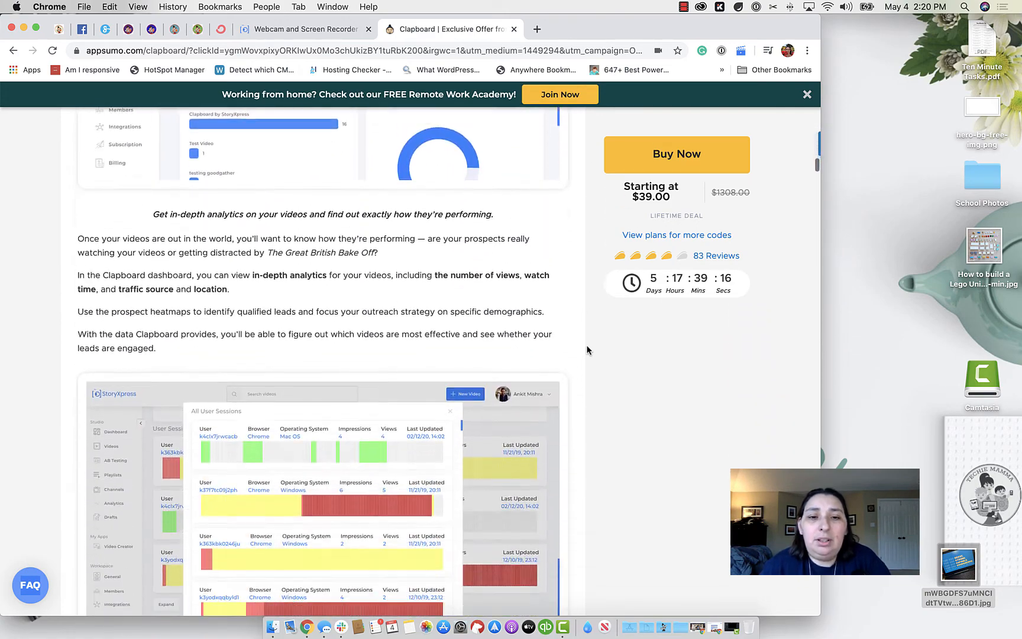
pyautogui.scroll(-3)
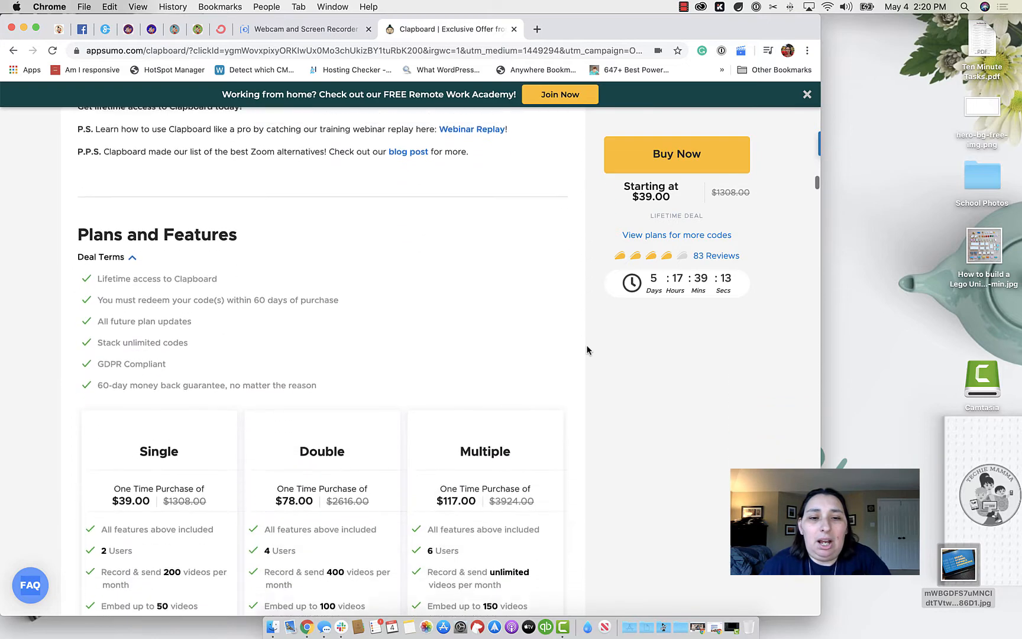
# - Bring the Single, Double and Multiple lifetime plans into view and highlight a Single plan feature
pyautogui.scroll(-3)
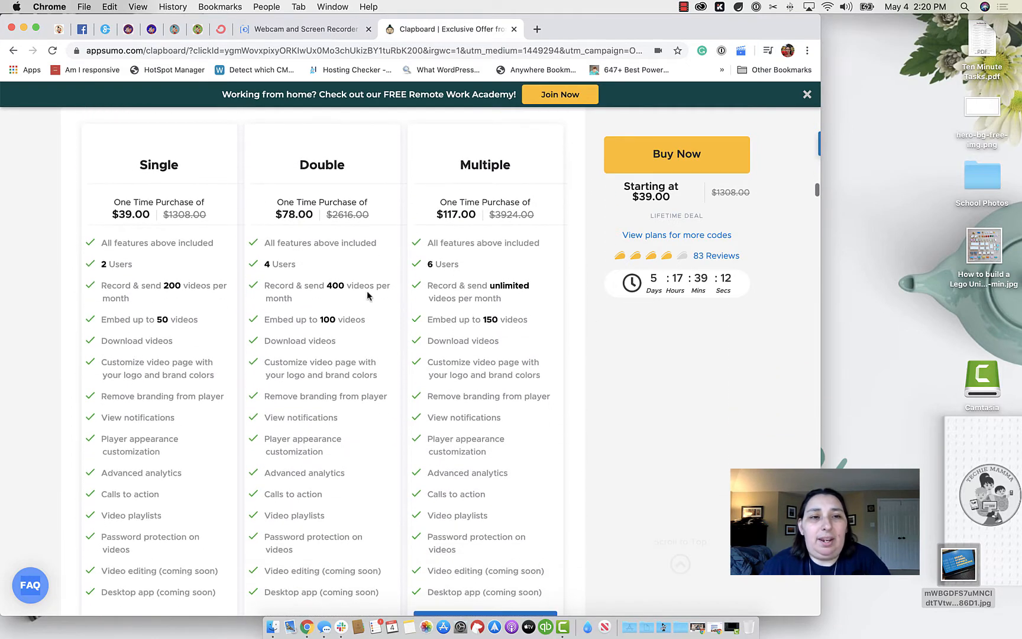
pyautogui.scroll(-3)
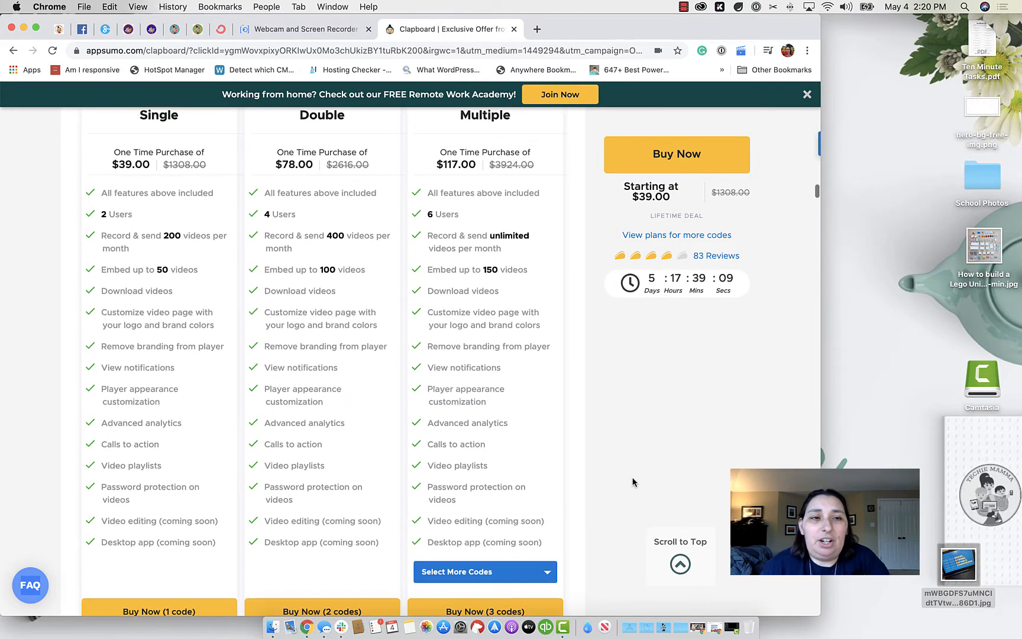
pyautogui.scroll(3)
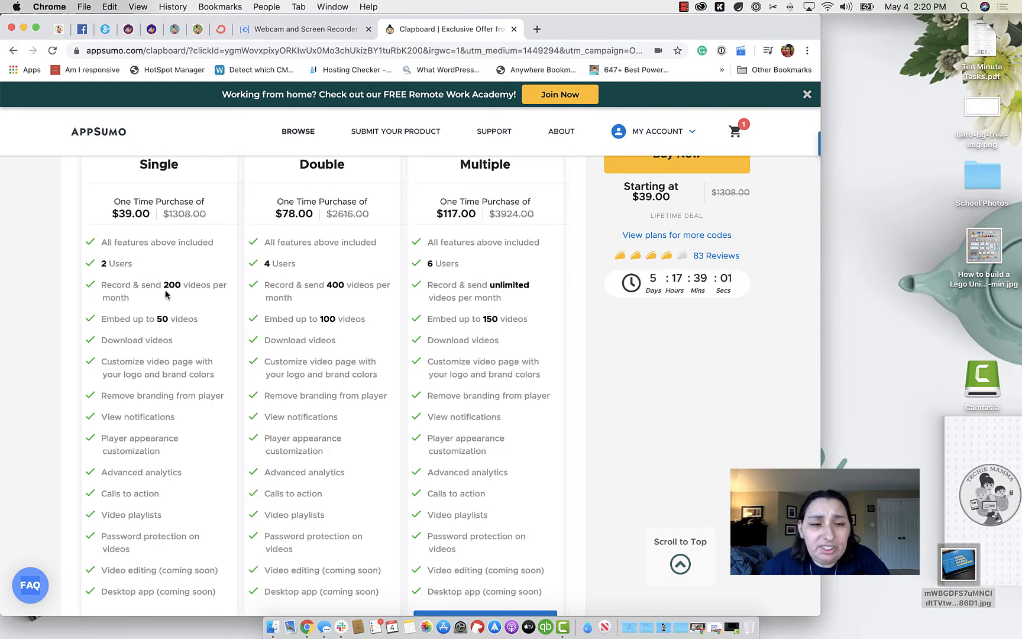
pyautogui.moveTo(212, 295)
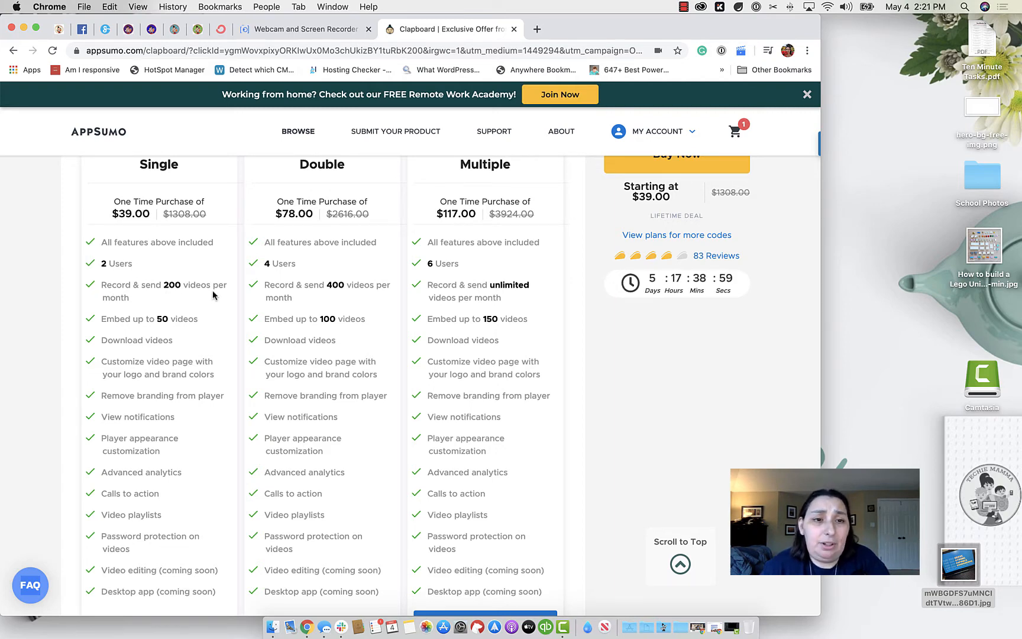
pyautogui.moveTo(172, 323)
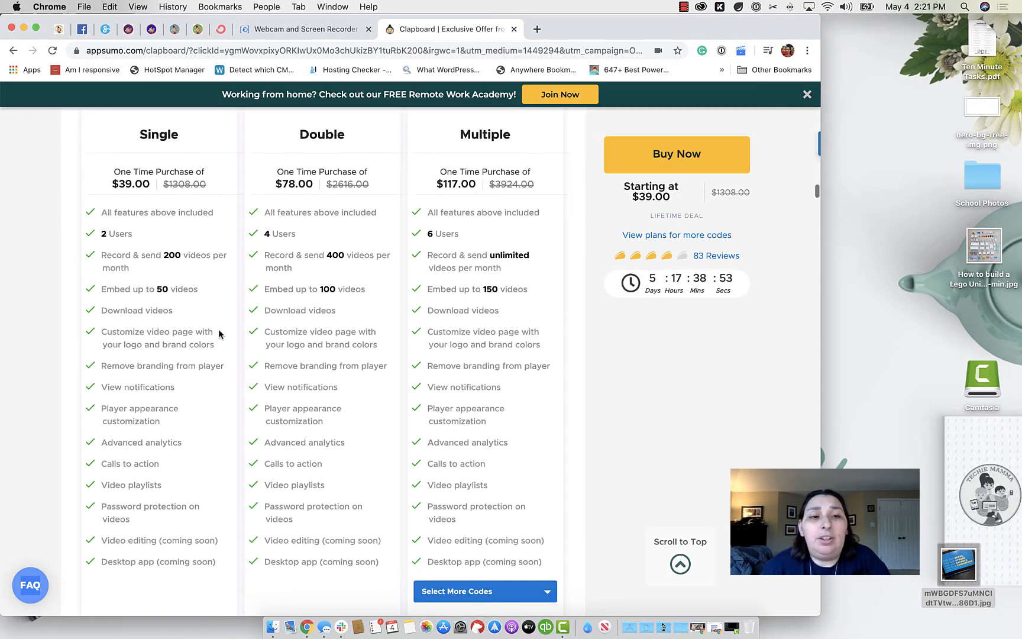
pyautogui.doubleClick(158, 331)
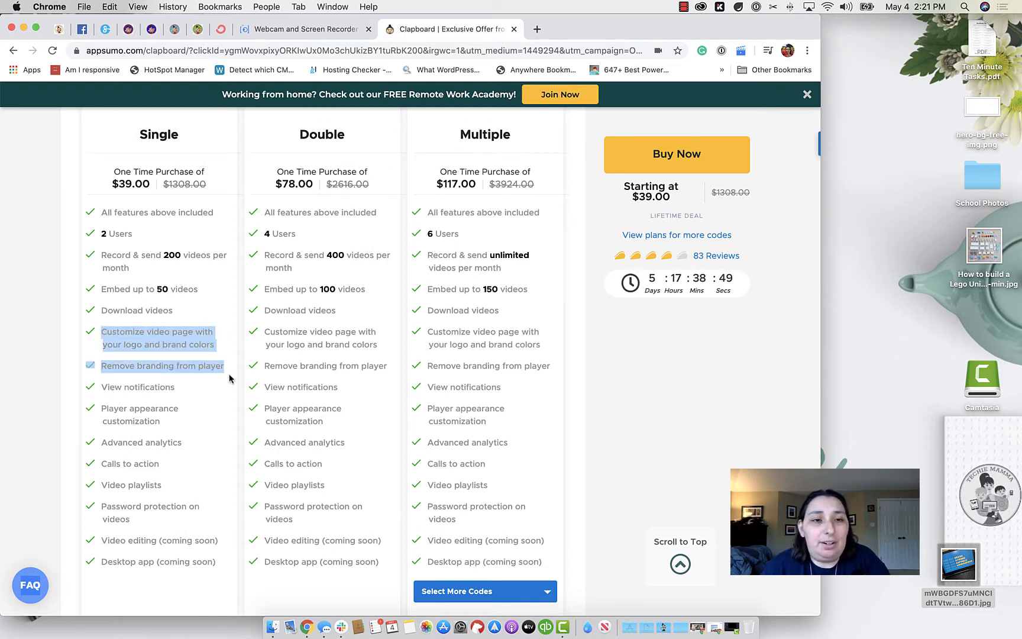
pyautogui.scroll(-3)
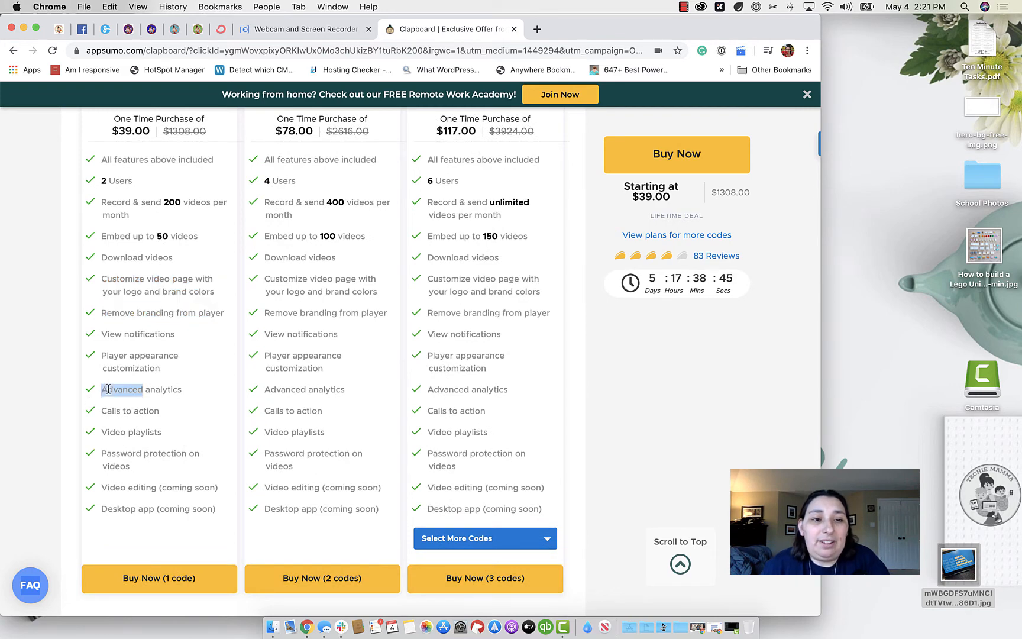
pyautogui.scroll(-3)
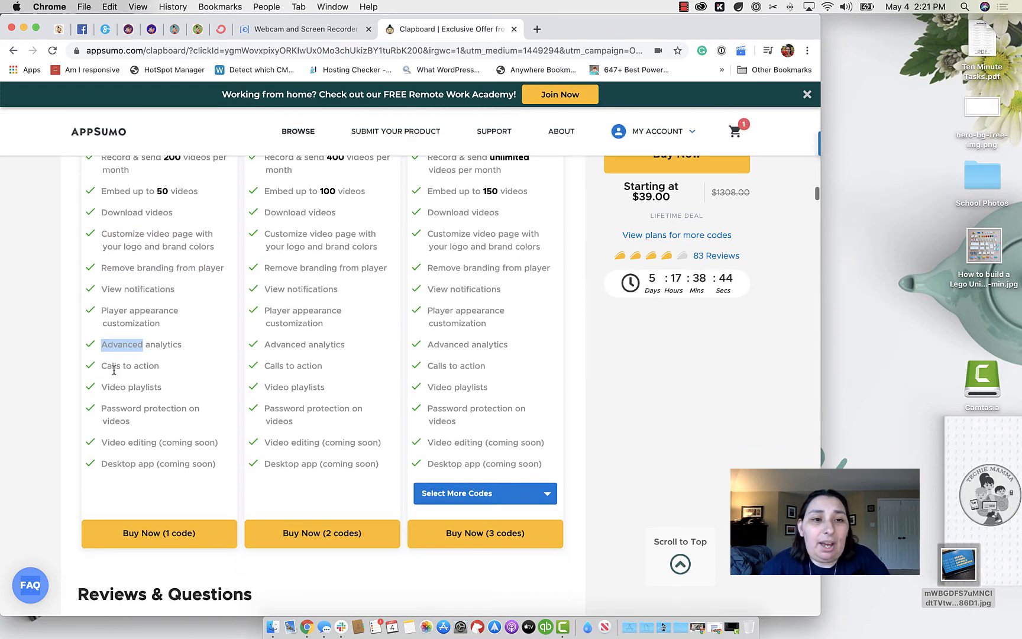
pyautogui.scroll(-3)
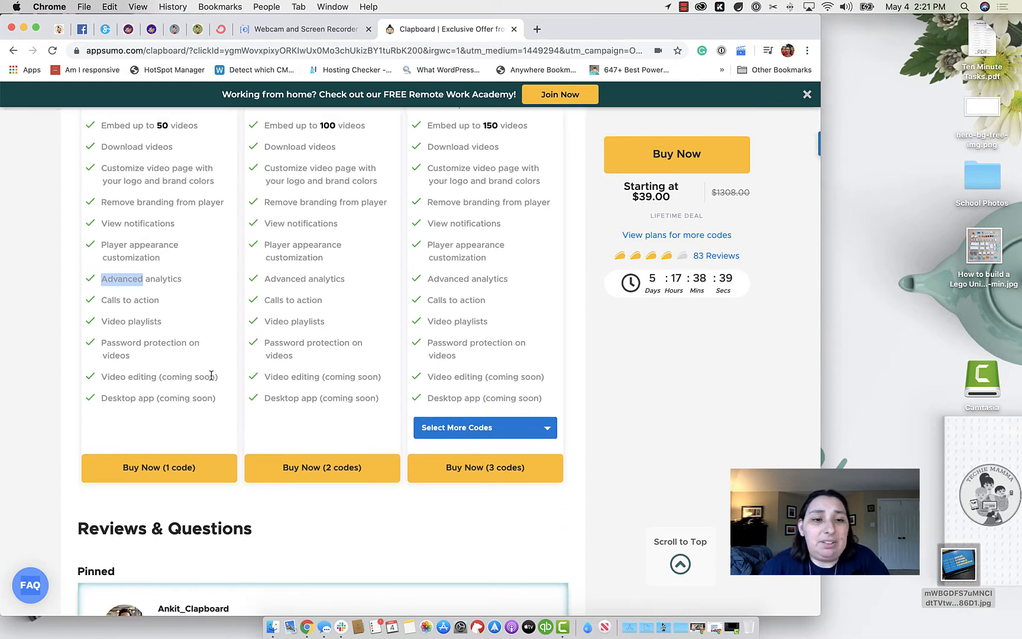
# - Scroll up and down the tiers to compare users, video limits and Buy Now options
pyautogui.scroll(3)
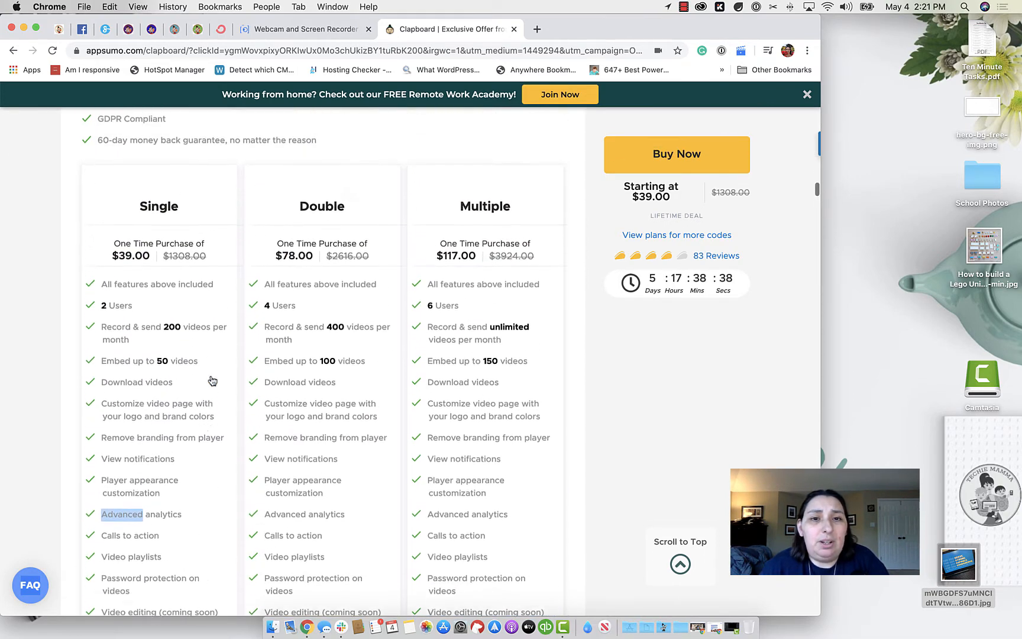
pyautogui.scroll(-3)
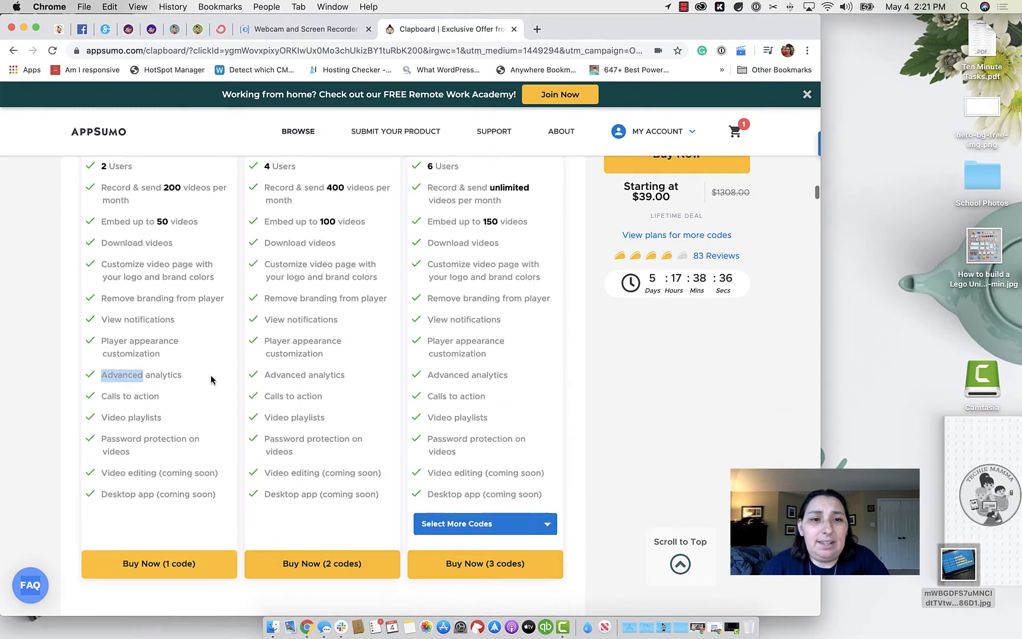
pyautogui.scroll(3)
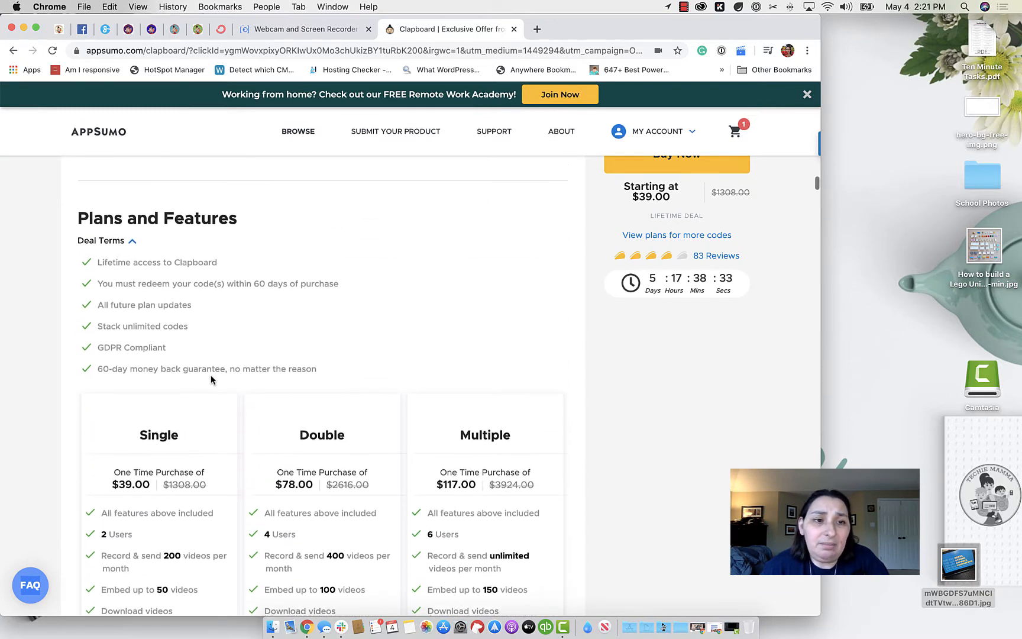
pyautogui.scroll(3)
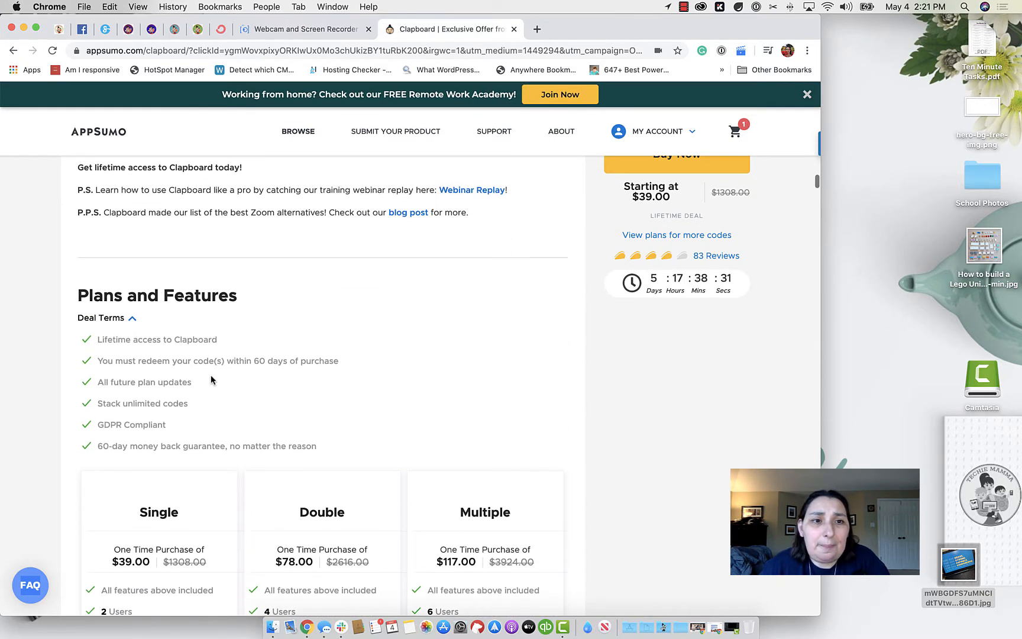
pyautogui.scroll(-3)
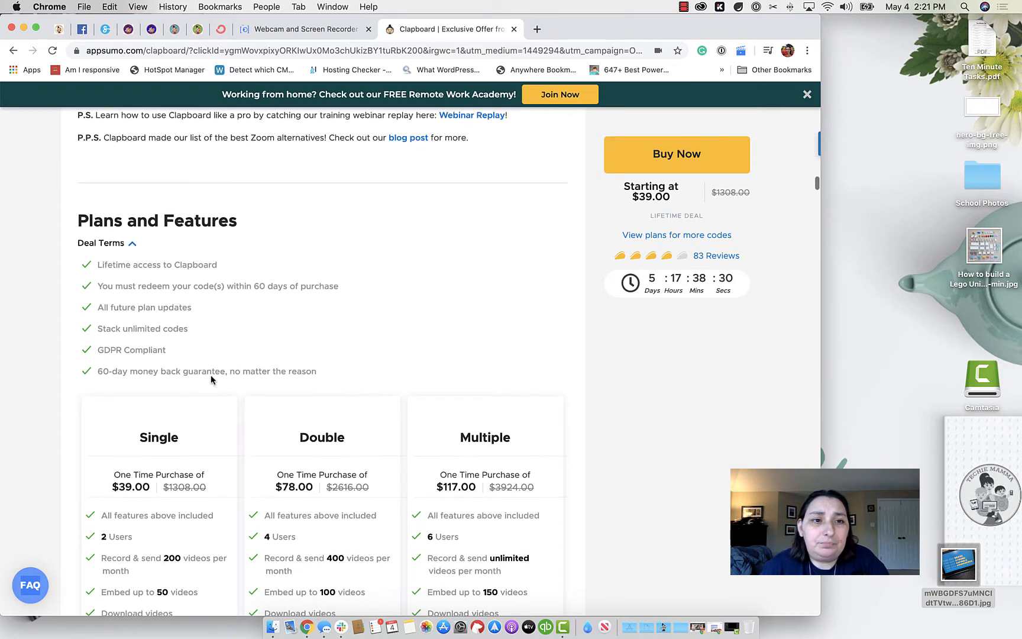
pyautogui.scroll(-3)
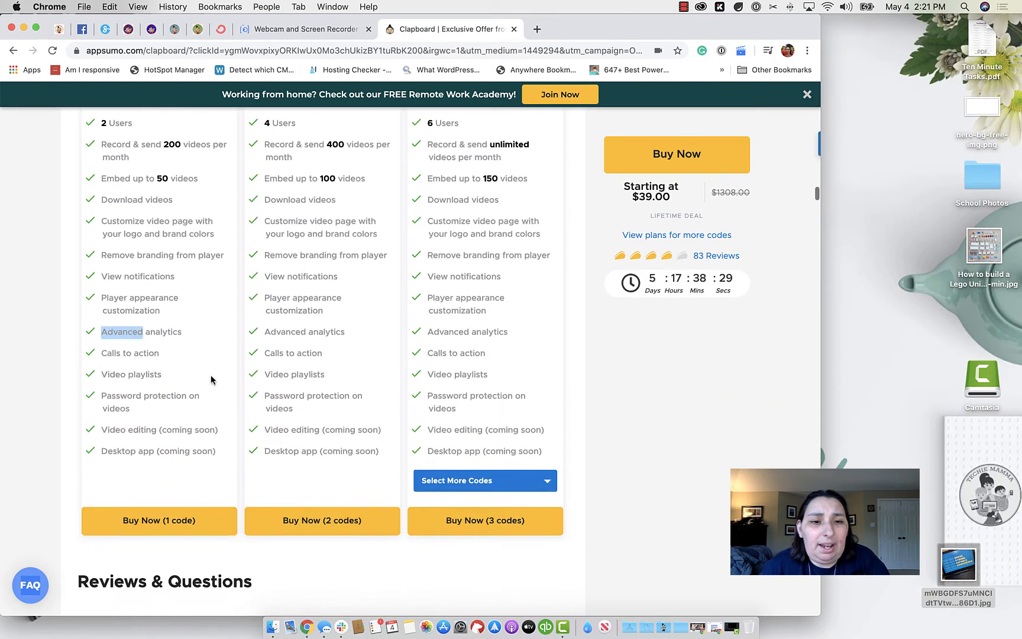
pyautogui.scroll(3)
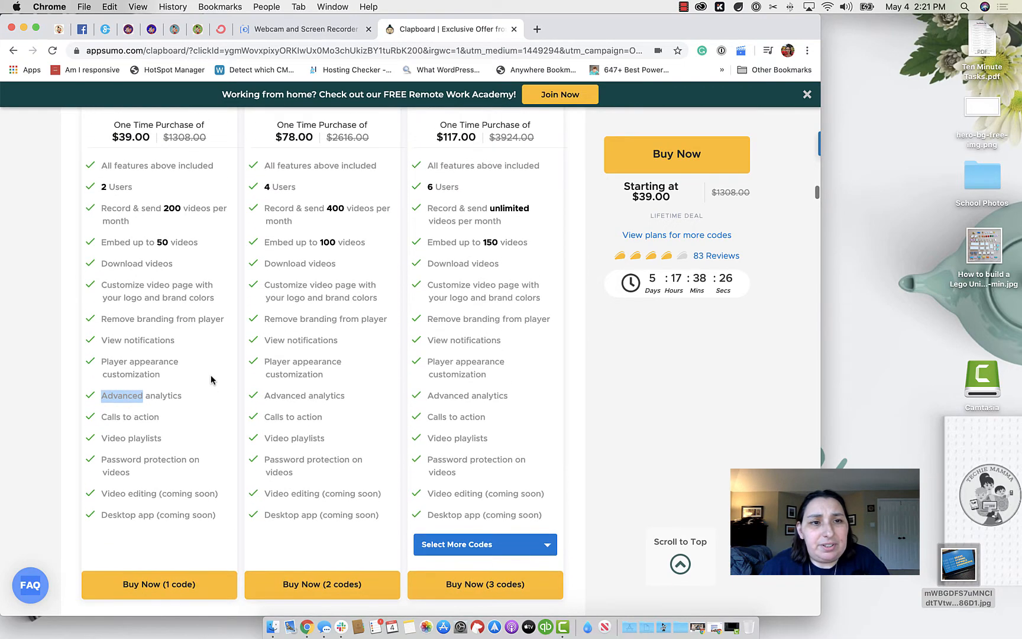
pyautogui.scroll(3)
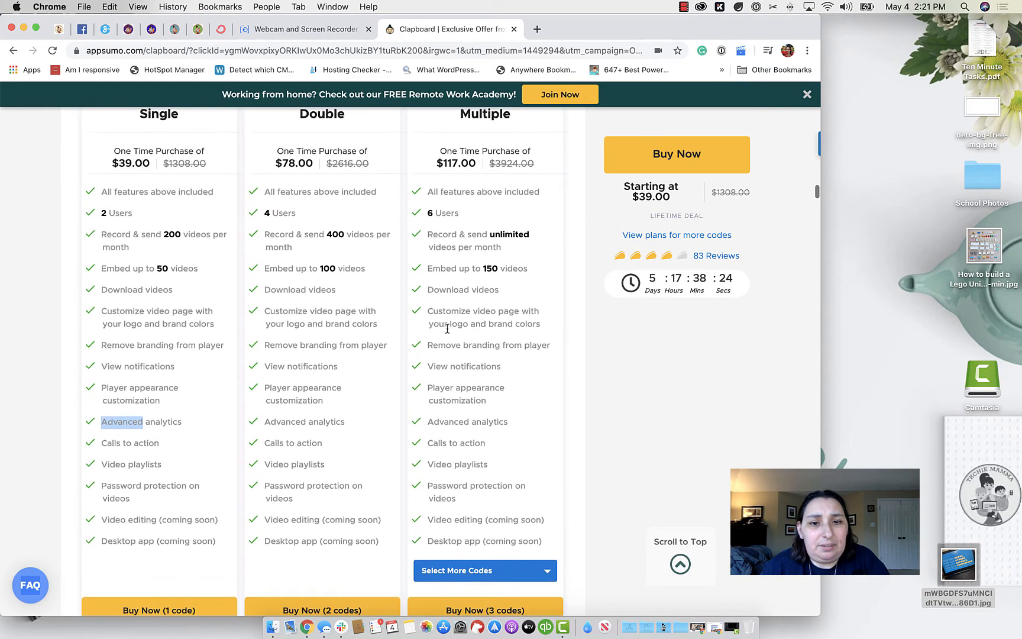
pyautogui.scroll(3)
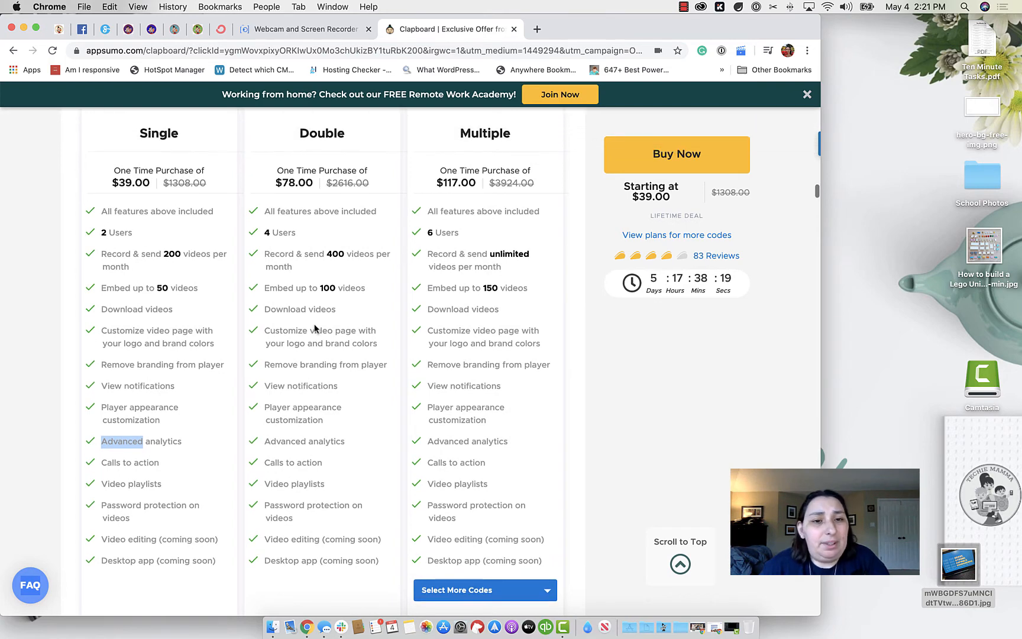
pyautogui.scroll(-3)
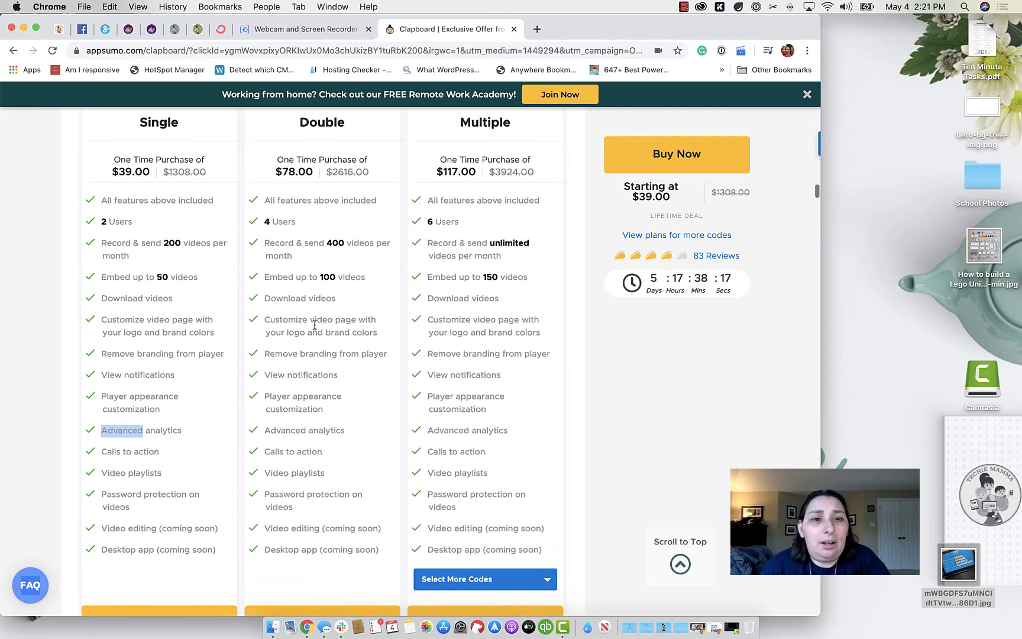
pyautogui.scroll(-3)
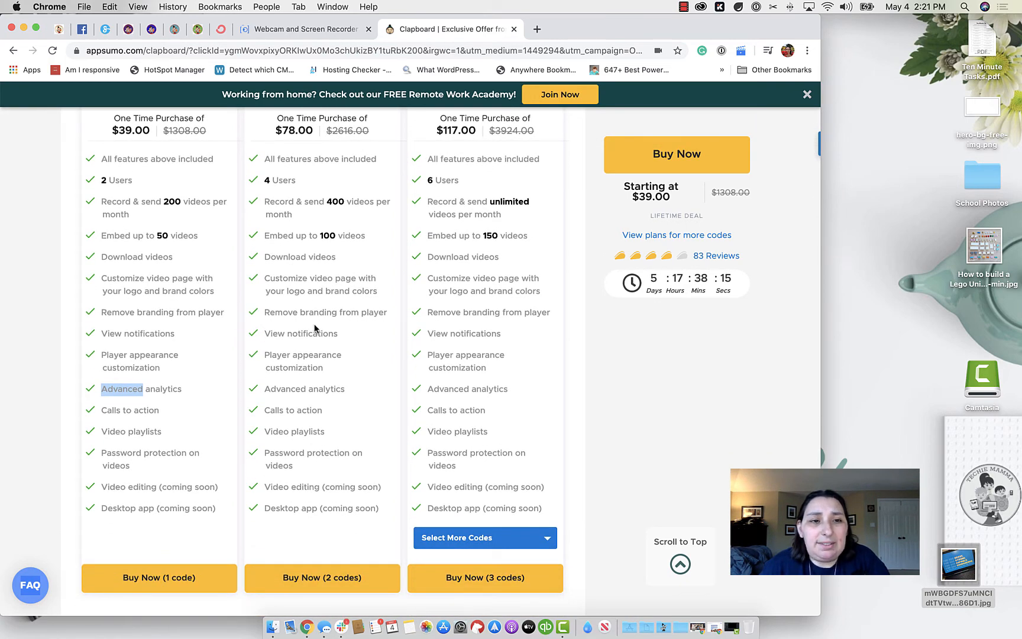
pyautogui.scroll(3)
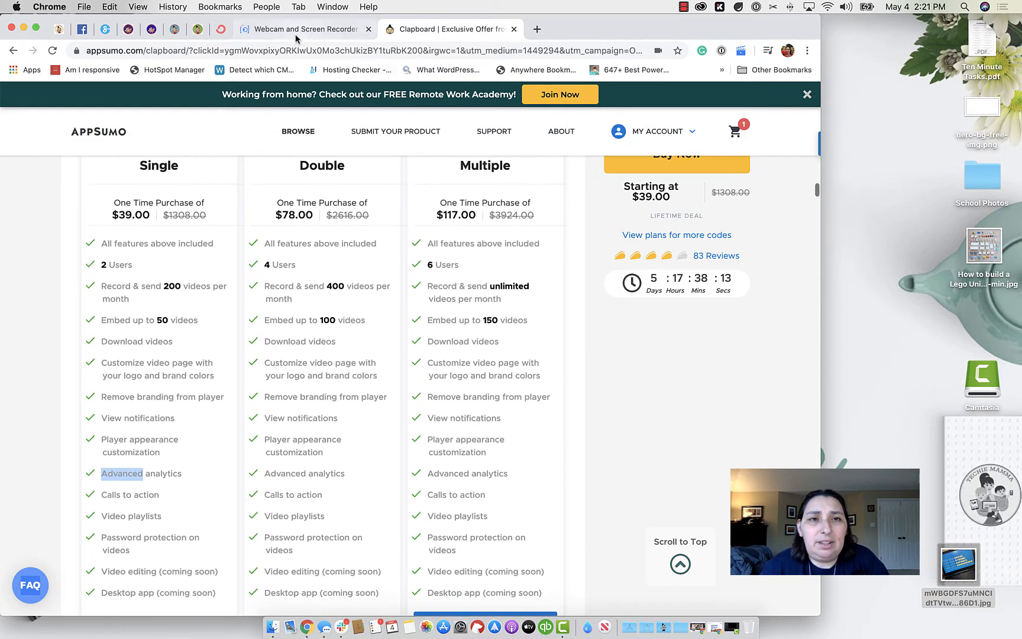
pyautogui.click(303, 29)
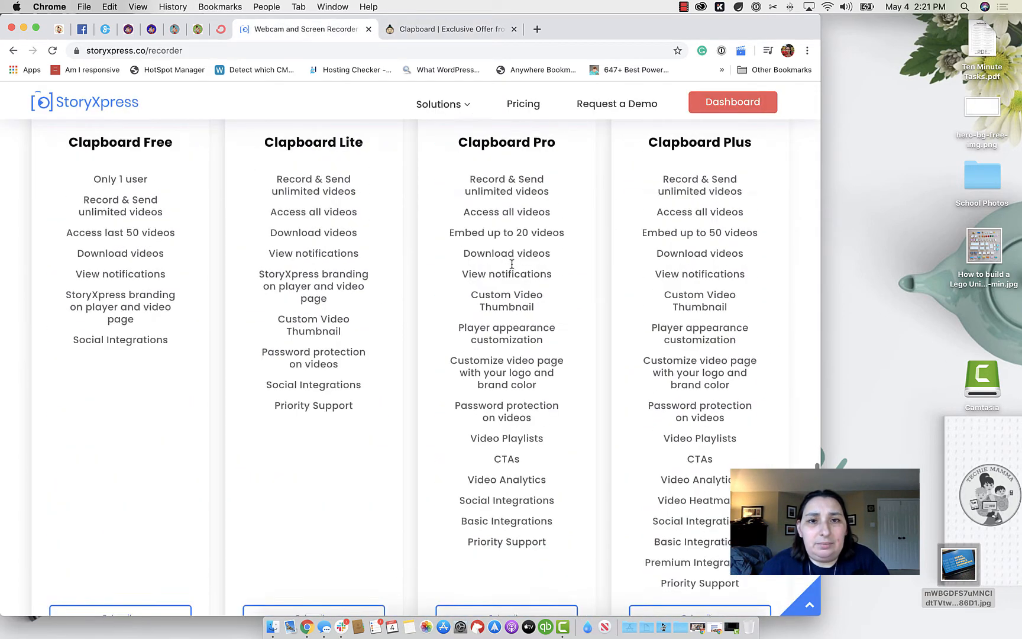
pyautogui.scroll(3)
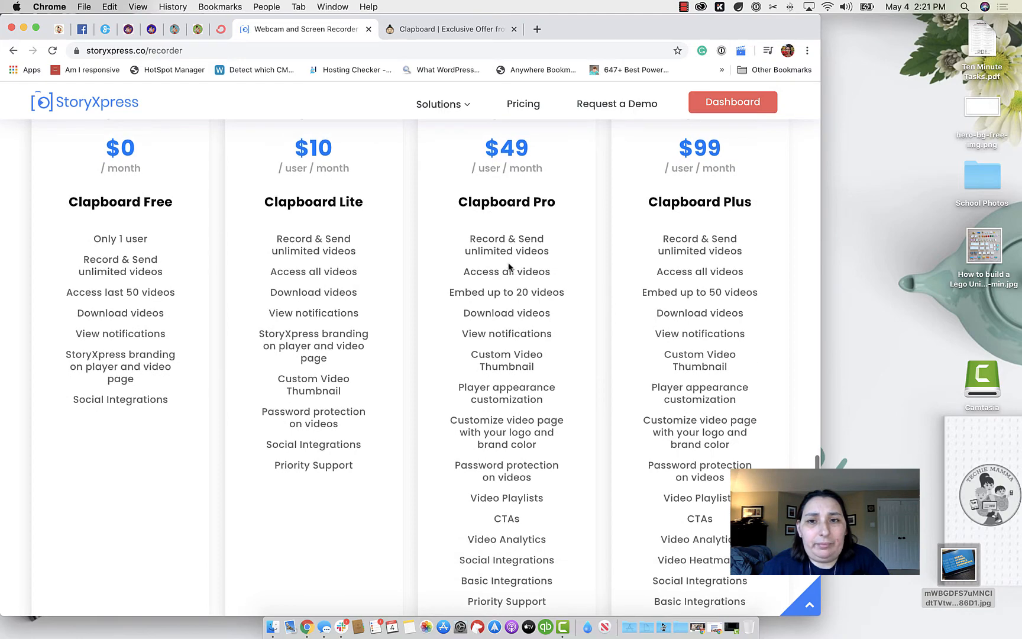
pyautogui.scroll(-3)
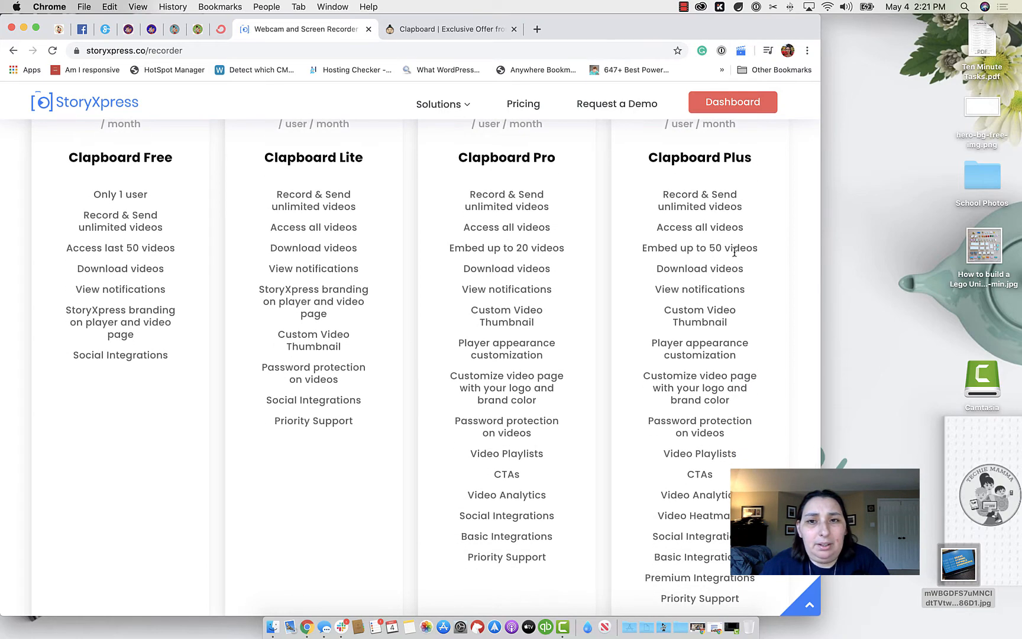
pyautogui.moveTo(614, 214)
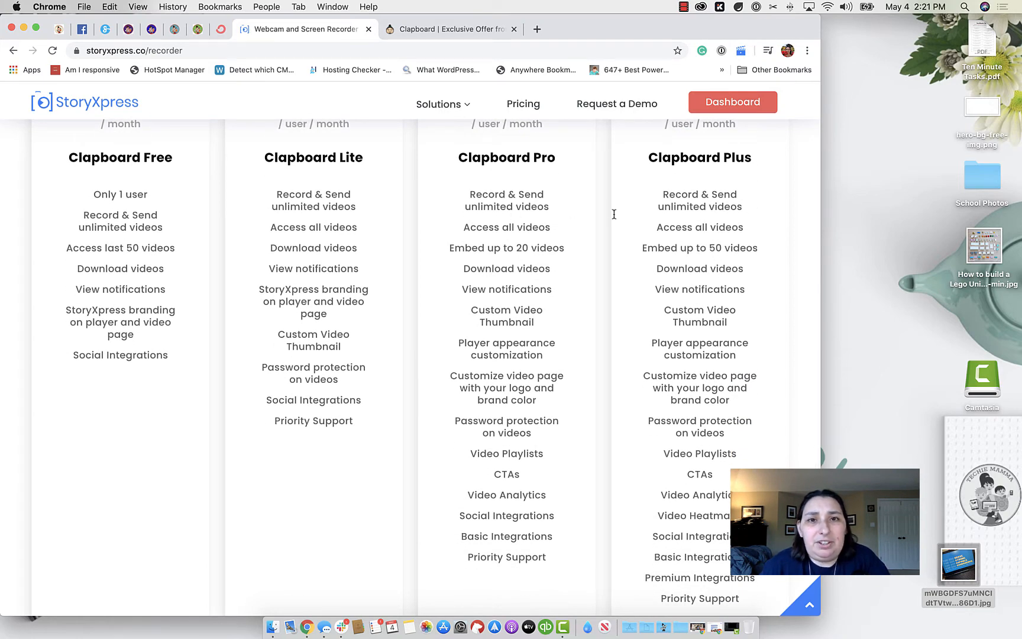
pyautogui.moveTo(467, 207)
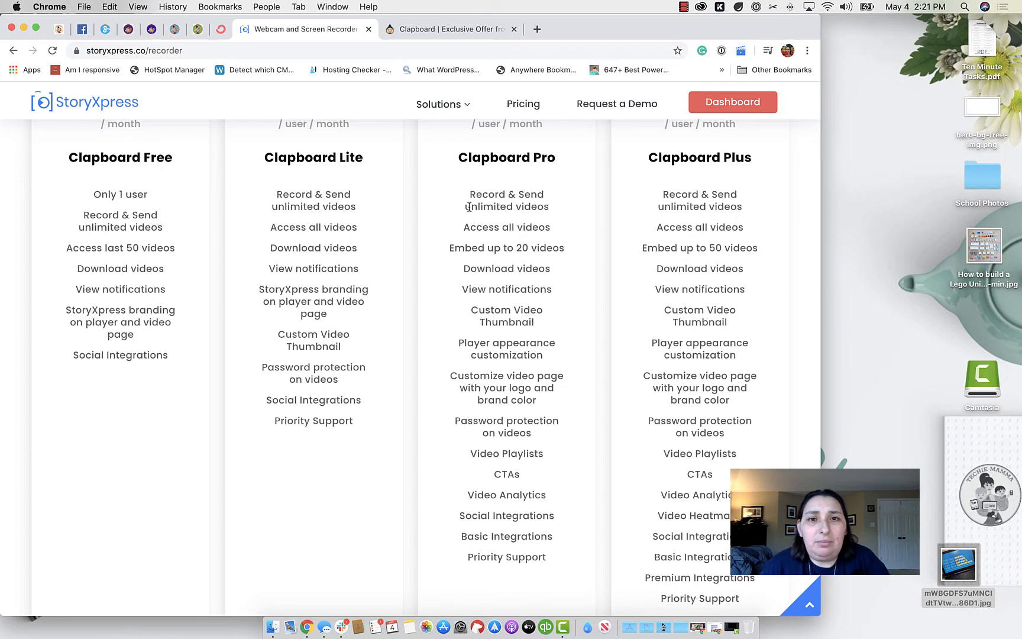
pyautogui.click(449, 29)
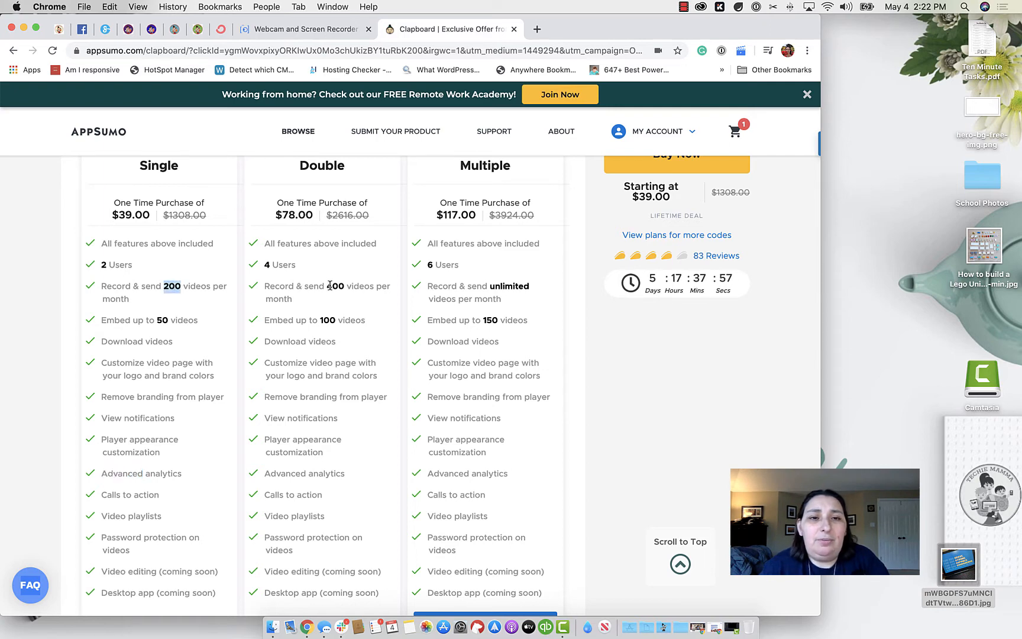
# - Scroll back up through the AppSumo deal description and switch to the StoryXpress recorder page
pyautogui.scroll(3)
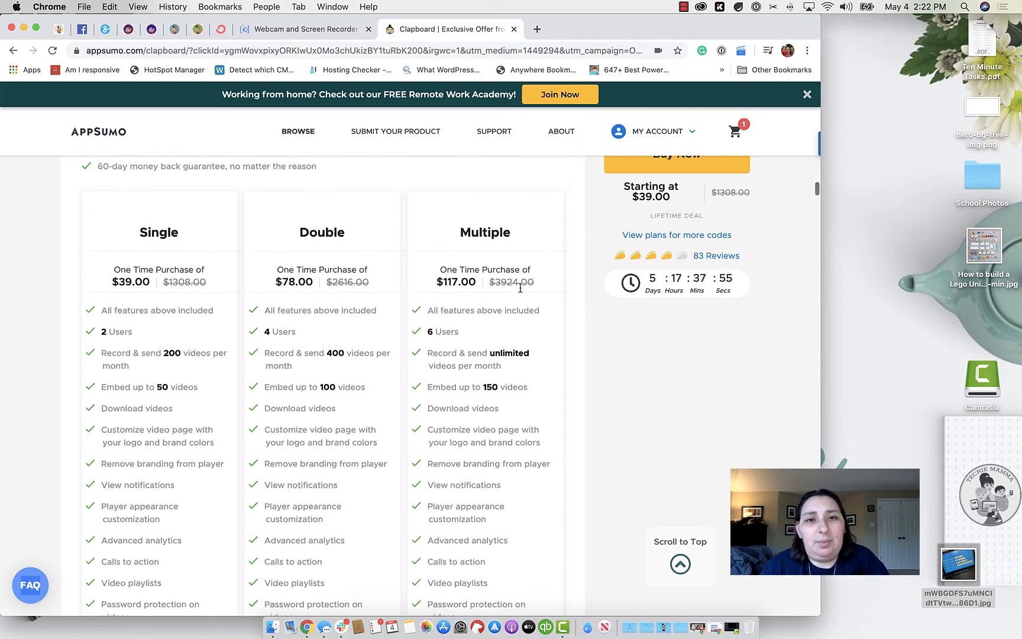
pyautogui.scroll(-3)
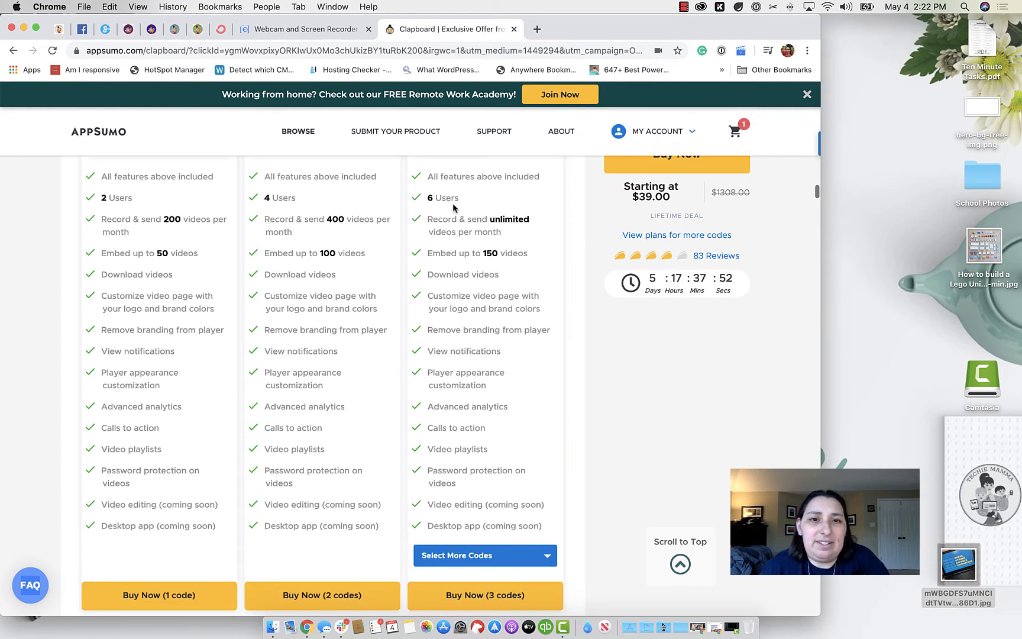
pyautogui.scroll(3)
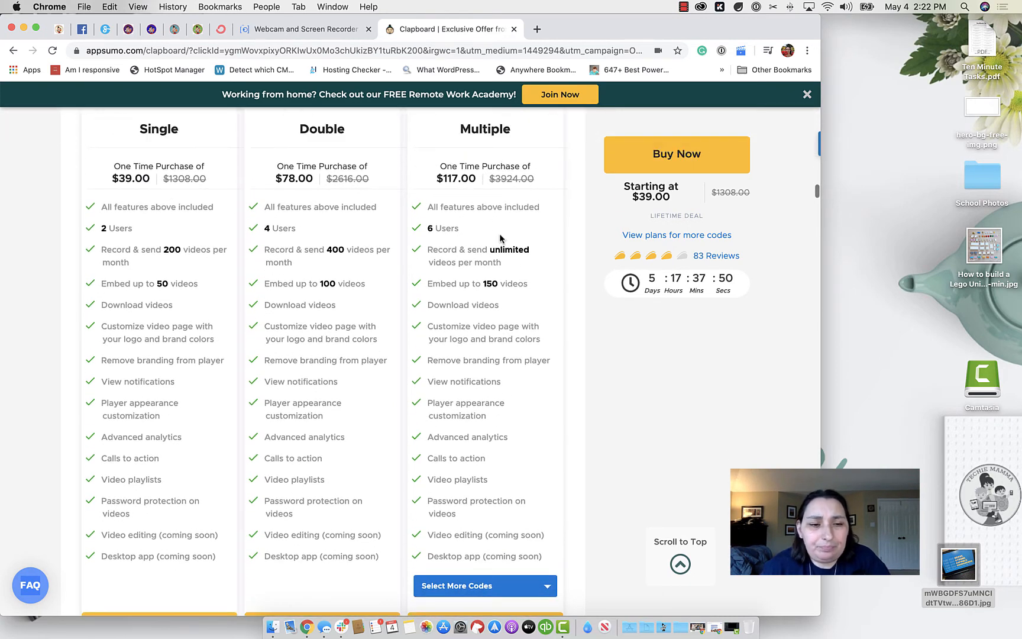
pyautogui.scroll(3)
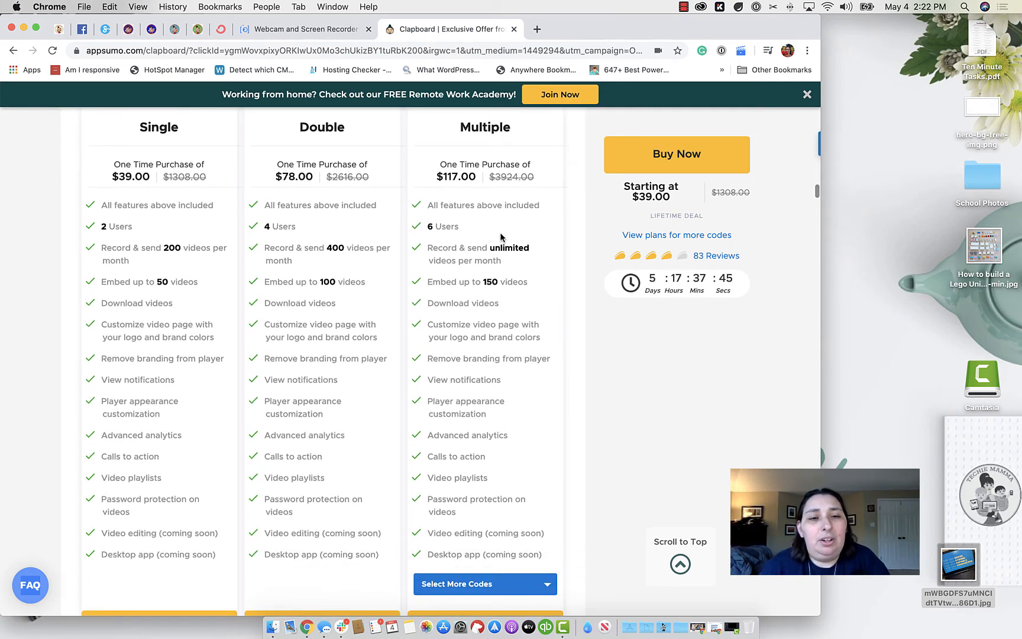
pyautogui.scroll(3)
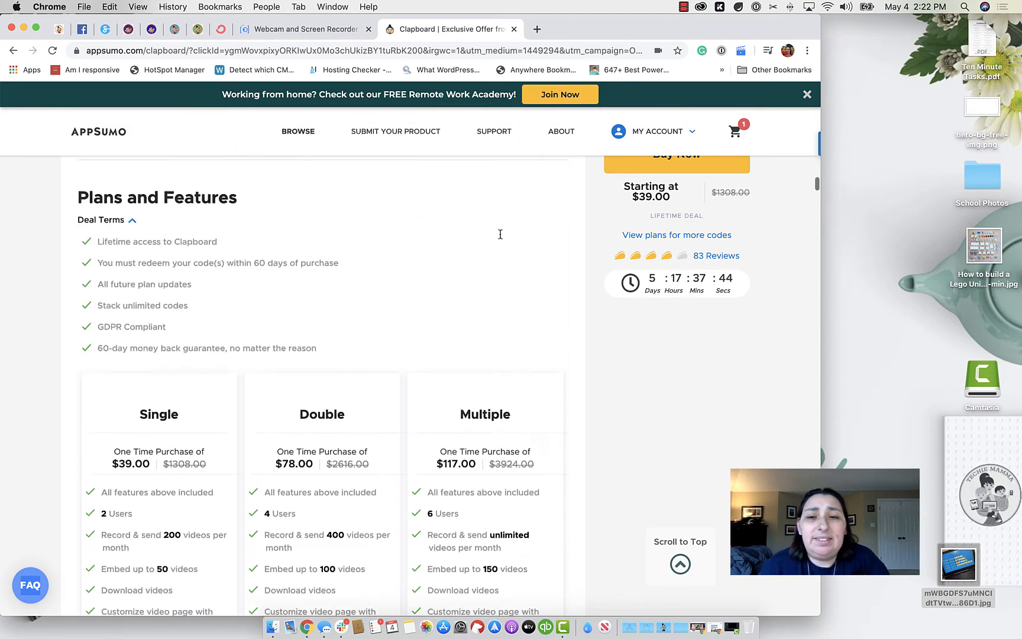
pyautogui.scroll(3)
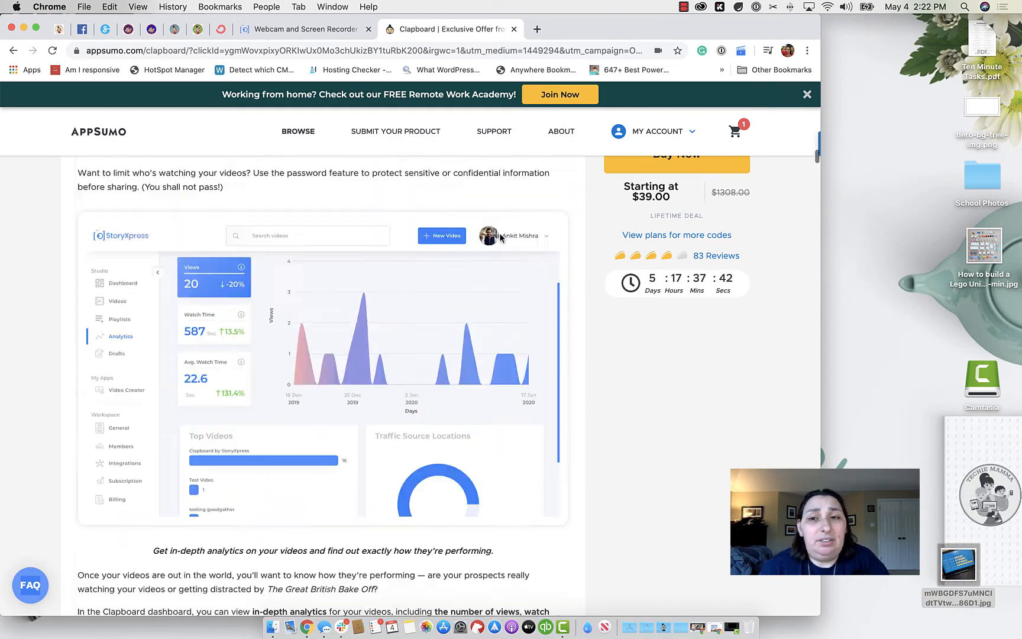
pyautogui.scroll(-3)
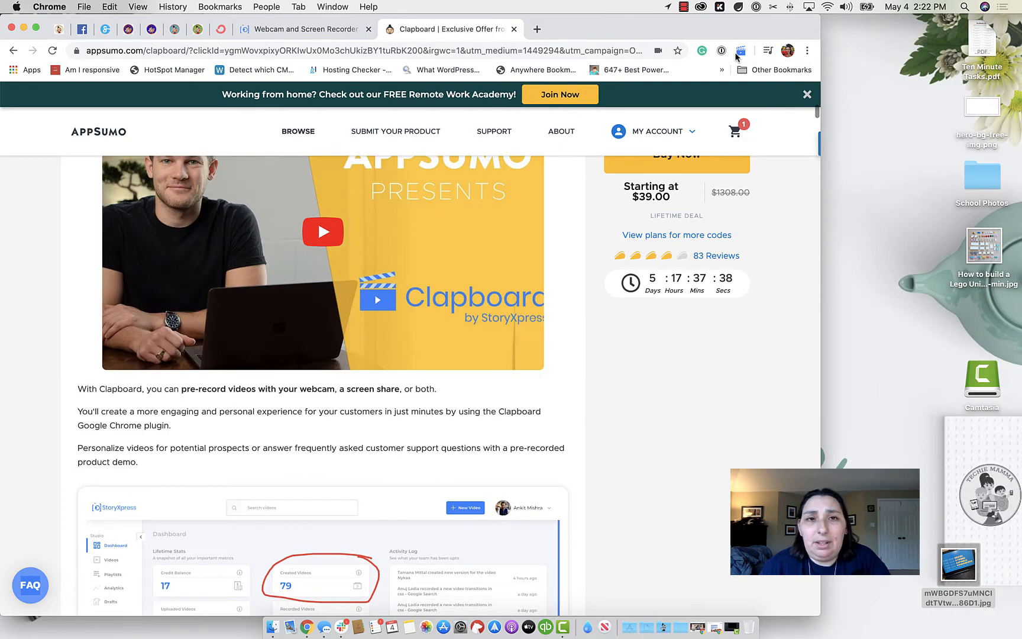
pyautogui.click(303, 28)
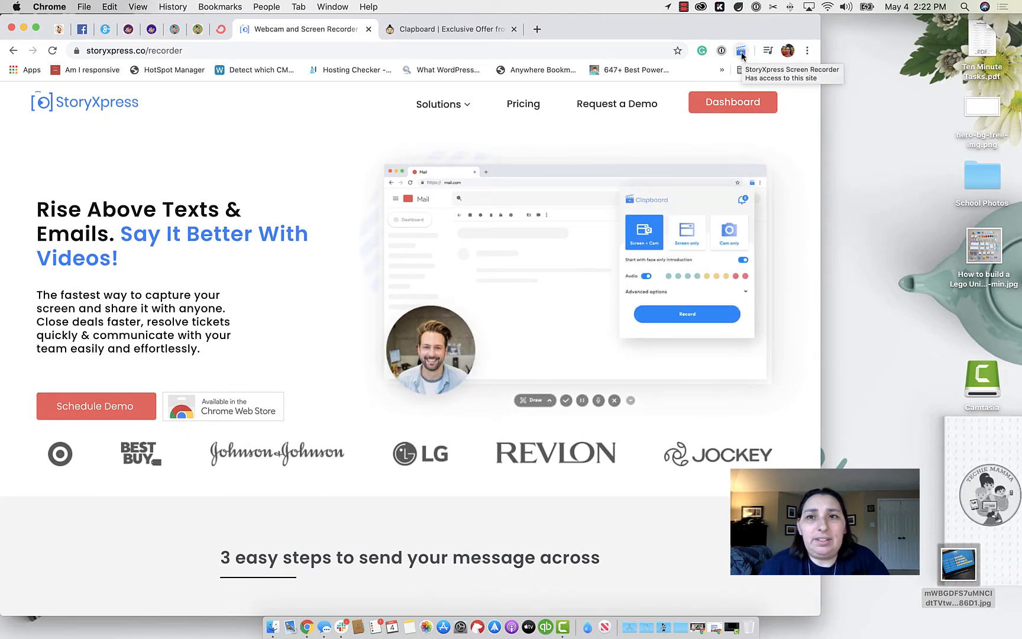
# - Open the Clapboard recorder with audio off, expand Advanced Options and scroll the panel back to the top
pyautogui.click(742, 49)
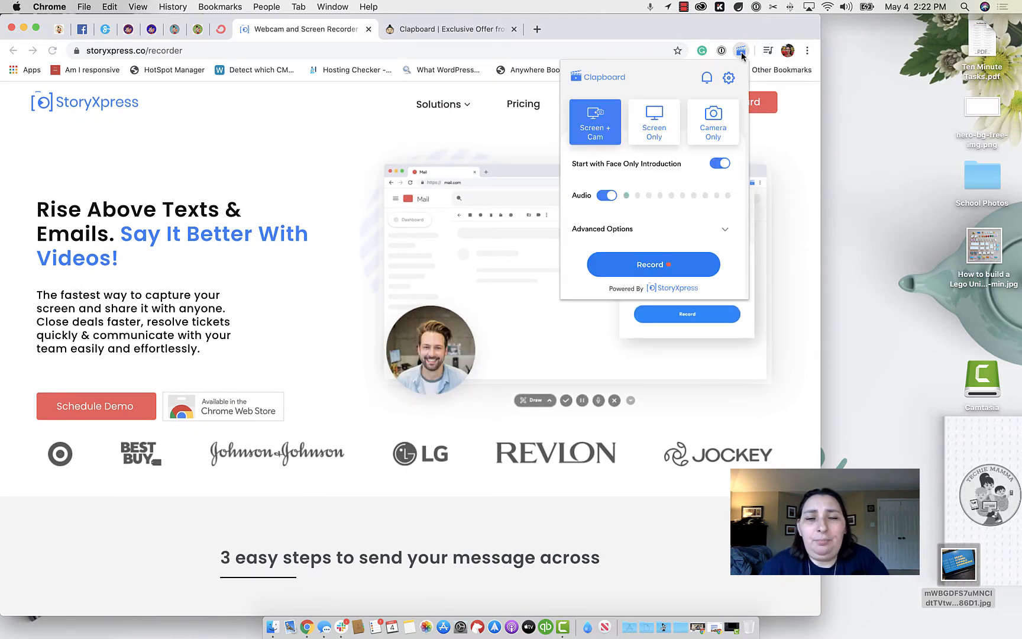
pyautogui.click(606, 196)
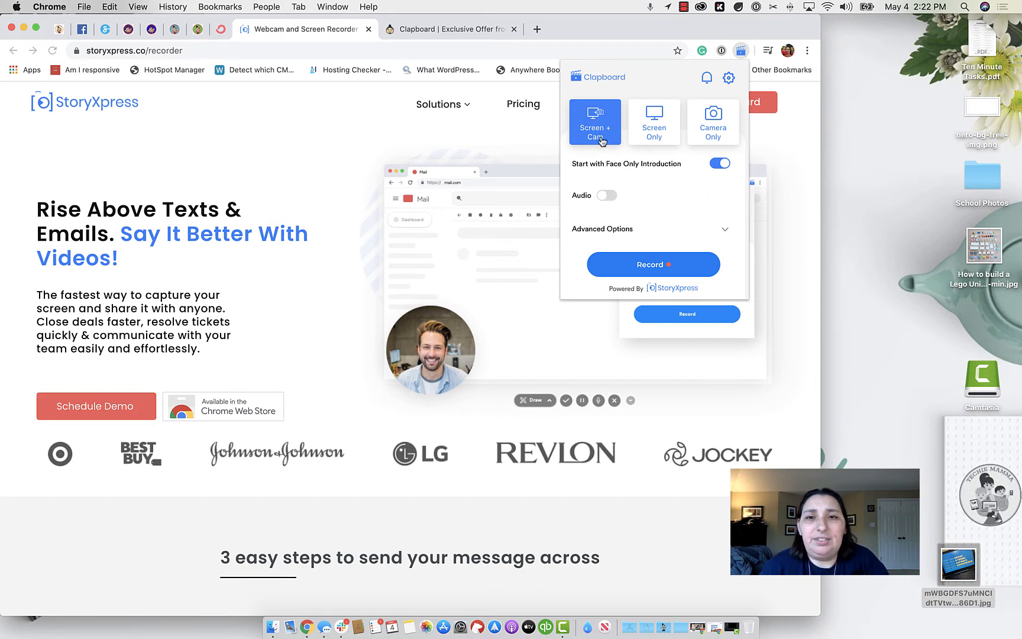
pyautogui.moveTo(655, 123)
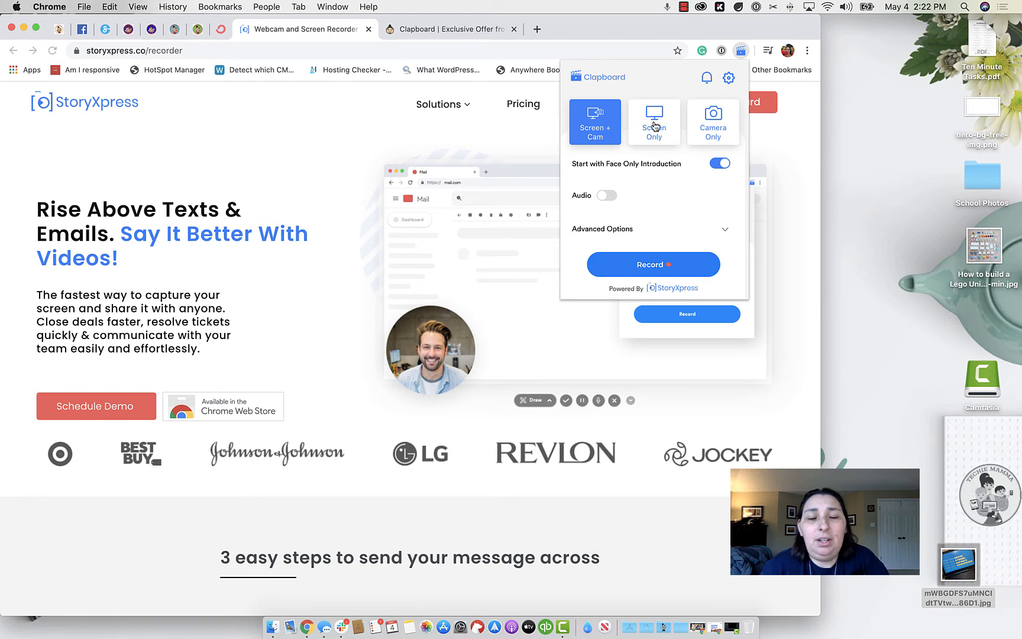
pyautogui.moveTo(726, 134)
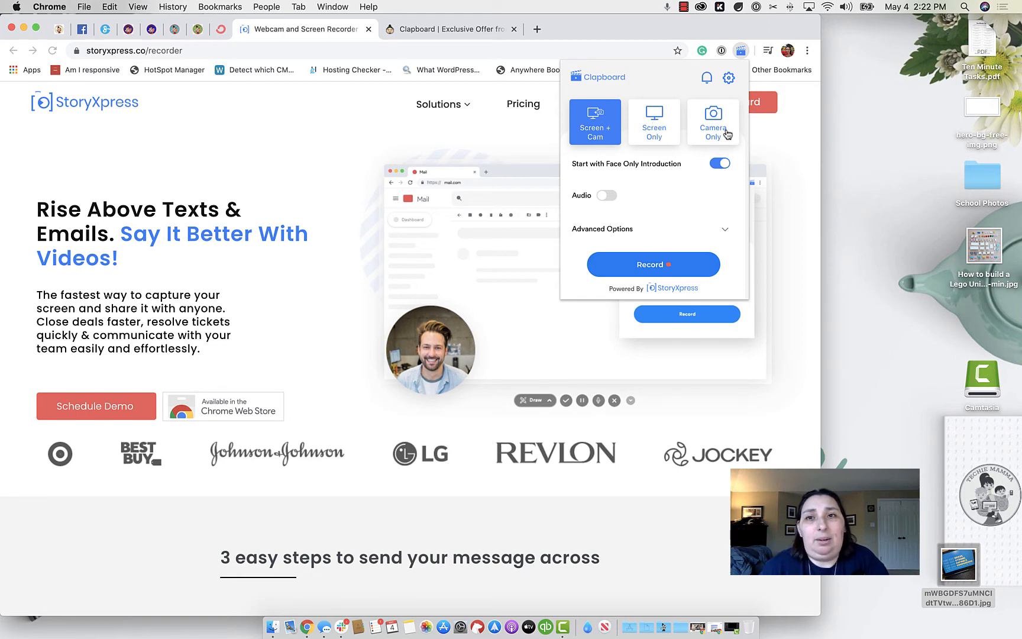
pyautogui.moveTo(659, 291)
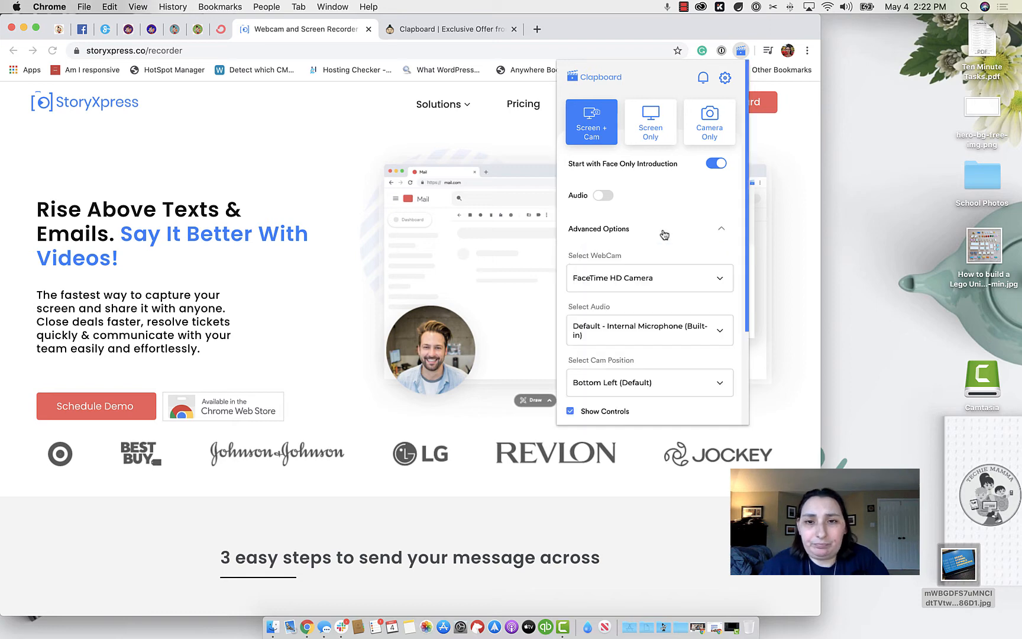
pyautogui.moveTo(717, 298)
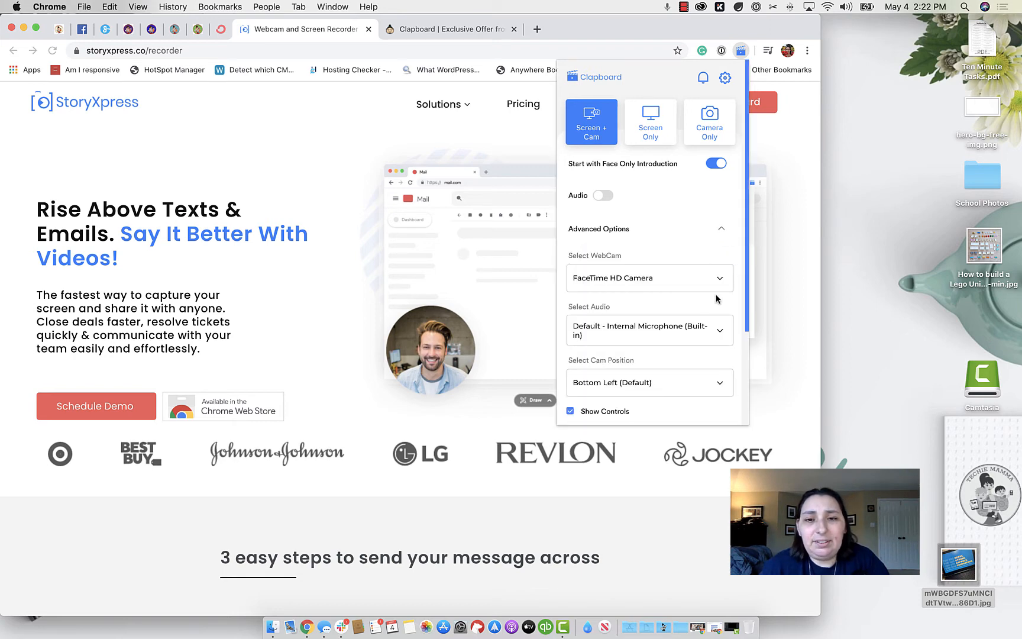
pyautogui.moveTo(686, 324)
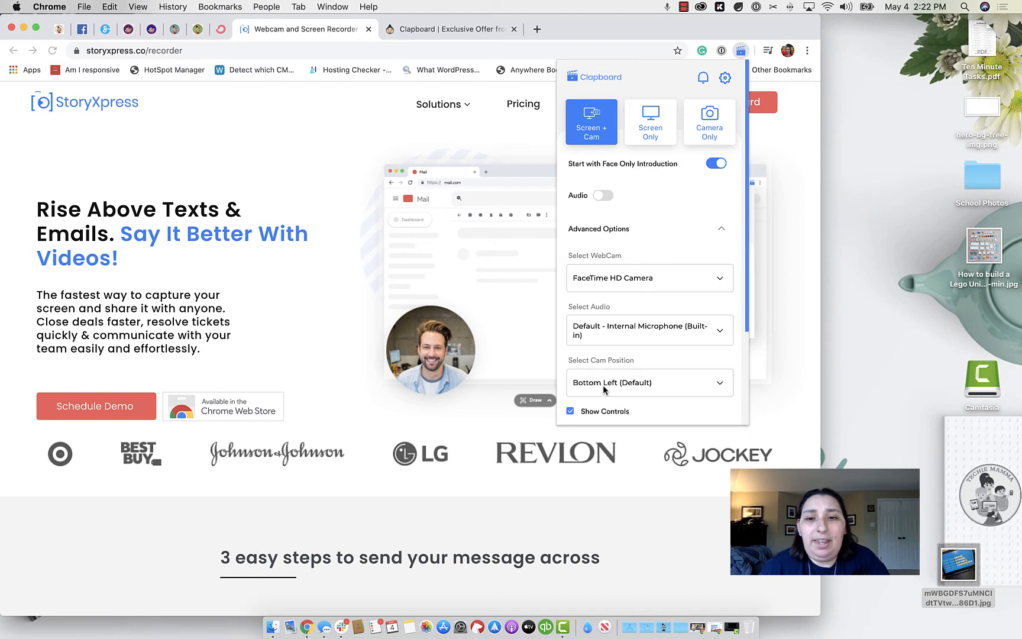
pyautogui.click(649, 382)
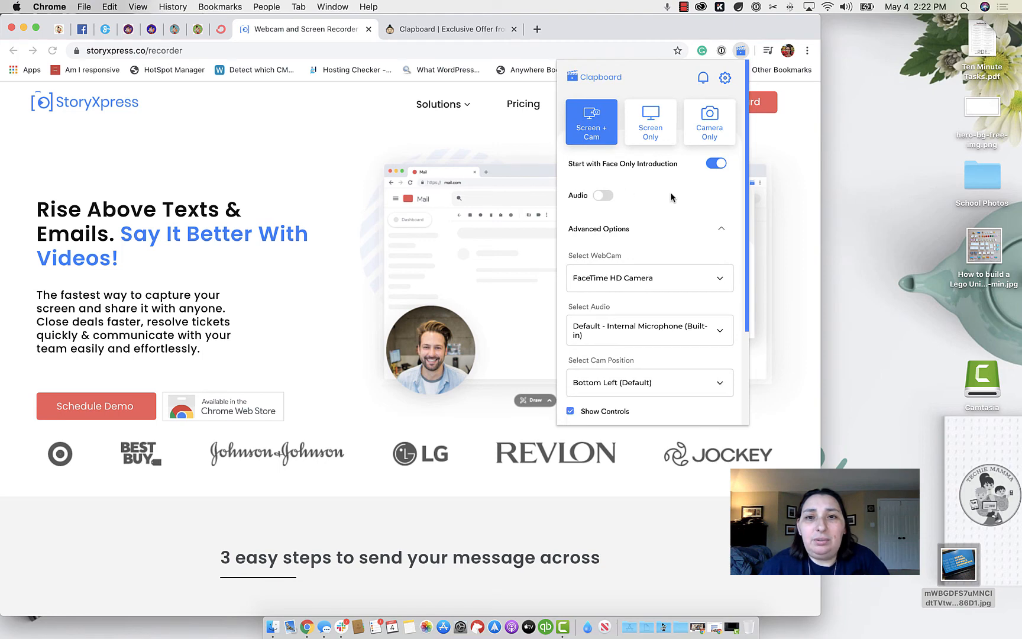
pyautogui.moveTo(709, 167)
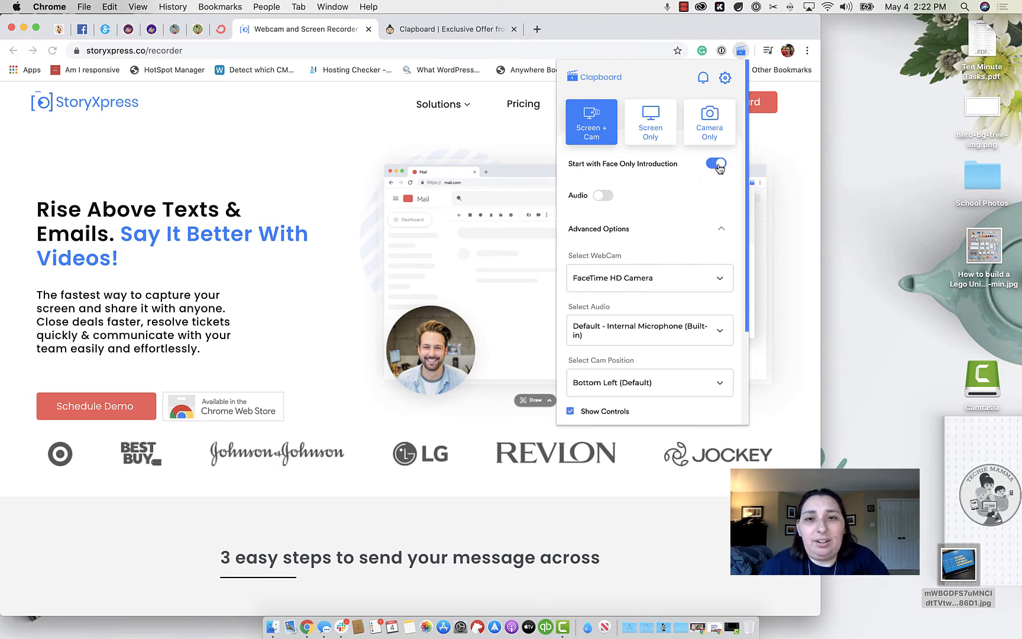
pyautogui.scroll(-3)
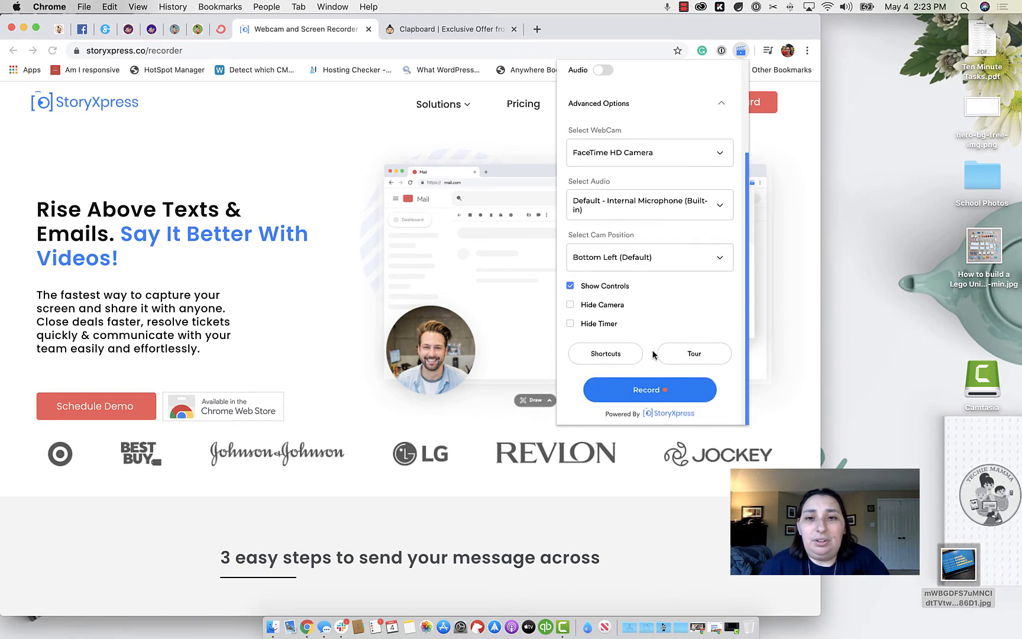
pyautogui.moveTo(586, 320)
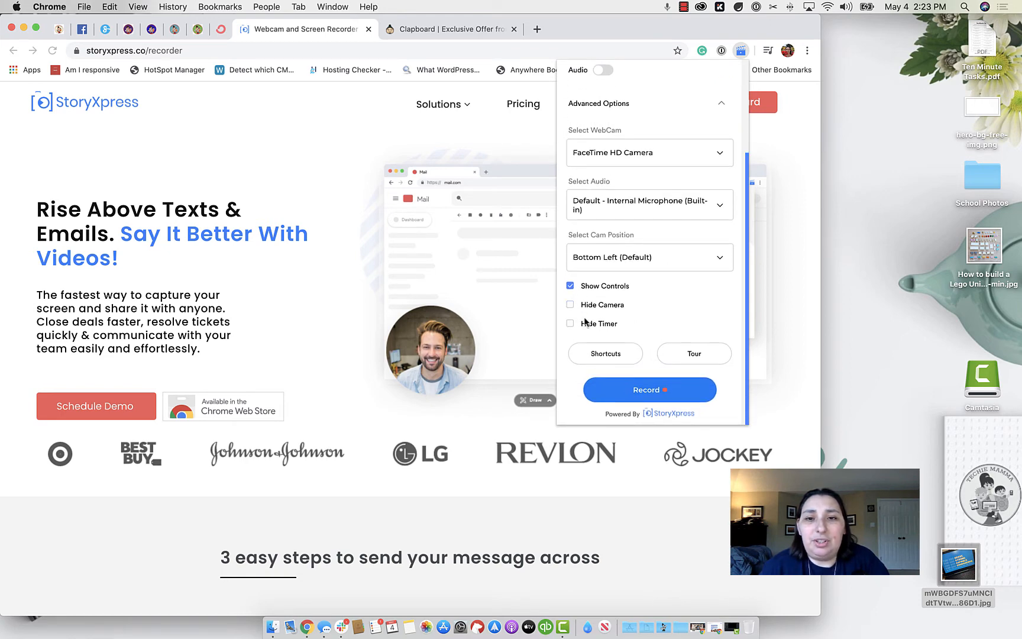
pyautogui.scroll(3)
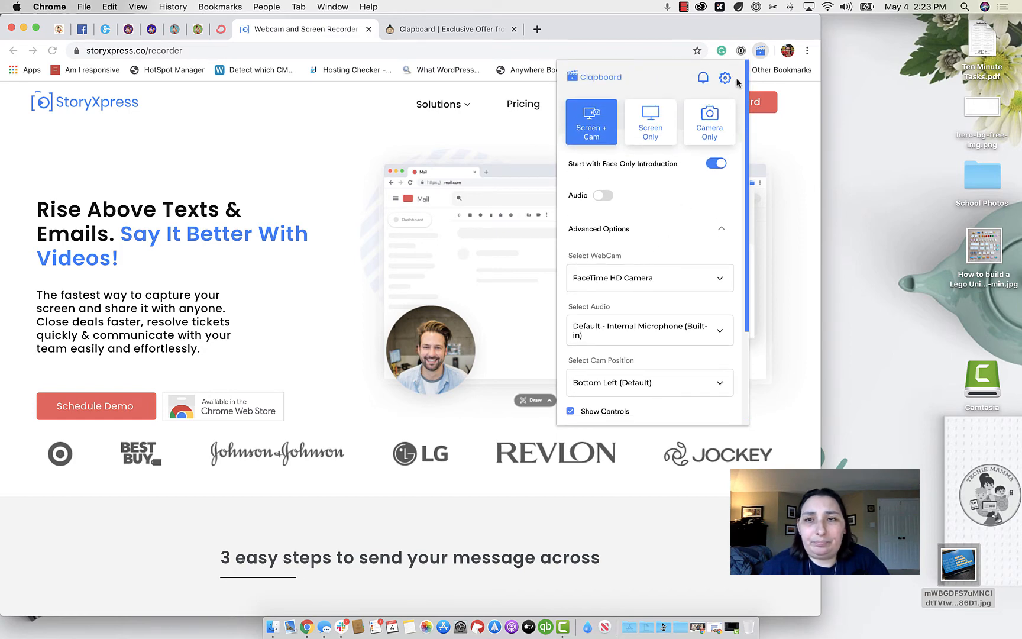
pyautogui.moveTo(650, 89)
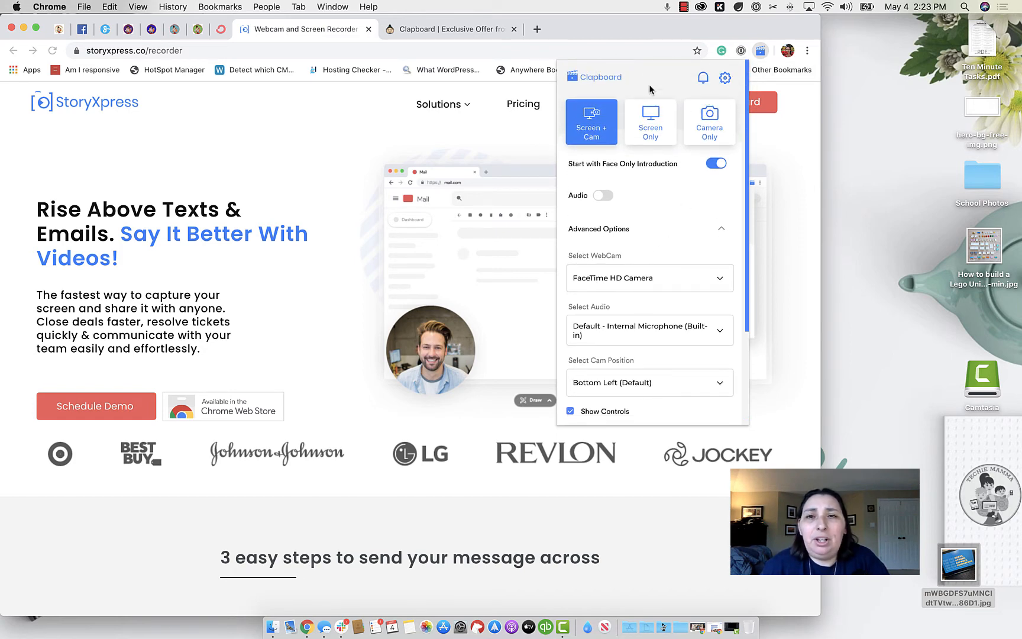
# - Leave the AppSumo deal page and switch to the StoryXpress studio dashboard
pyautogui.click(684, 7)
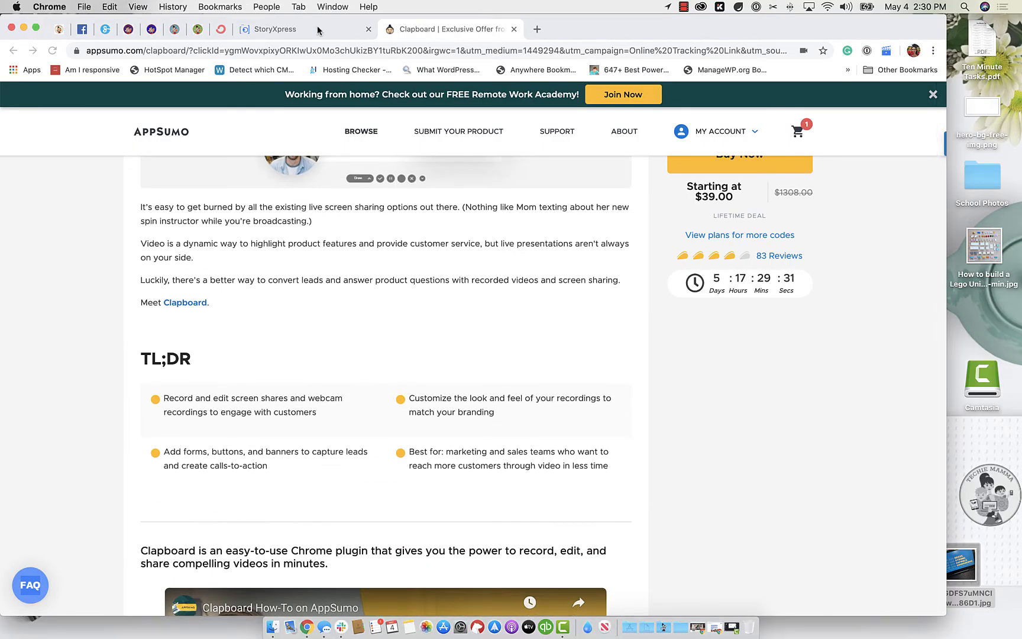
pyautogui.click(273, 29)
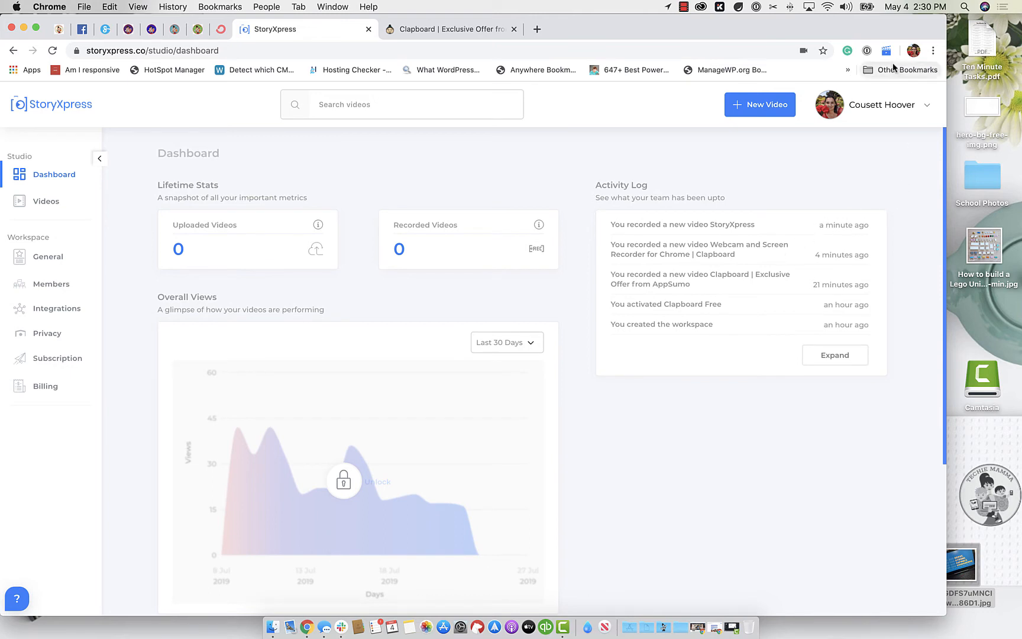
pyautogui.moveTo(886, 51)
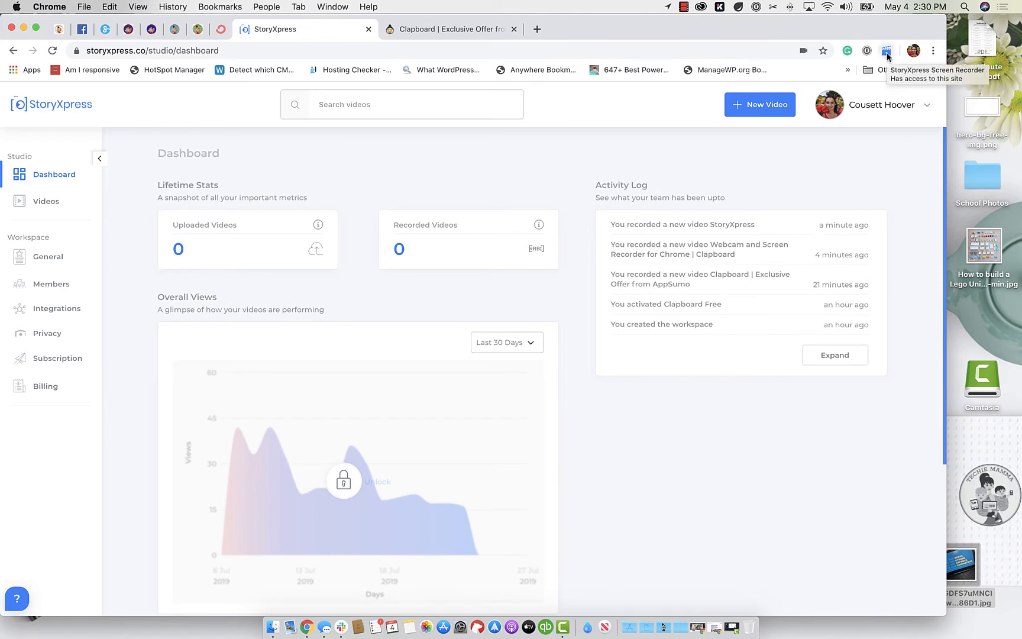
# - Open the Clapboard recorder over the dashboard in Screen + Cam mode, toggling audio on then back off
pyautogui.click(886, 51)
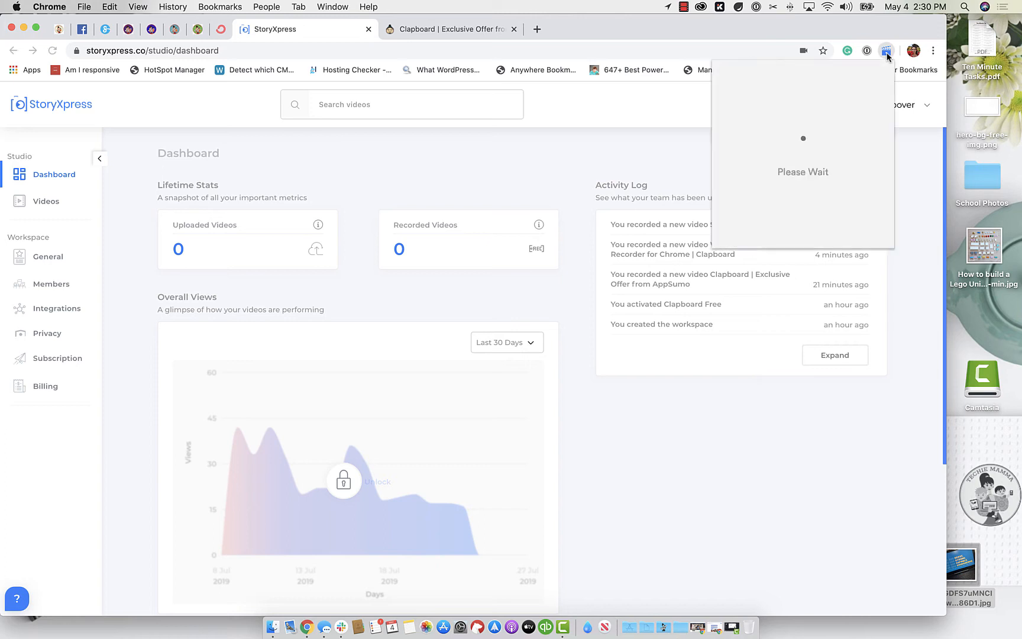
pyautogui.click(887, 50)
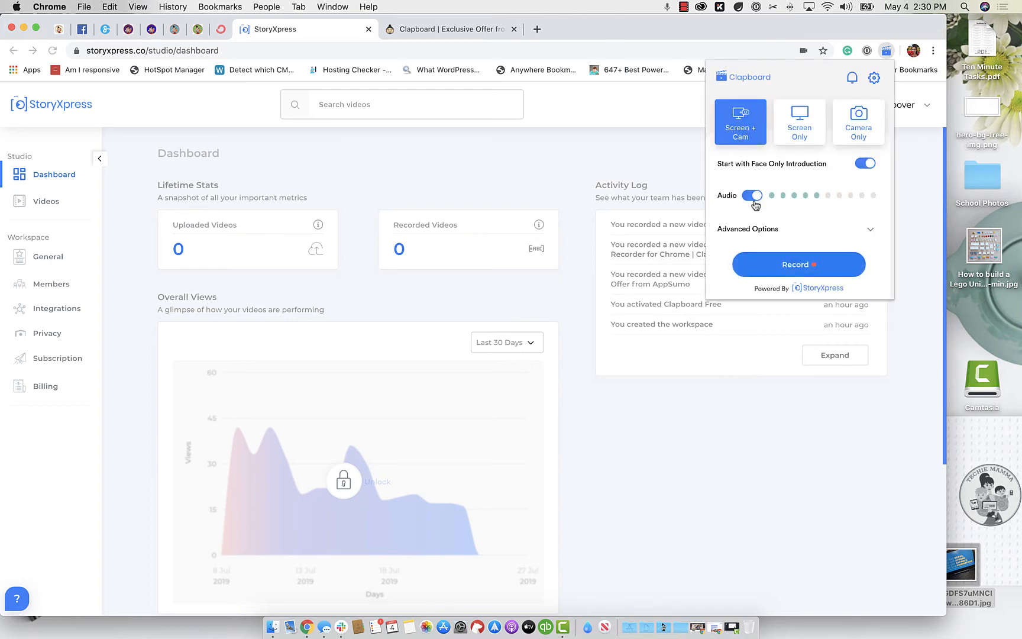
pyautogui.click(751, 196)
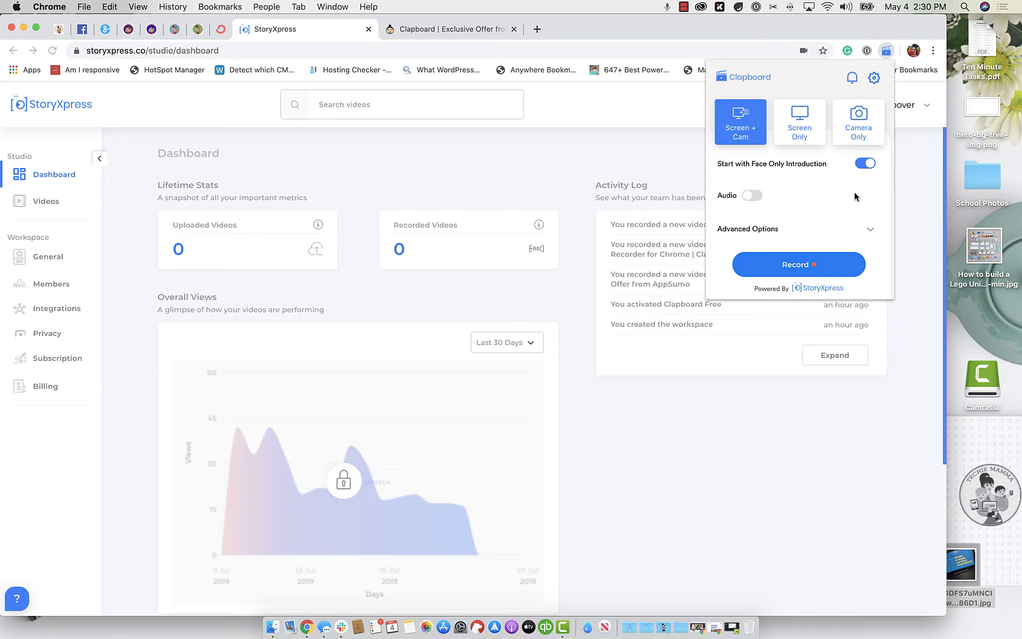
pyautogui.moveTo(896, 157)
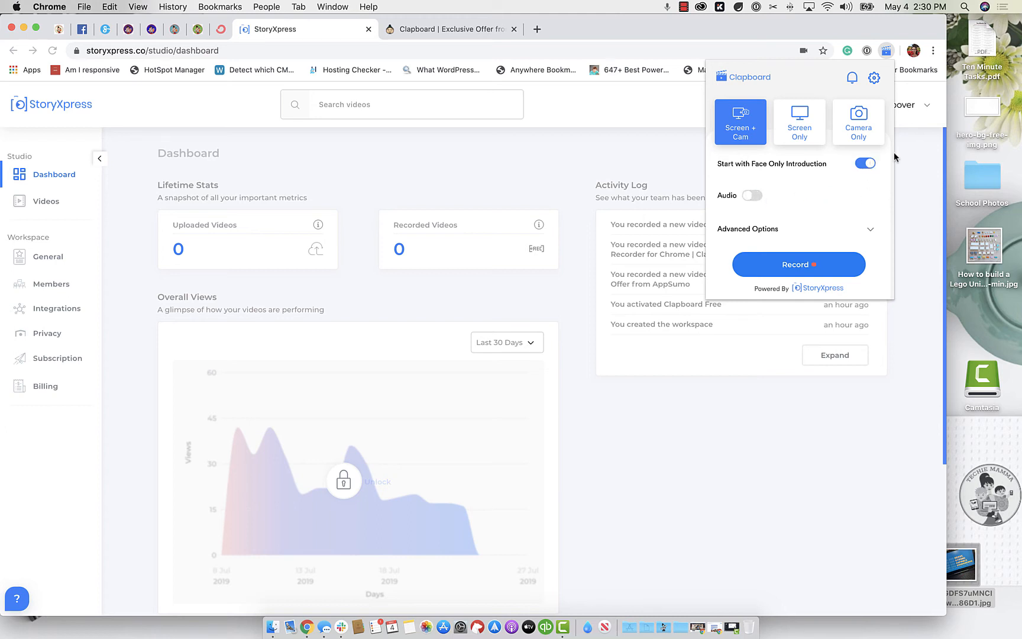
pyautogui.moveTo(877, 166)
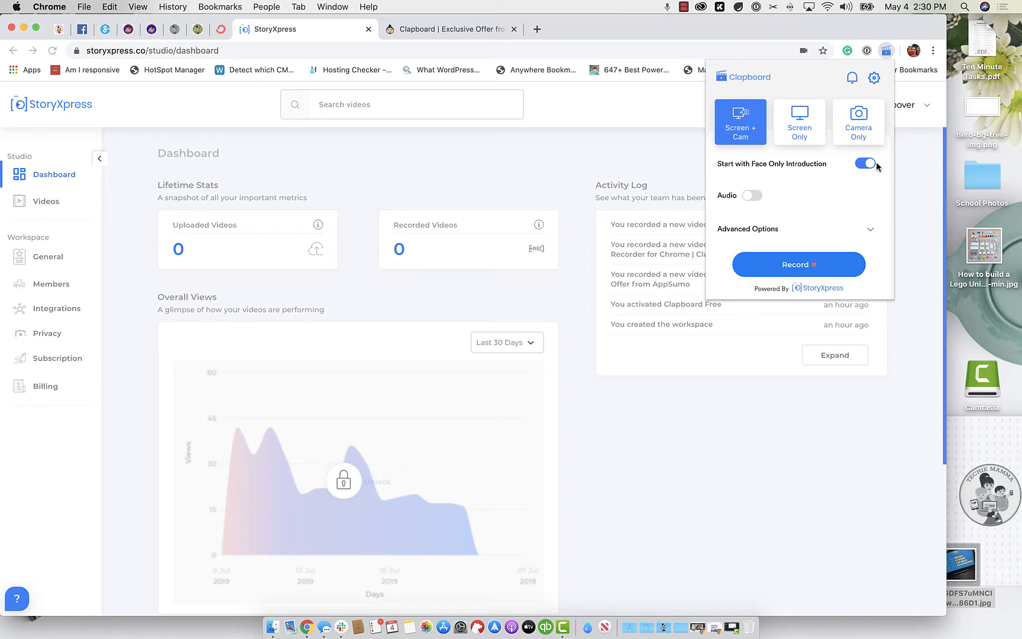
pyautogui.moveTo(856, 207)
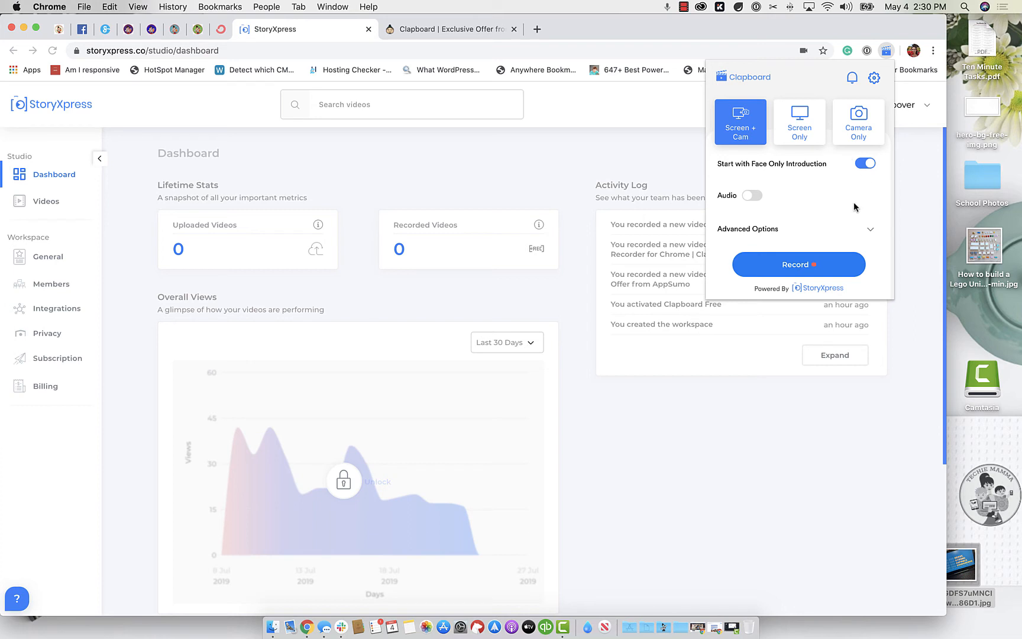
pyautogui.moveTo(871, 91)
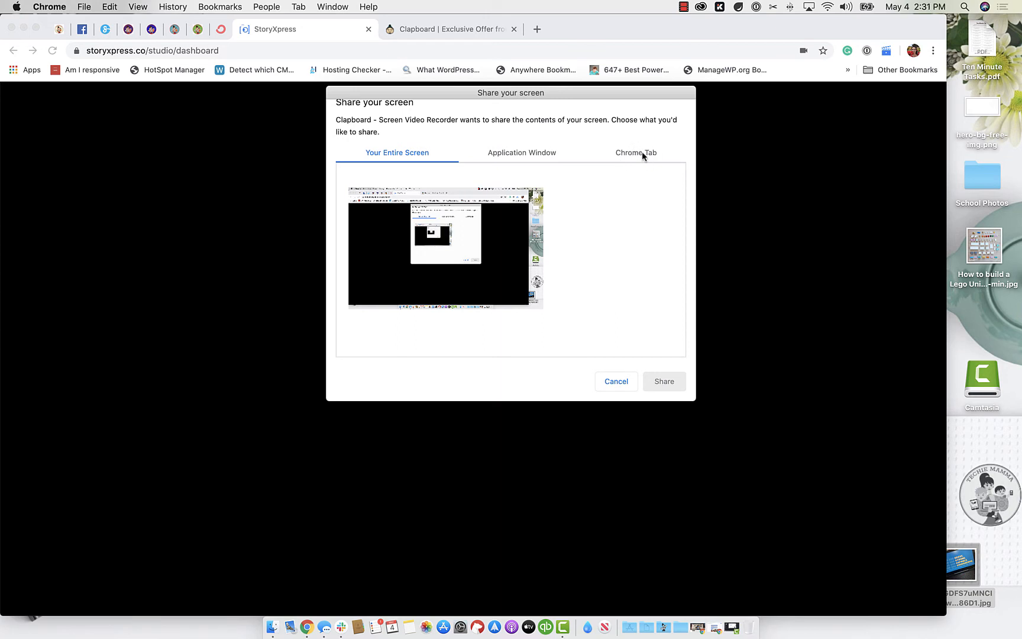
# - Share the StoryXpress dashboard Chrome tab with the Clapboard recorder
pyautogui.click(635, 152)
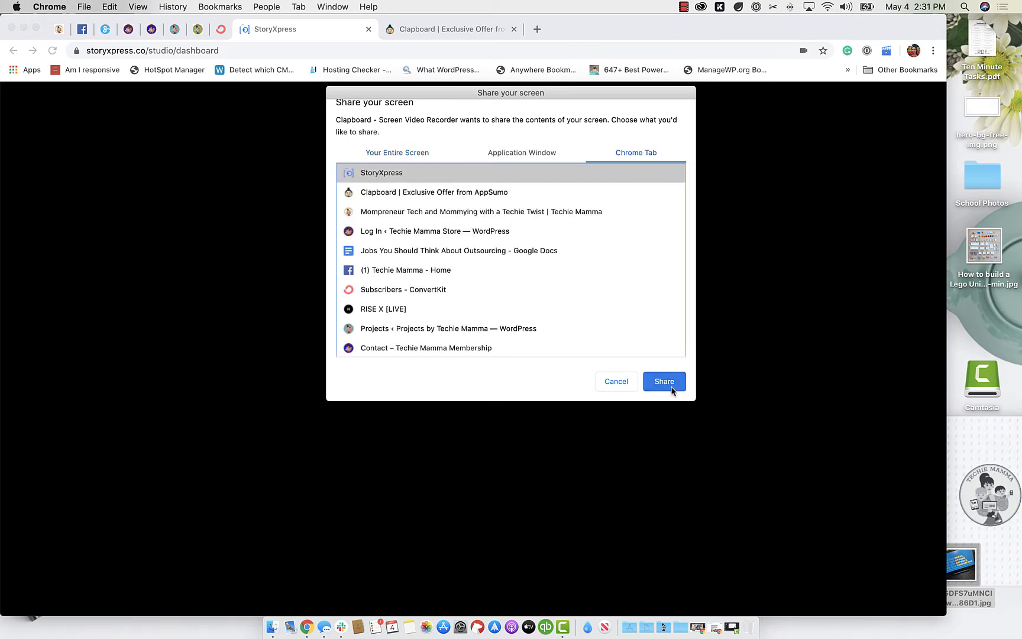
pyautogui.click(663, 381)
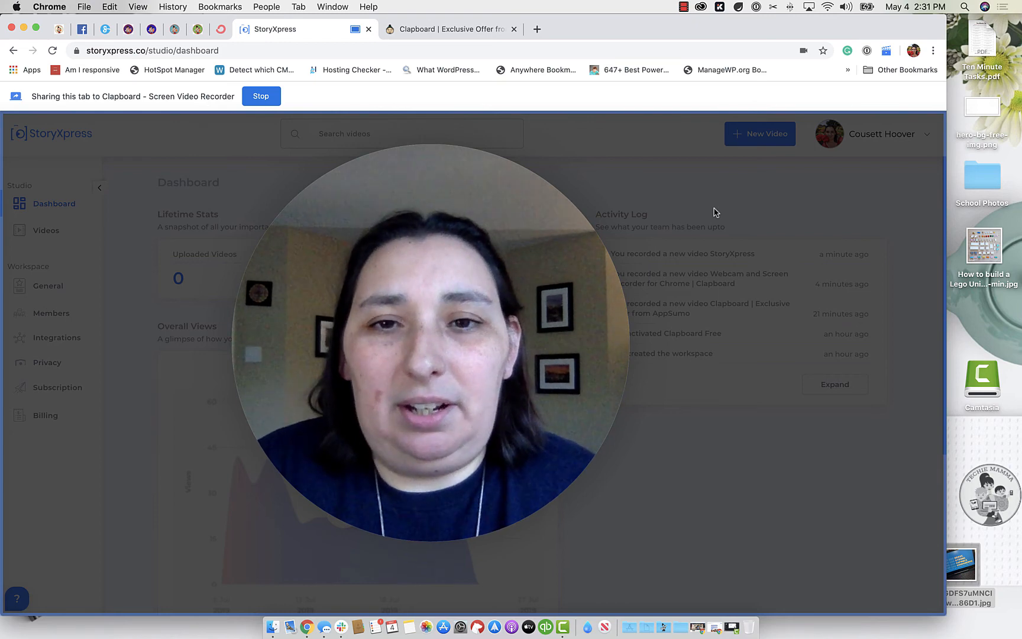
pyautogui.moveTo(765, 213)
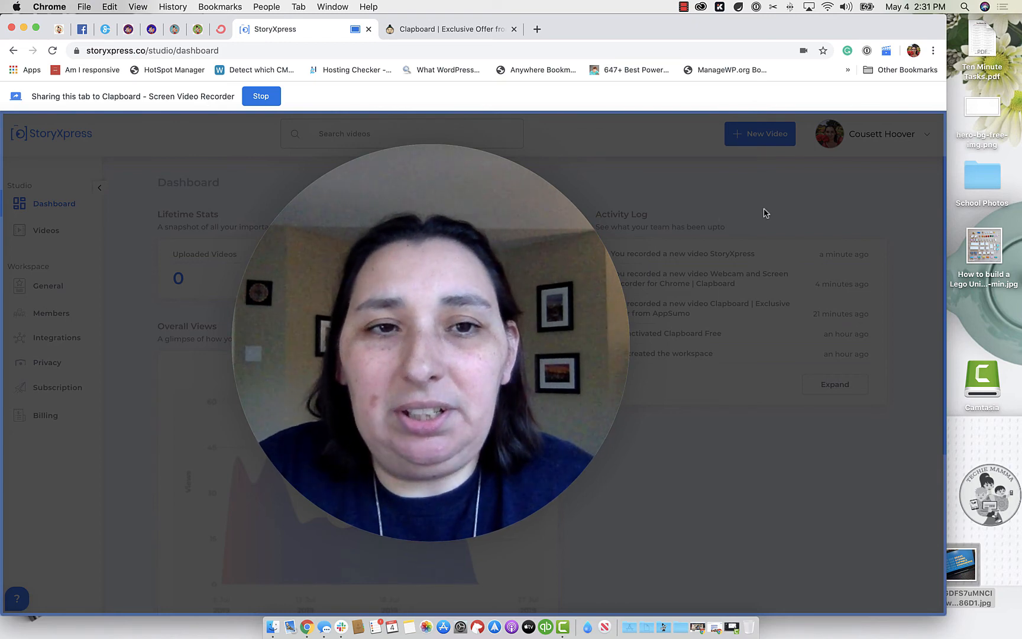
pyautogui.moveTo(785, 212)
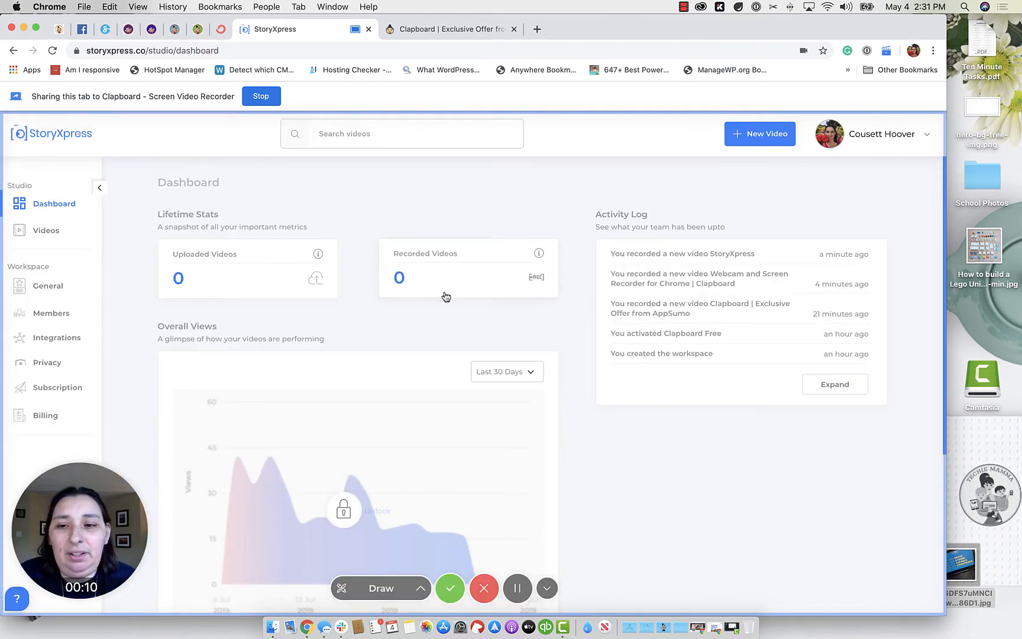
# - Underline the Lifetime Stats counts with the red pen, then clear the annotation
pyautogui.scroll(-3)
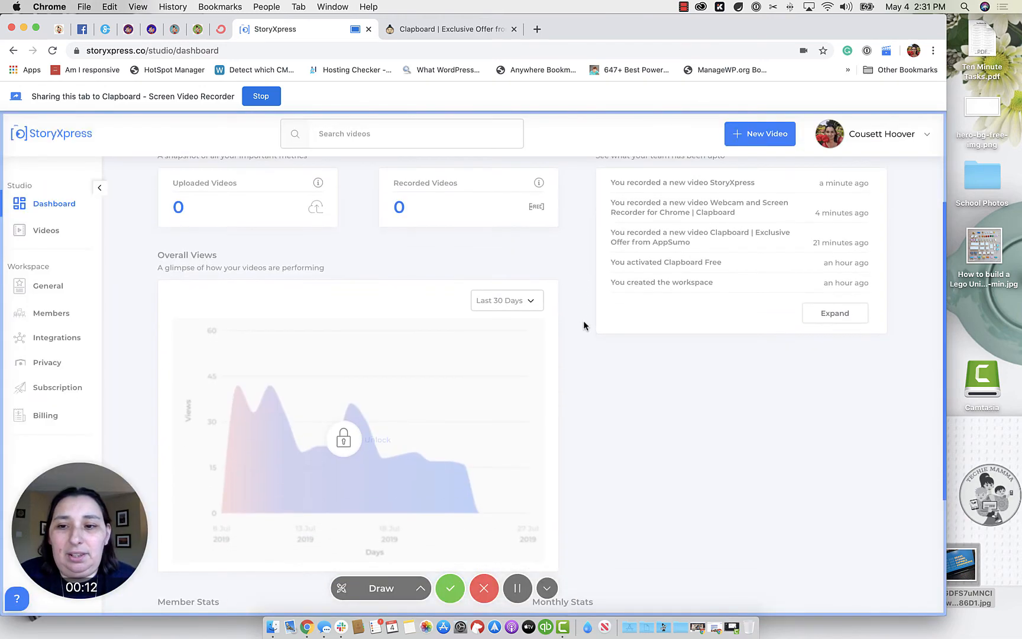
pyautogui.scroll(3)
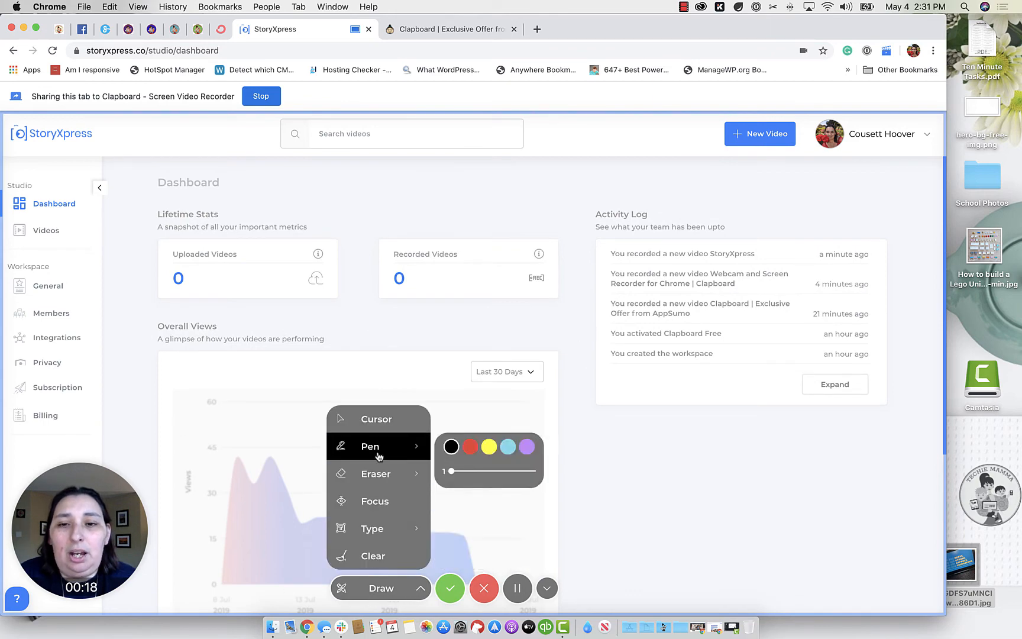
pyautogui.click(375, 500)
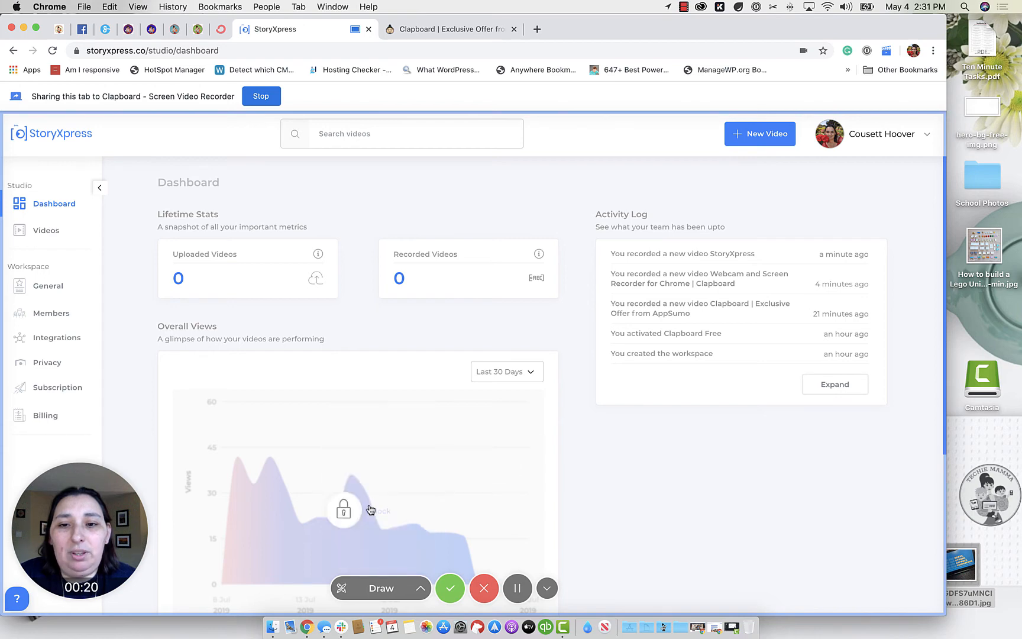
pyautogui.moveTo(420, 453)
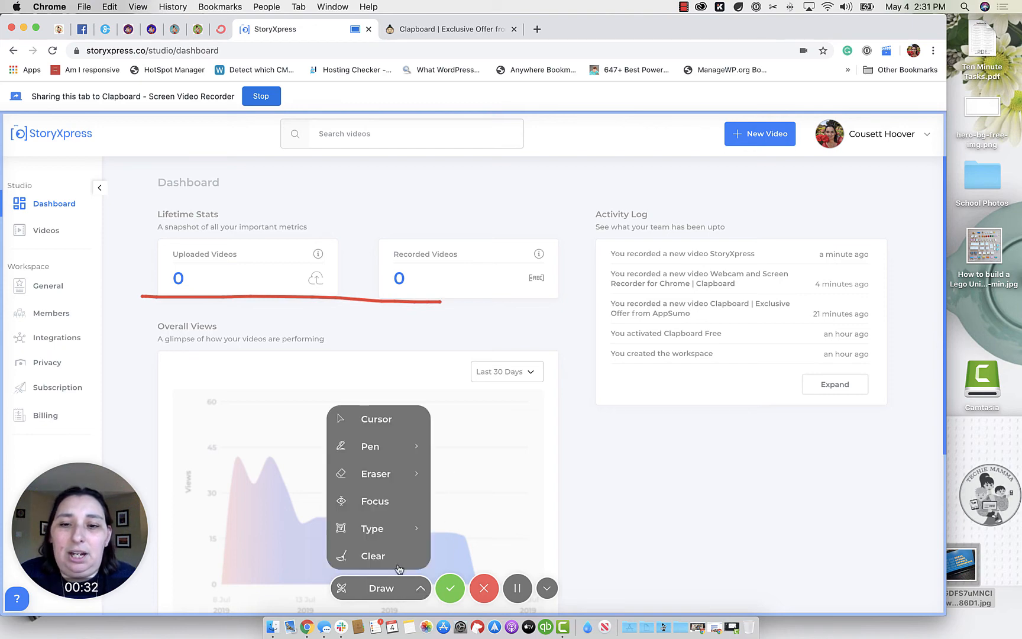
pyautogui.click(372, 556)
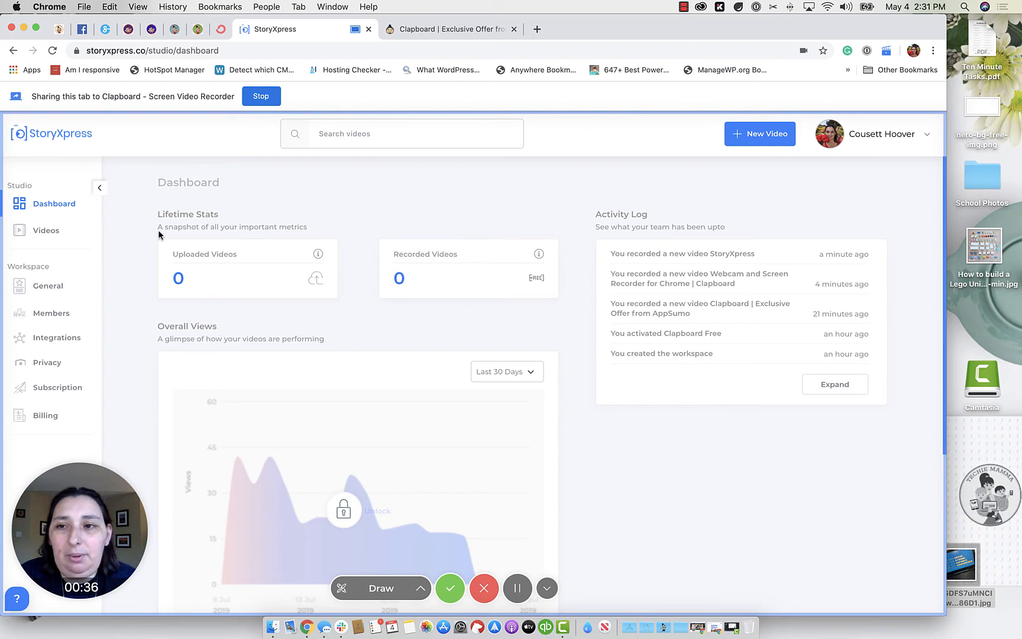
pyautogui.moveTo(191, 97)
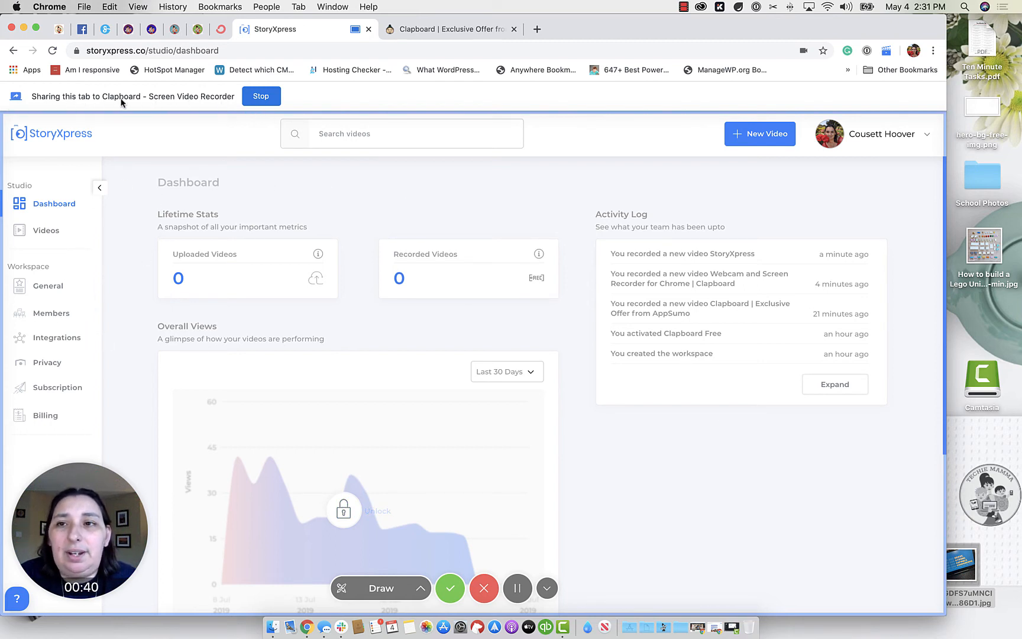
pyautogui.moveTo(261, 95)
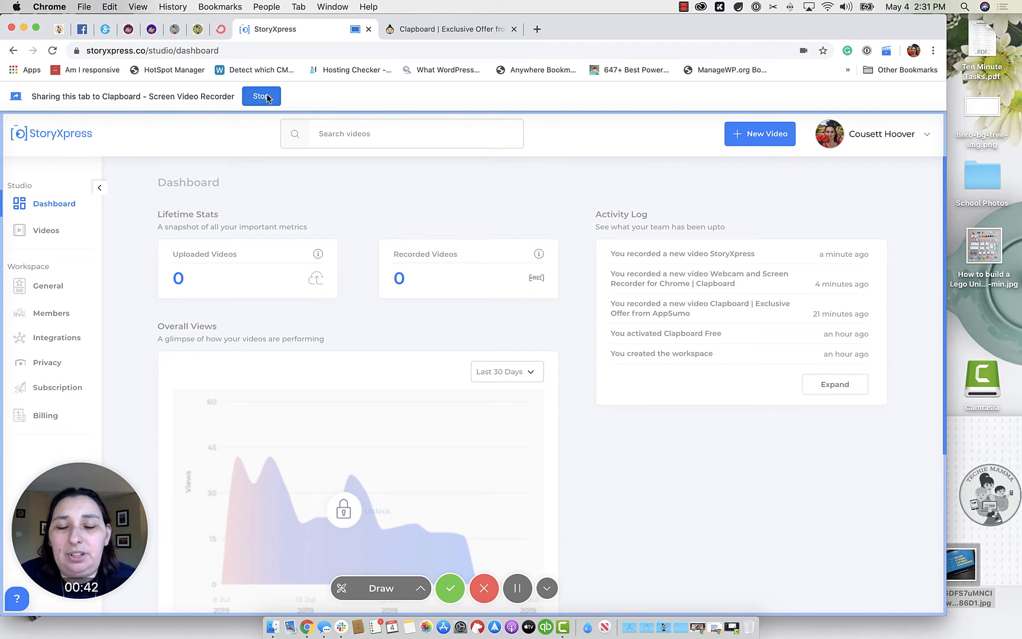
pyautogui.moveTo(196, 202)
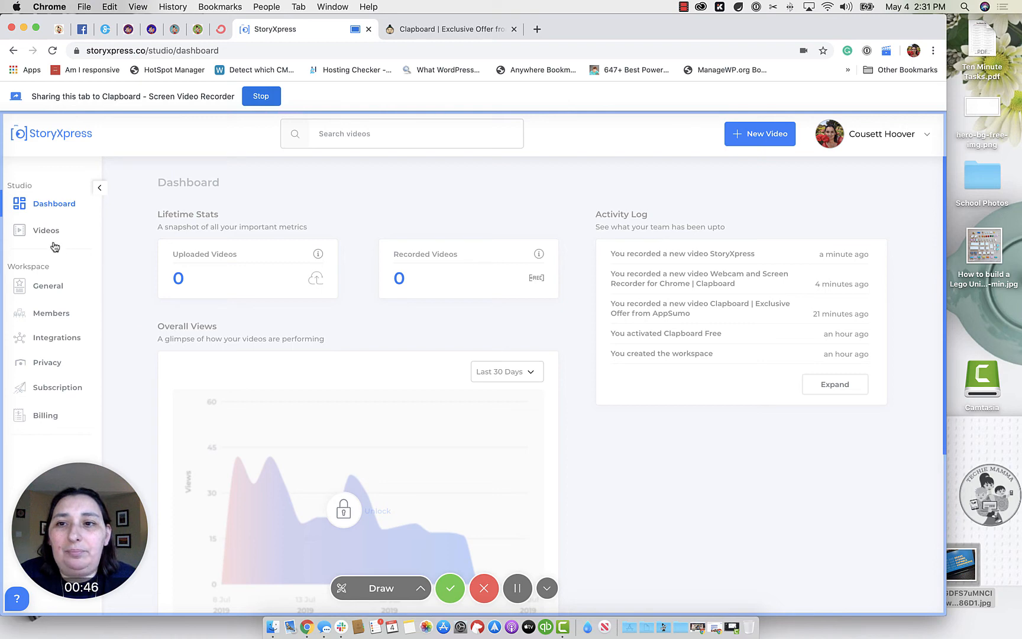
pyautogui.moveTo(608, 339)
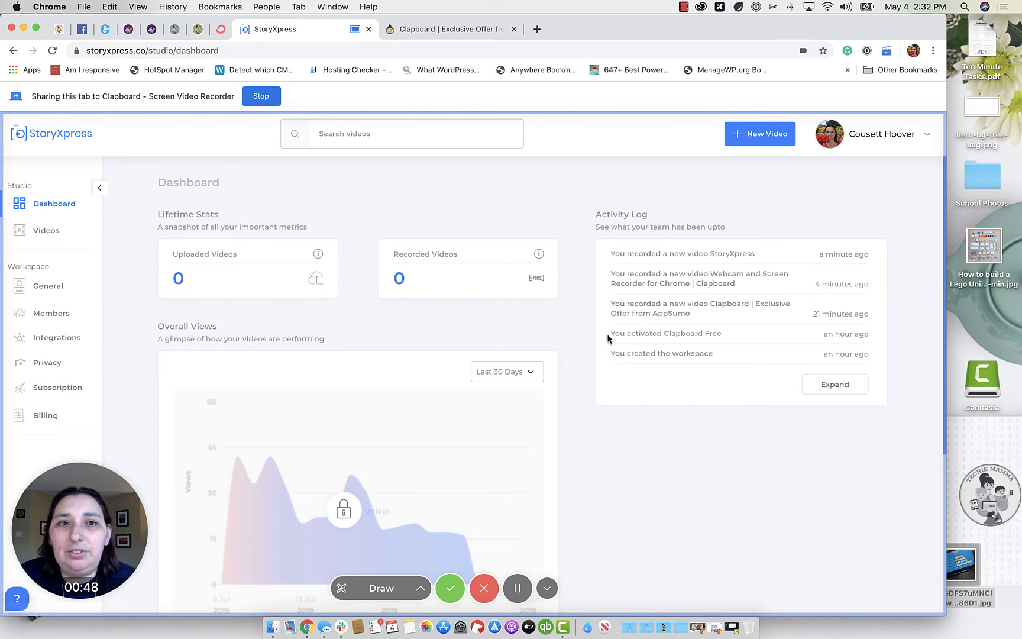
pyautogui.moveTo(564, 280)
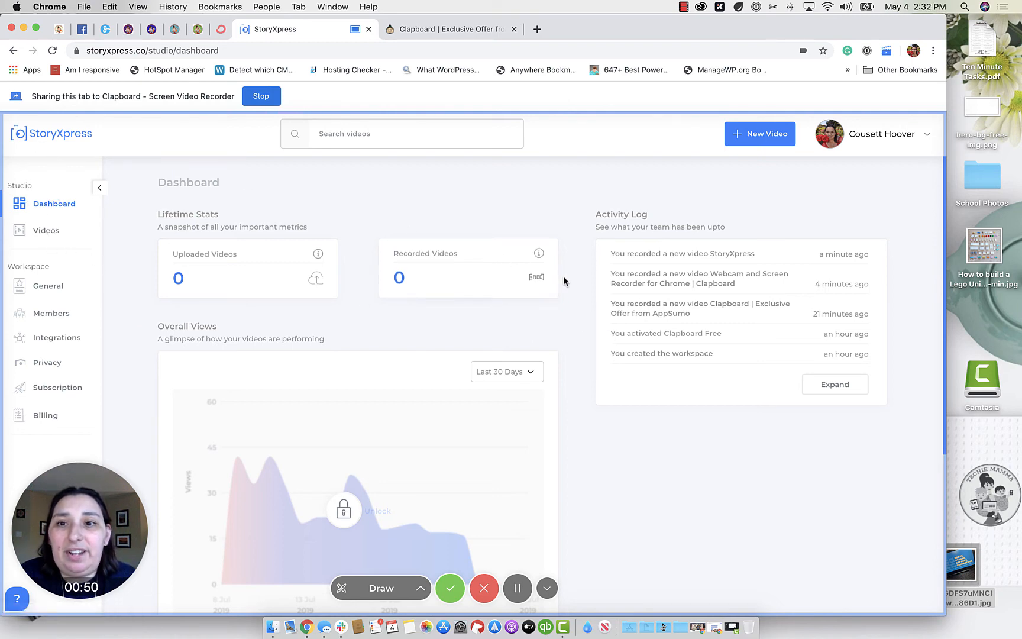
pyautogui.moveTo(759, 491)
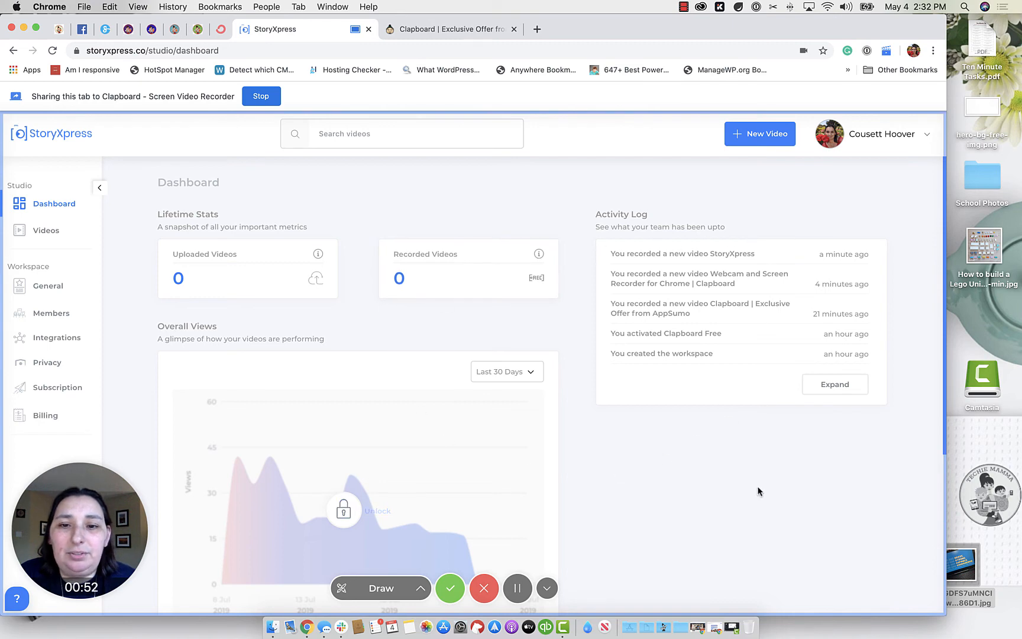
pyautogui.moveTo(612, 589)
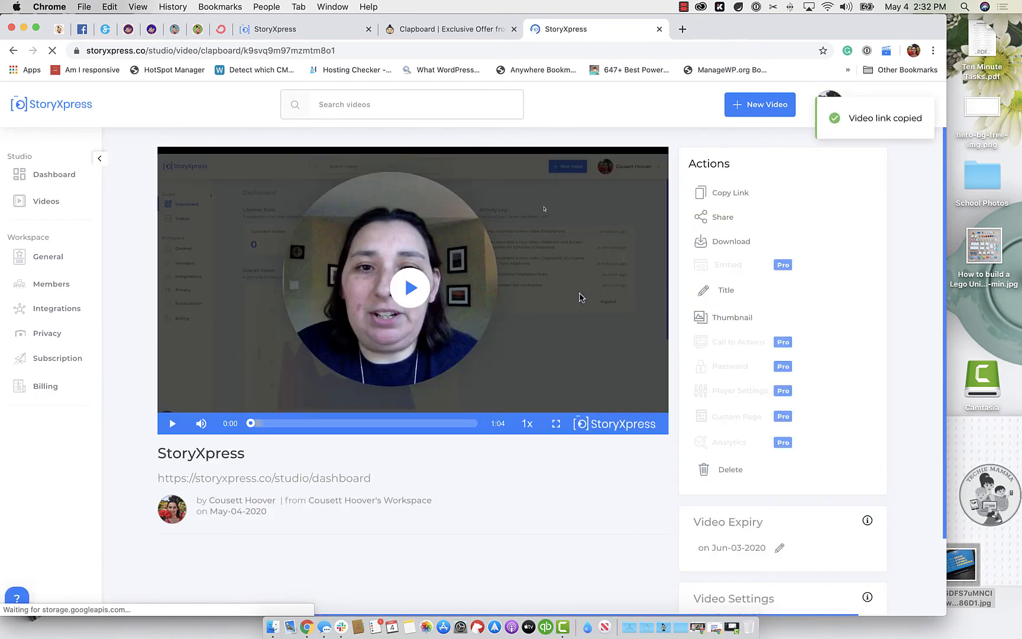
pyautogui.click(685, 7)
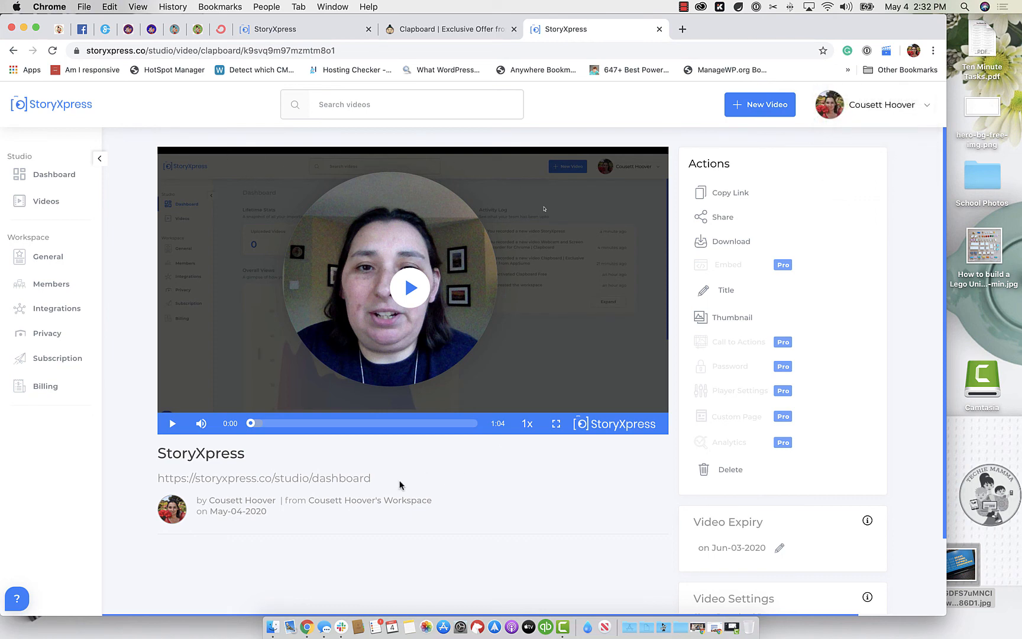
pyautogui.moveTo(475, 481)
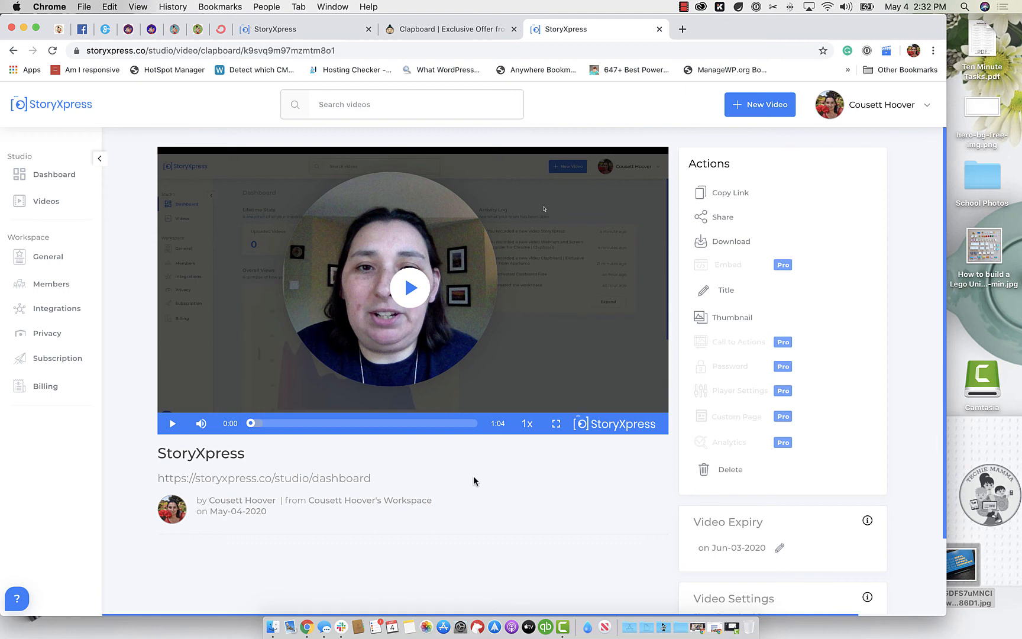
pyautogui.moveTo(672, 401)
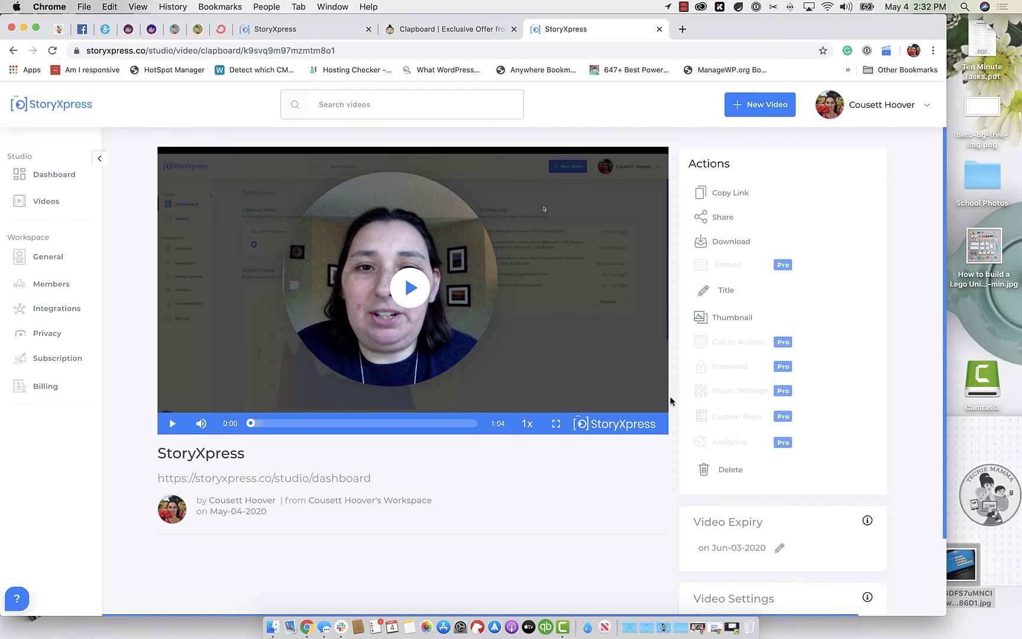
pyautogui.moveTo(730, 193)
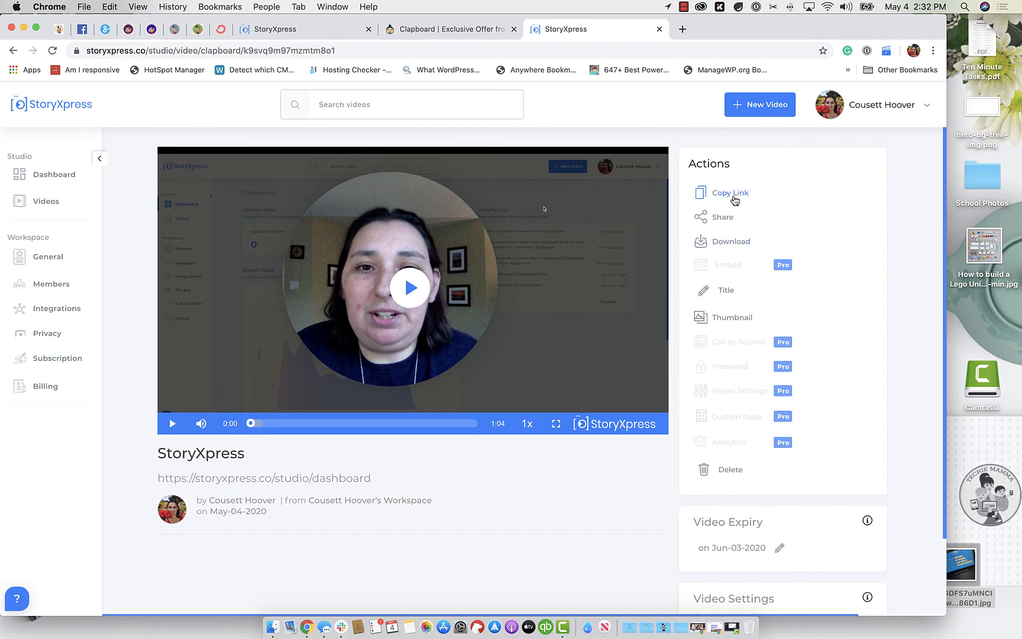
pyautogui.moveTo(732, 246)
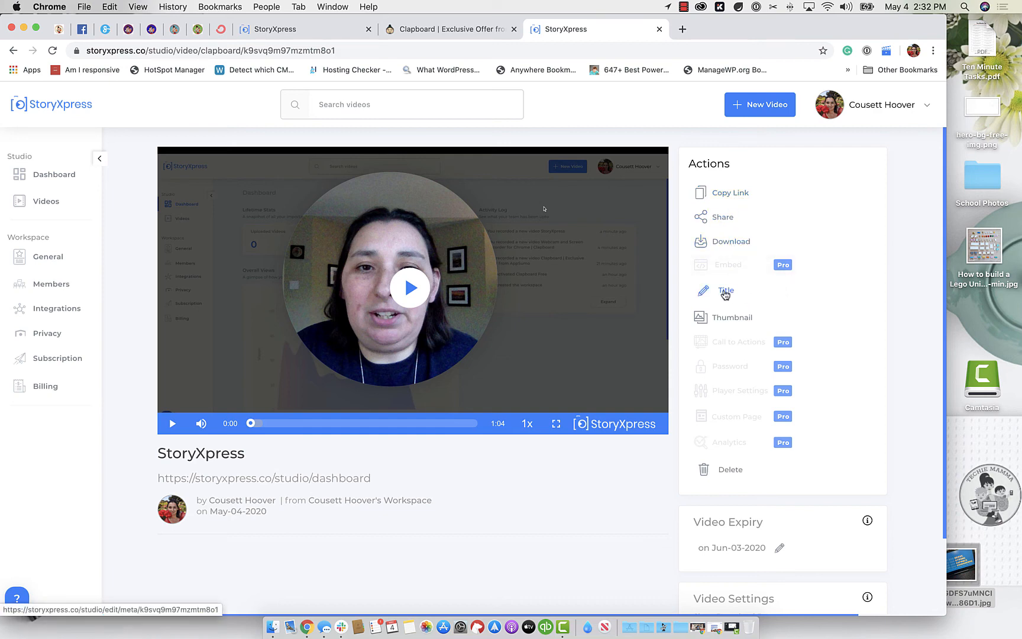
# - Retitle the recorded video 'StoryXpress Demo' in its title and description settings
pyautogui.click(726, 291)
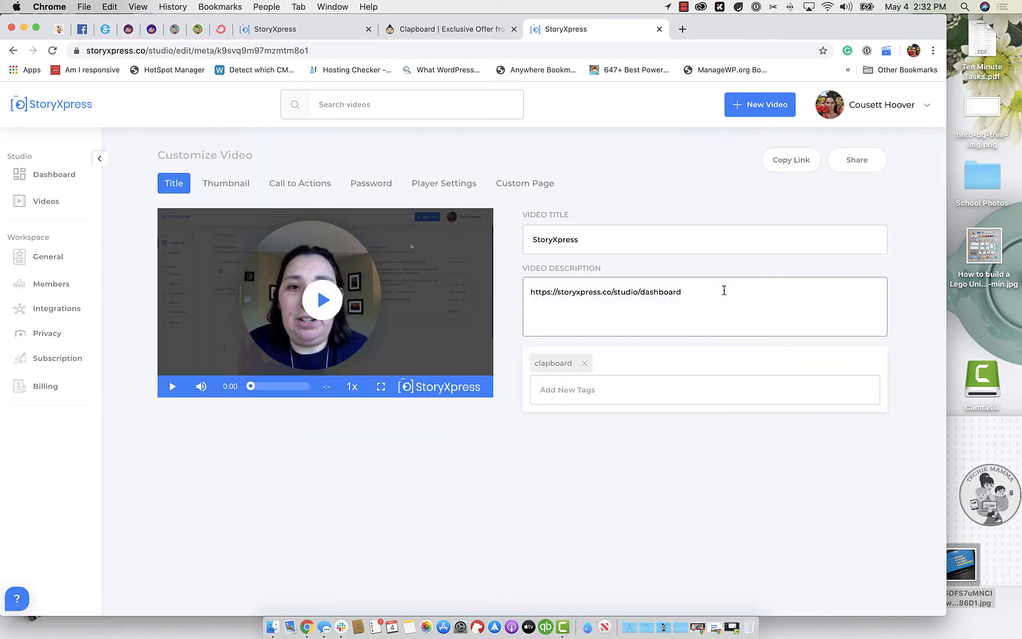
pyautogui.click(704, 239)
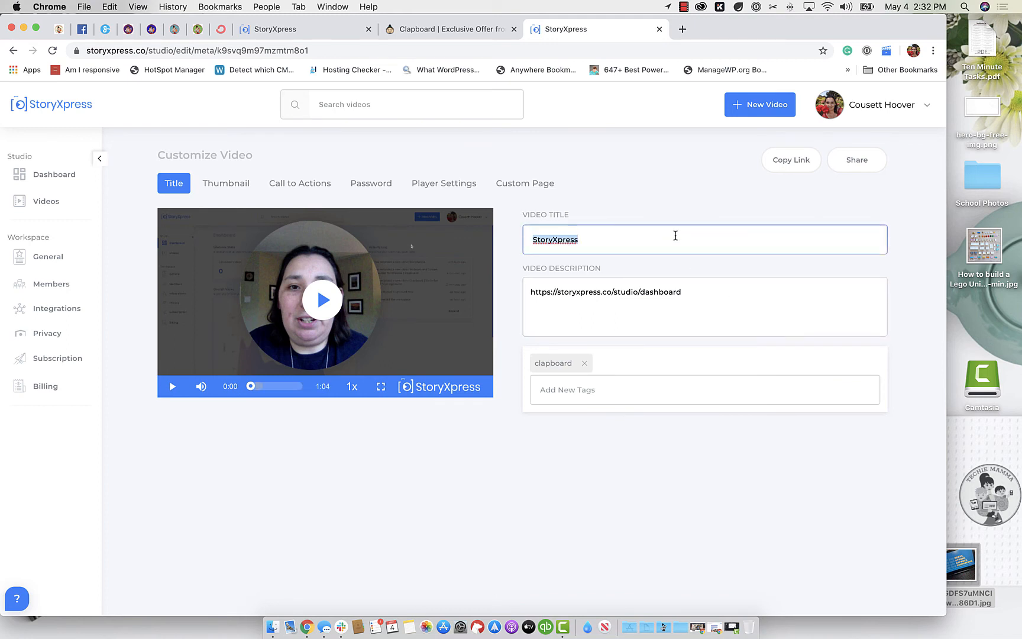
pyautogui.write('Demo')
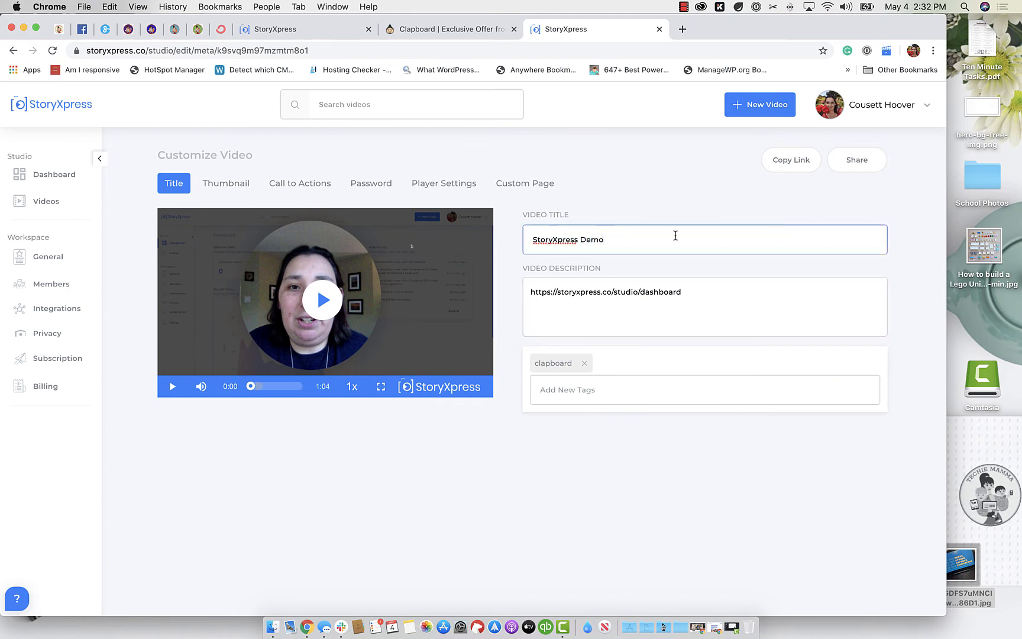
pyautogui.click(659, 320)
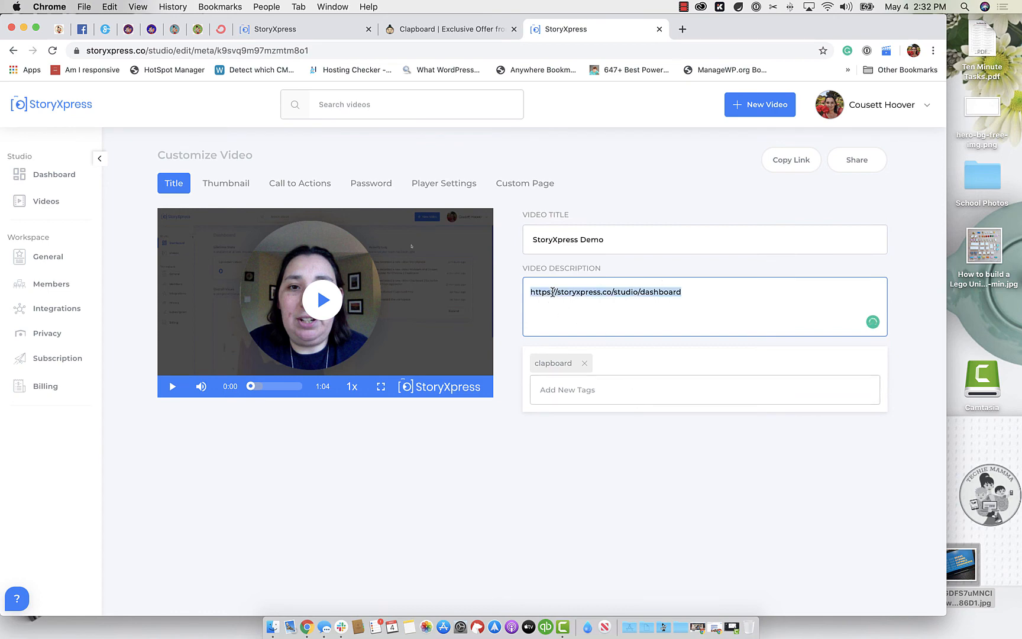
pyautogui.moveTo(688, 291)
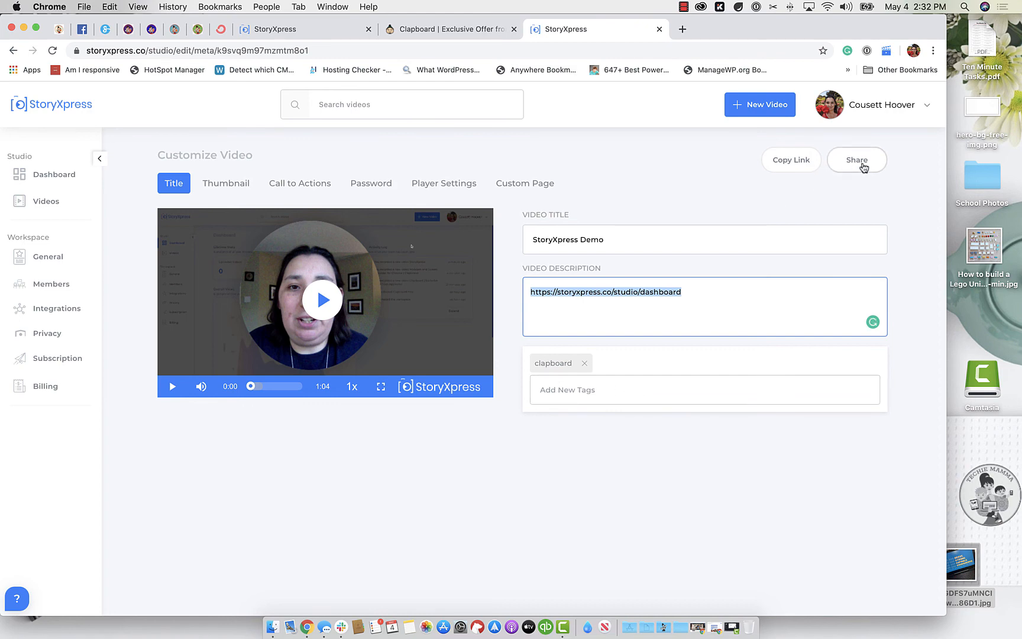
pyautogui.click(226, 183)
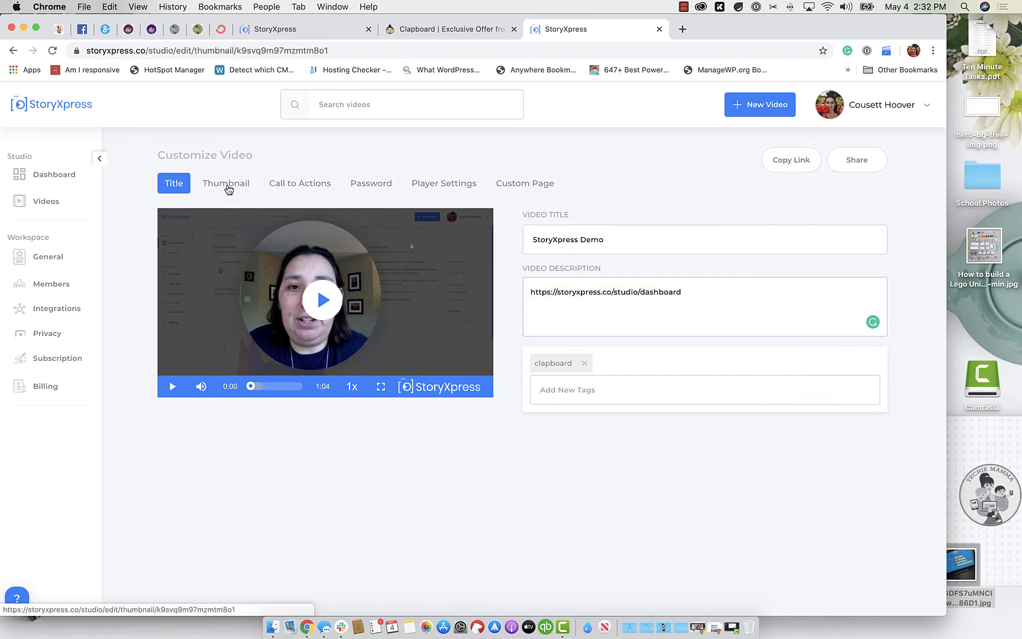
# - Set the frame at 00:27 as the video's current thumbnail
pyautogui.click(226, 184)
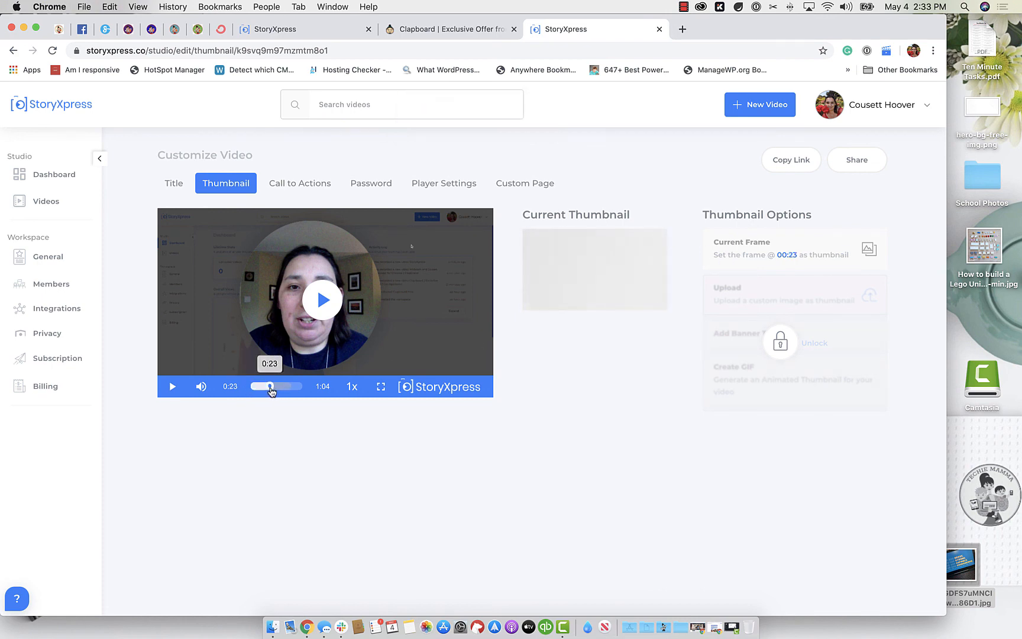
pyautogui.click(870, 249)
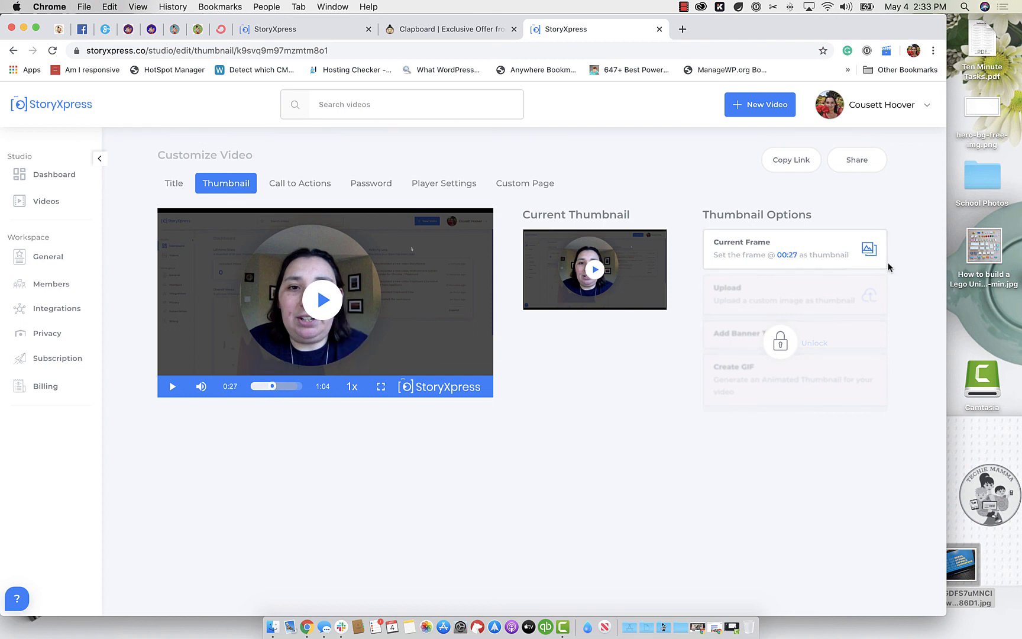
pyautogui.click(869, 249)
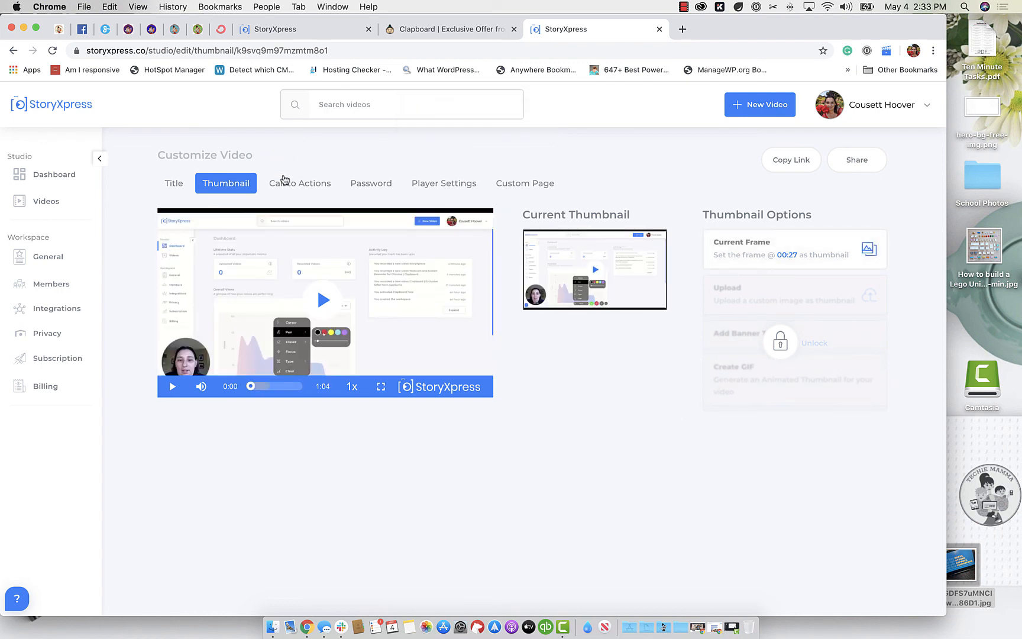
pyautogui.click(299, 183)
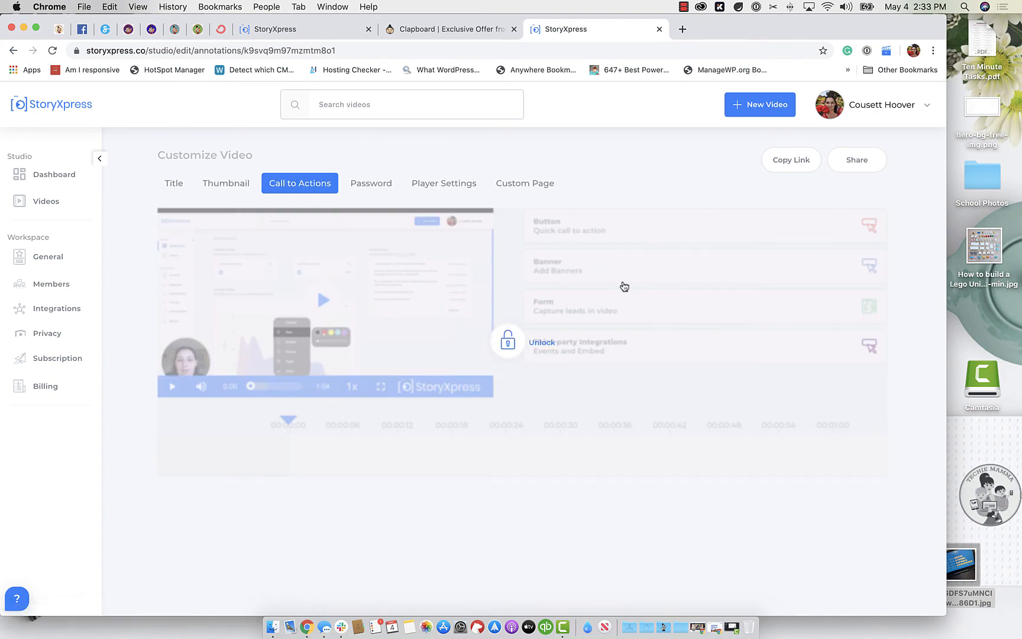
pyautogui.moveTo(532, 363)
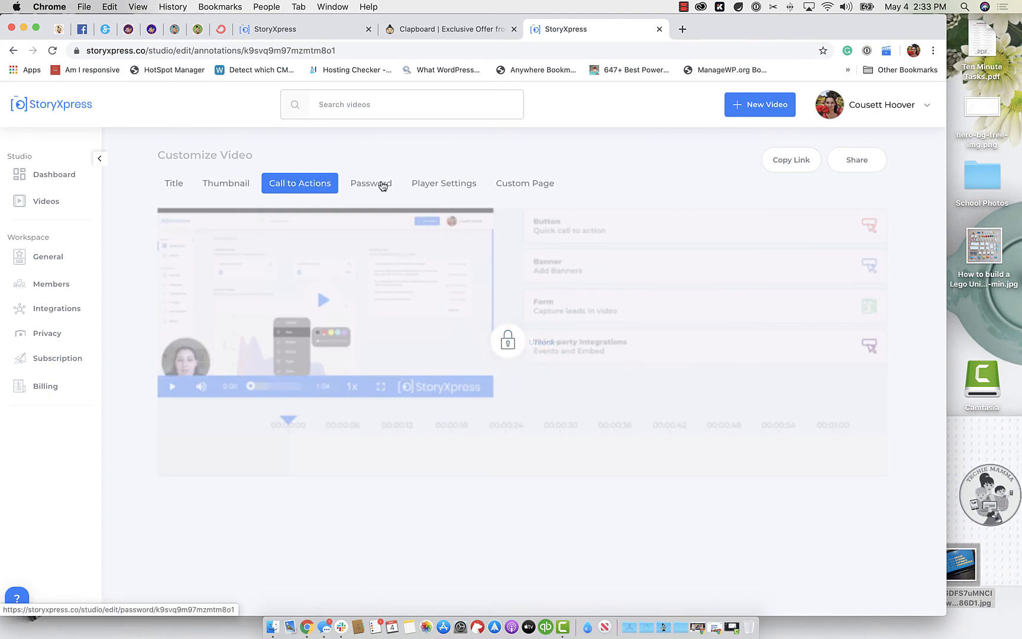
pyautogui.click(444, 183)
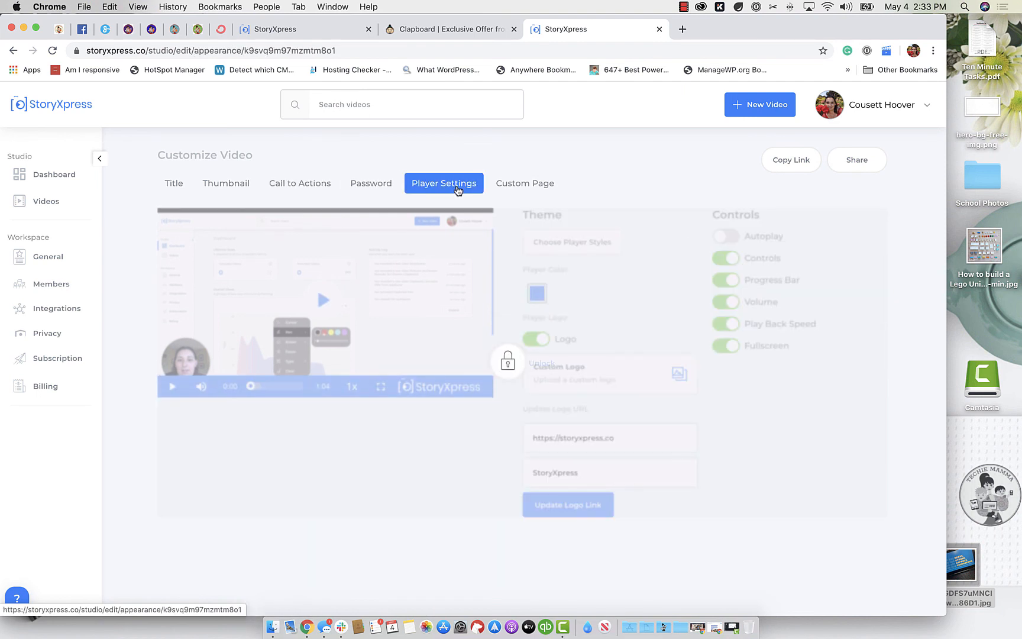
pyautogui.click(524, 183)
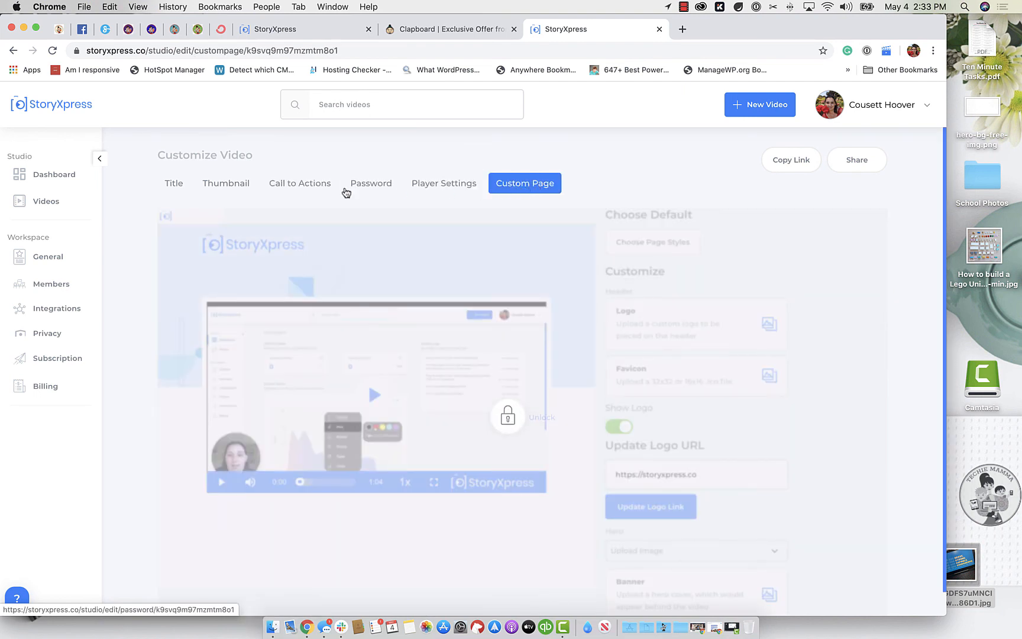
pyautogui.click(174, 184)
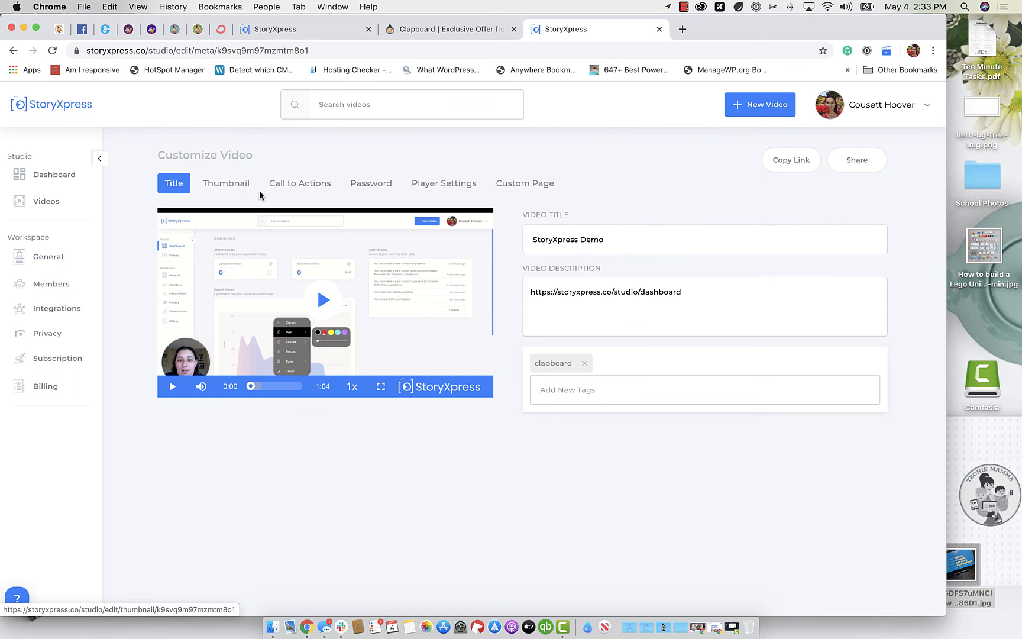
pyautogui.moveTo(246, 190)
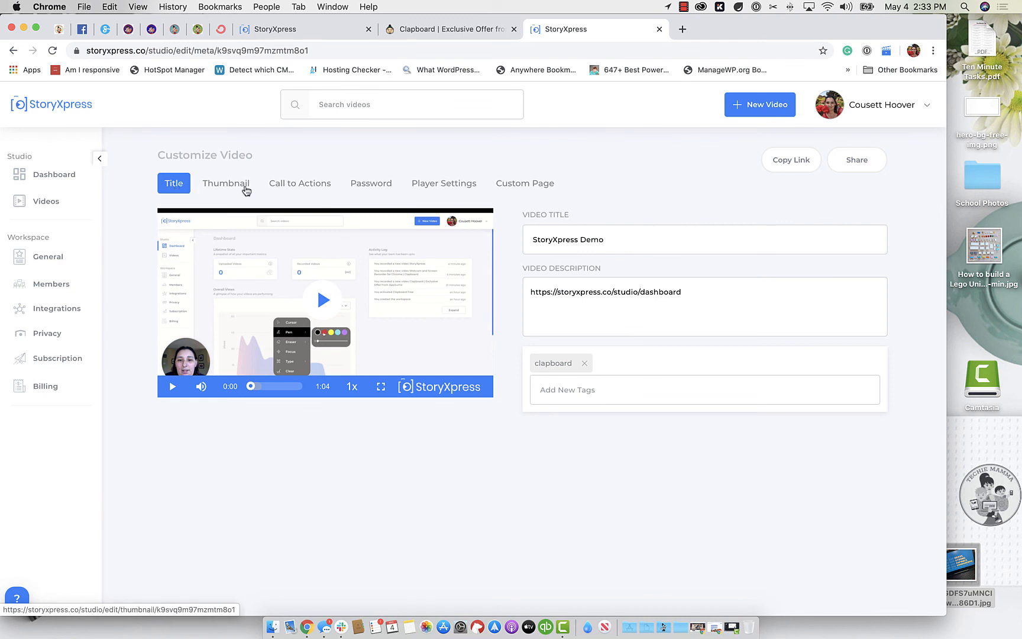
pyautogui.click(226, 183)
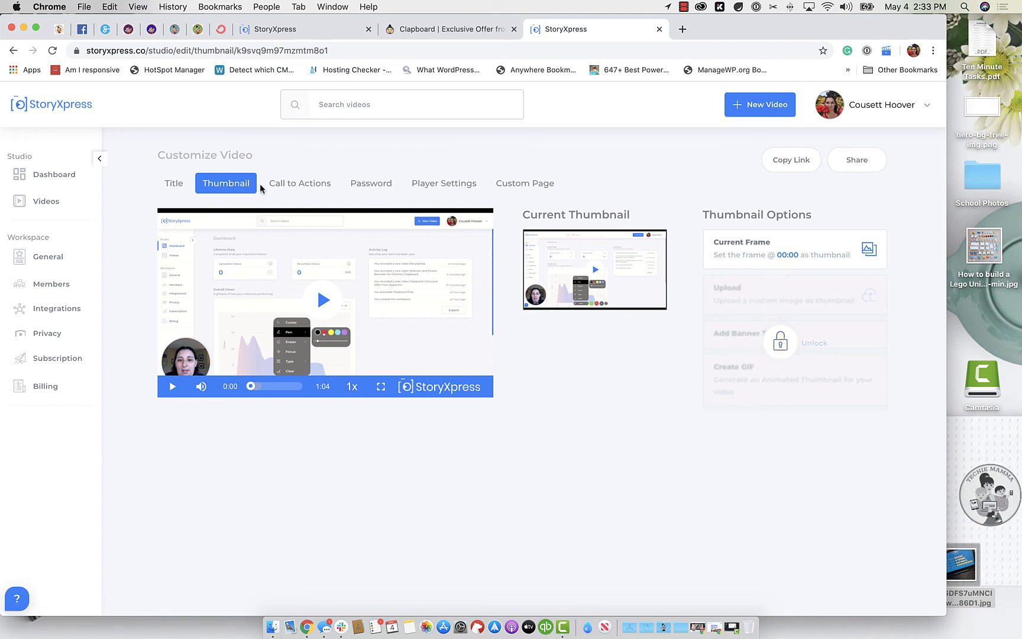
pyautogui.moveTo(449, 29)
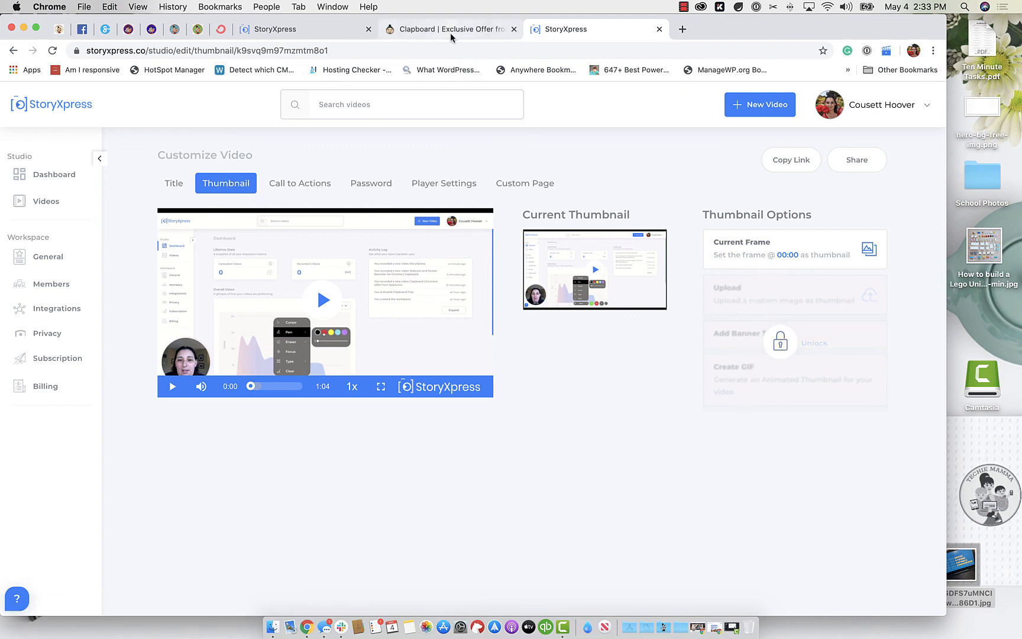
pyautogui.moveTo(450, 28)
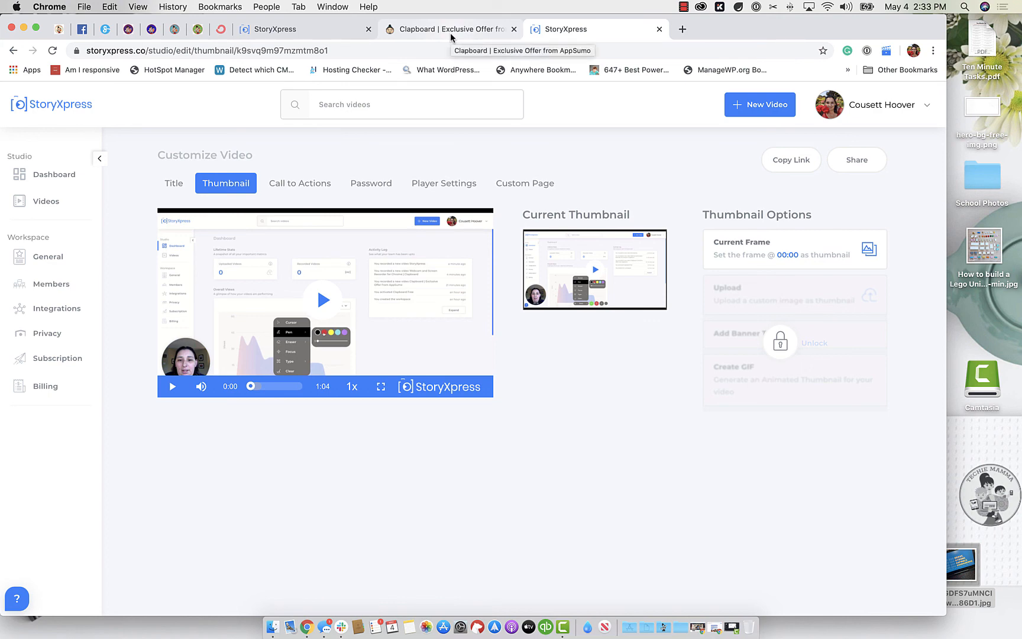
# - Show the AppSumo Clapboard deal page, scrolled to the annotation and player screenshots
pyautogui.click(449, 28)
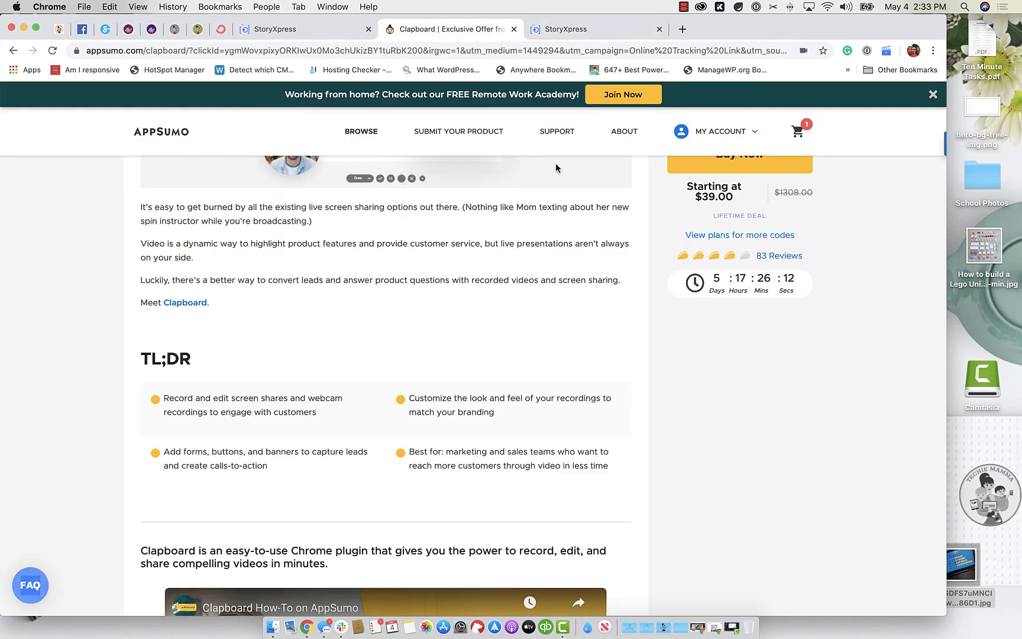
pyautogui.scroll(-3)
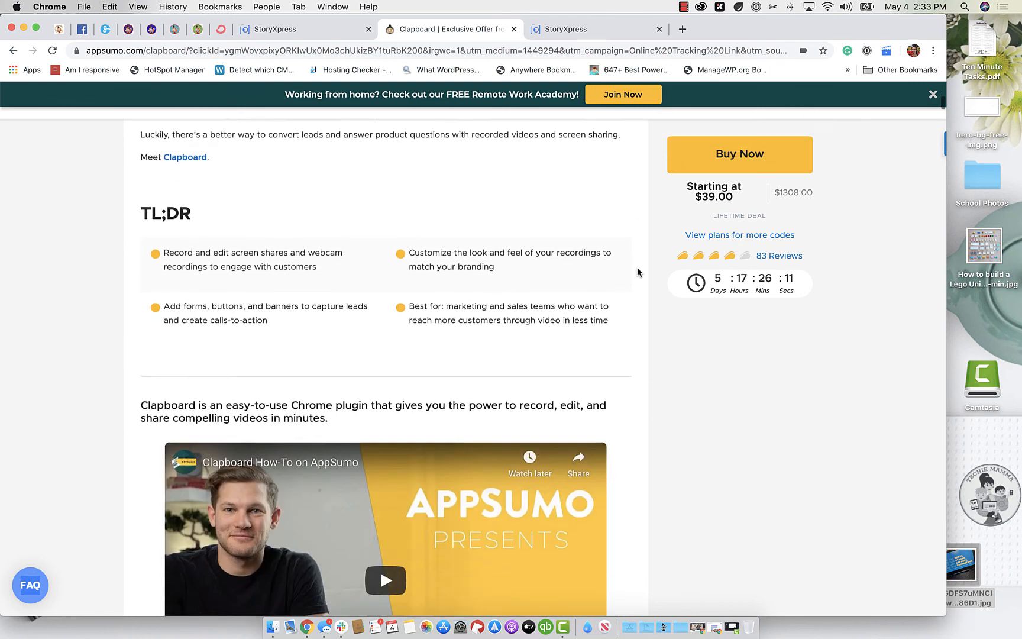
pyautogui.scroll(-3)
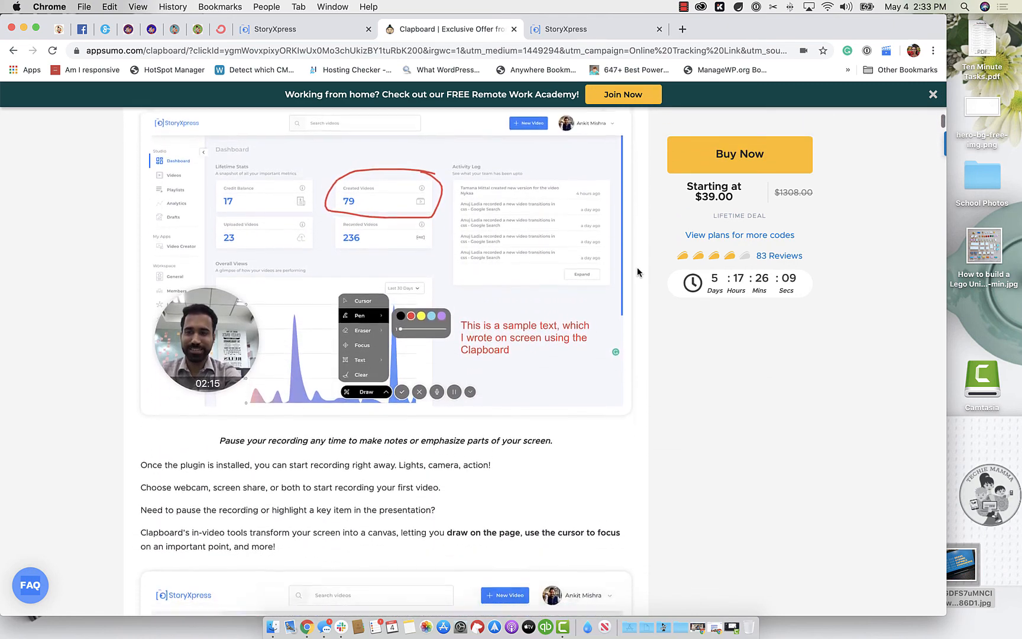
pyautogui.scroll(-3)
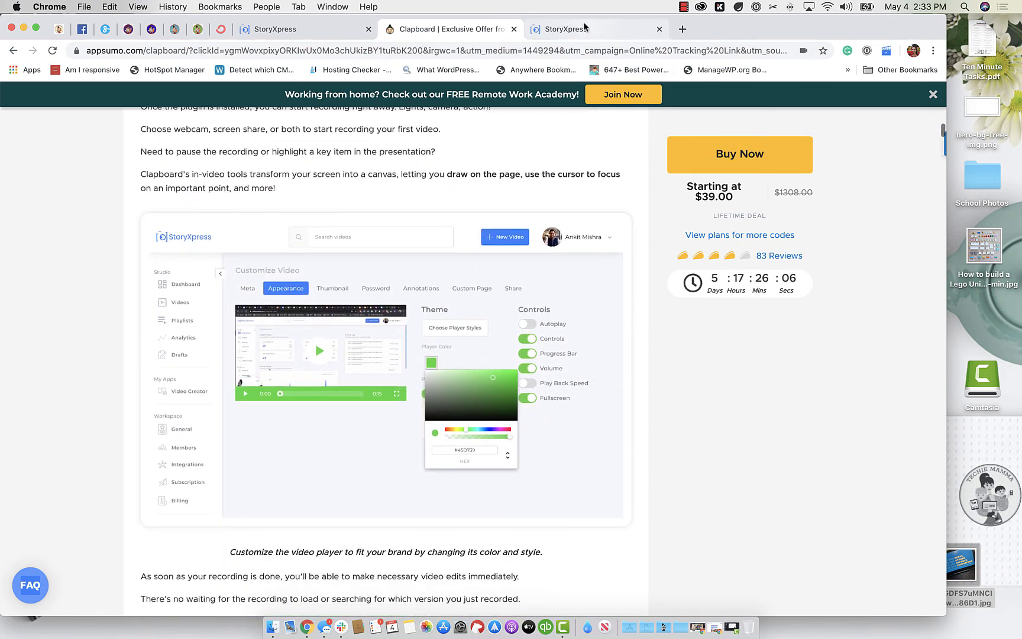